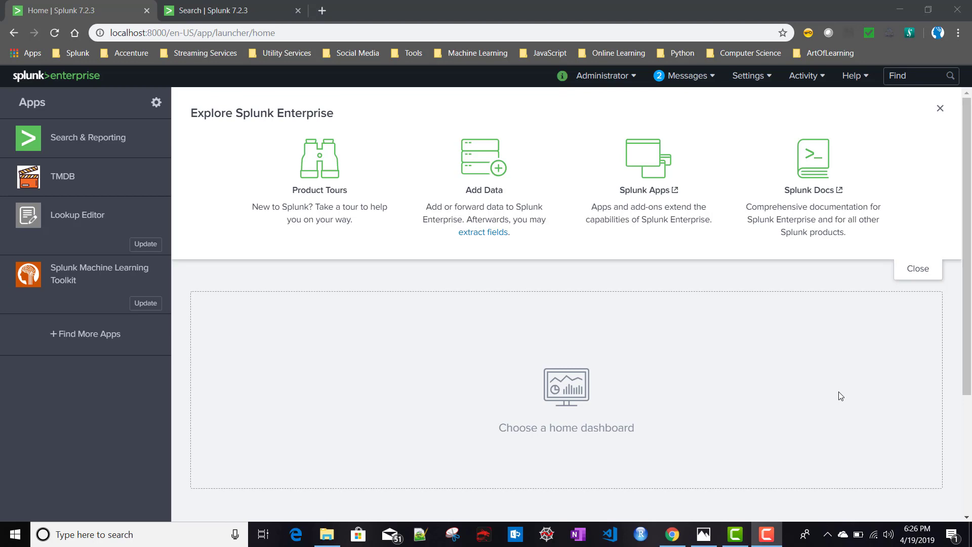
pyautogui.moveTo(751, 76)
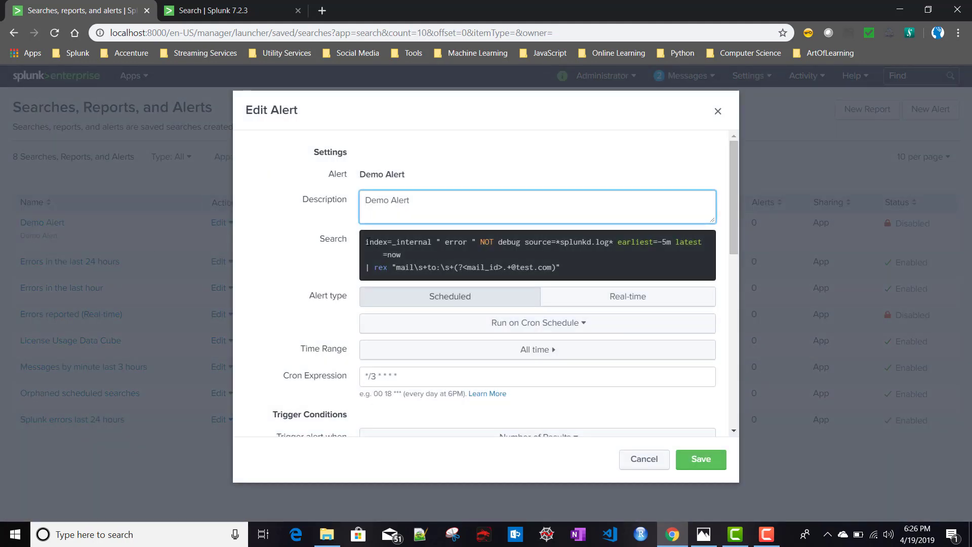
# Review Demo Alert's error search, schedule, above-2-results trigger and email action, then cancel without saving
pyautogui.click(481, 254)
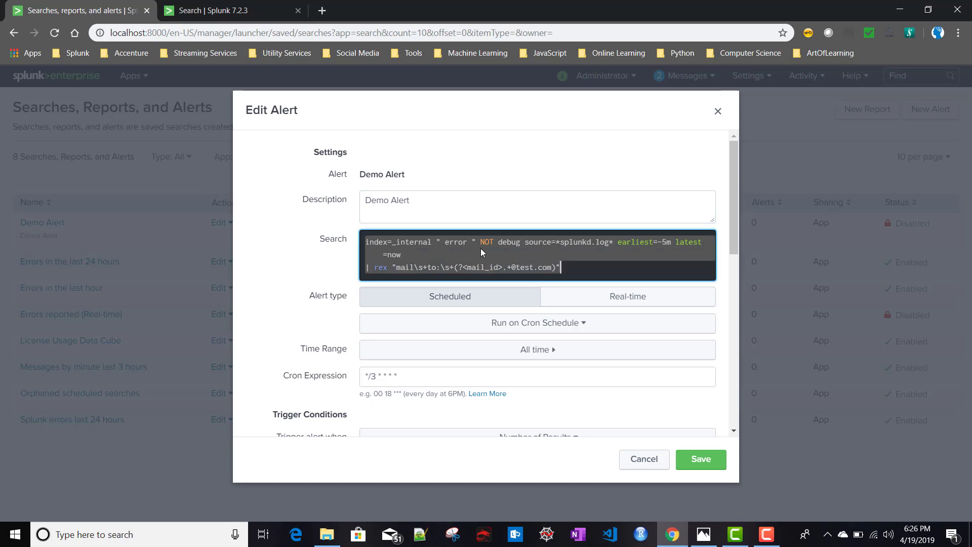
pyautogui.doubleClick(456, 242)
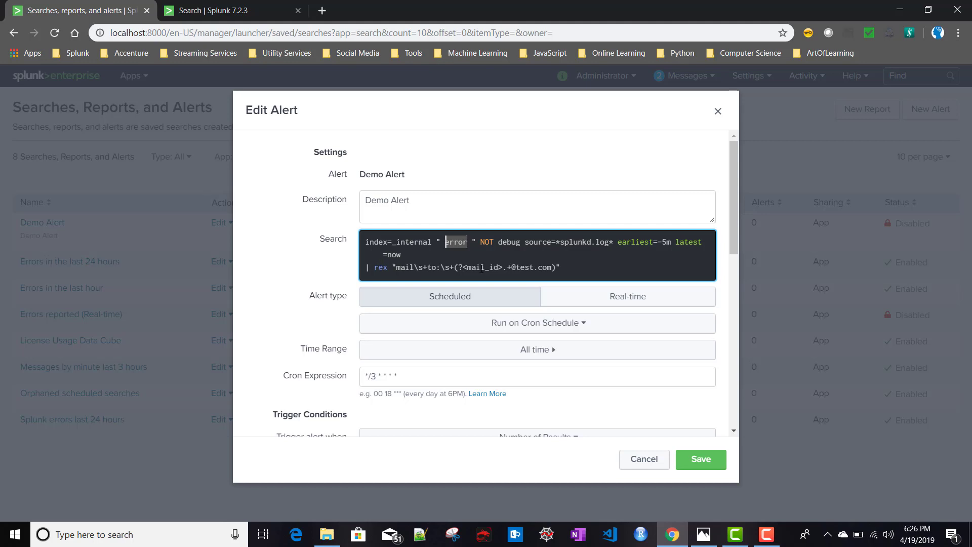
pyautogui.doubleClick(483, 267)
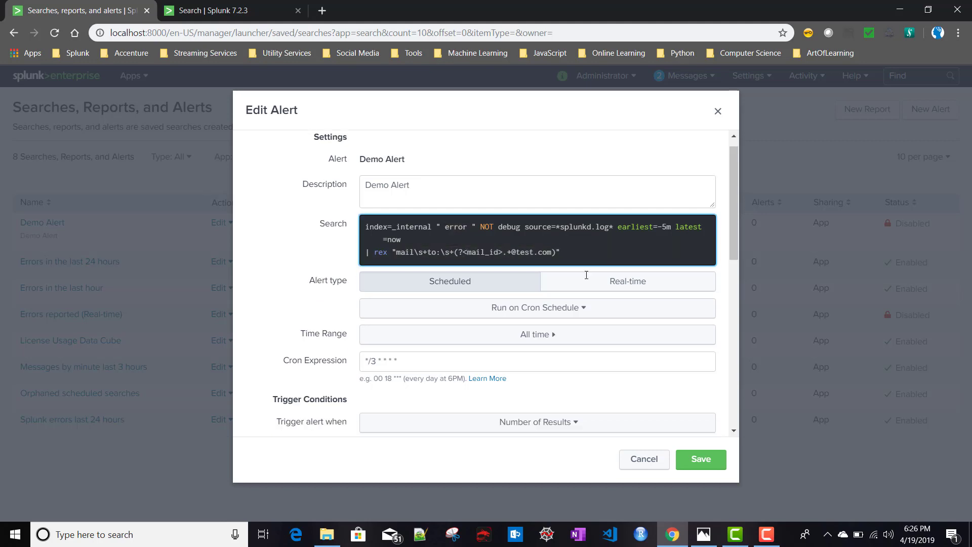
pyautogui.scroll(-3)
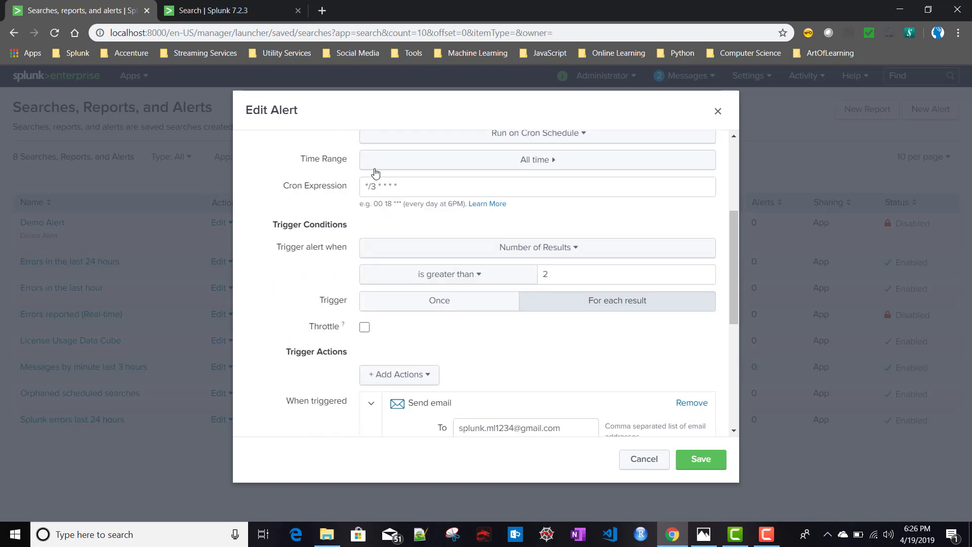
pyautogui.moveTo(381, 203)
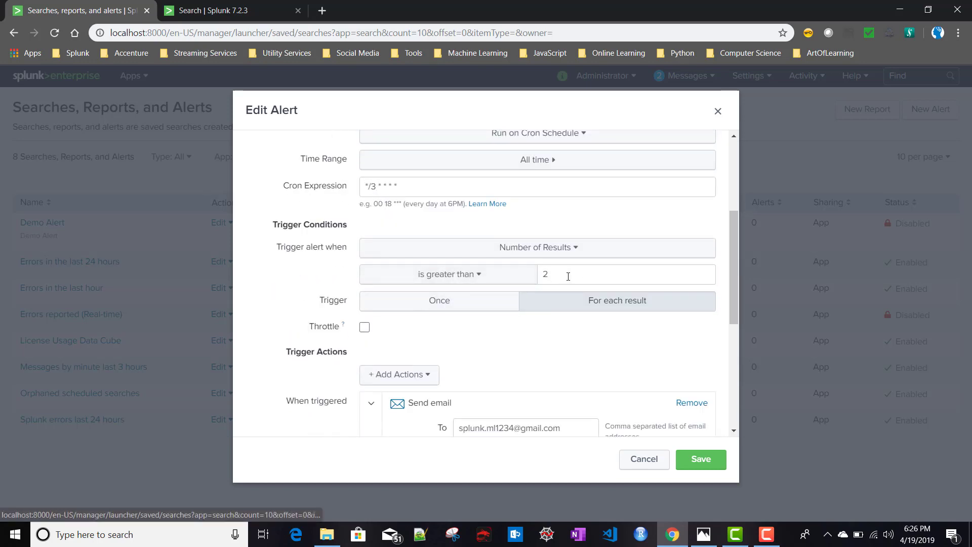
pyautogui.moveTo(478, 372)
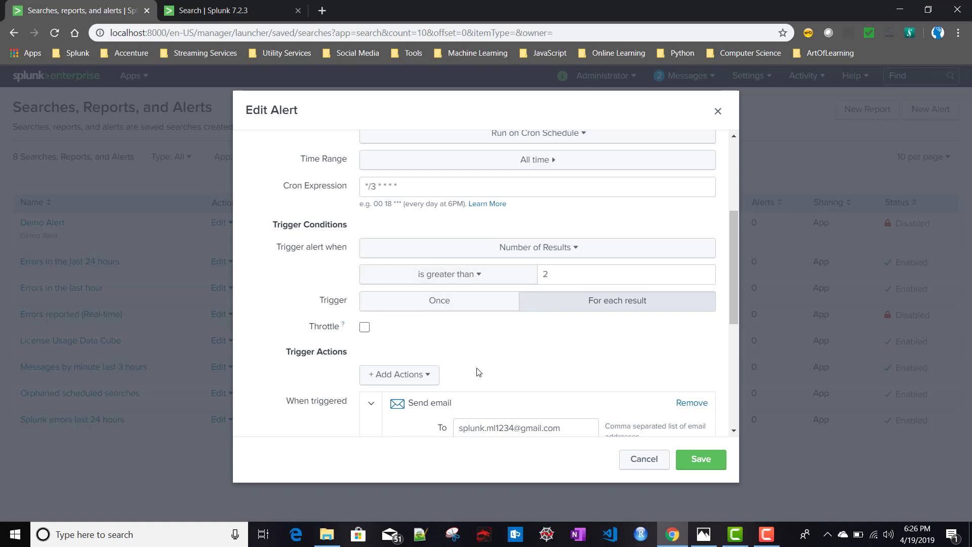
pyautogui.scroll(-3)
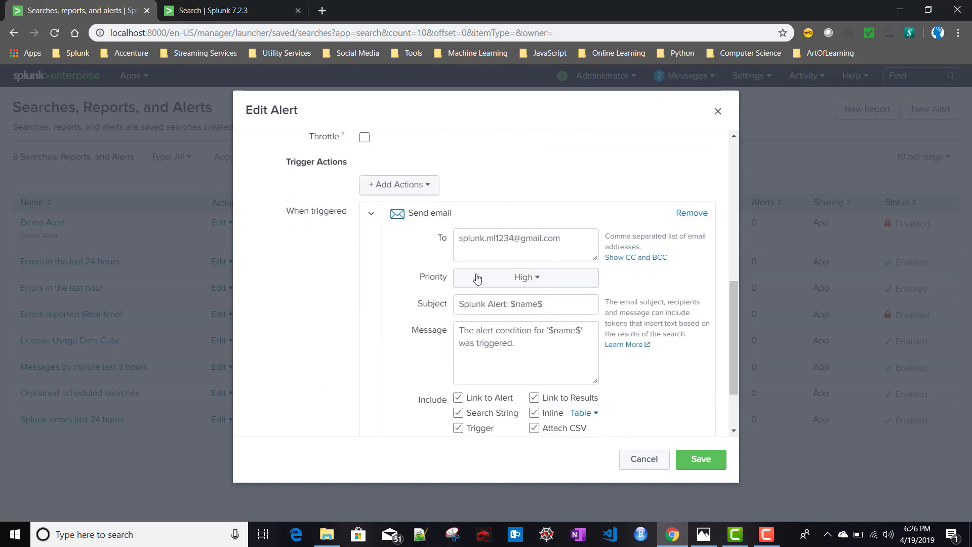
pyautogui.moveTo(512, 326)
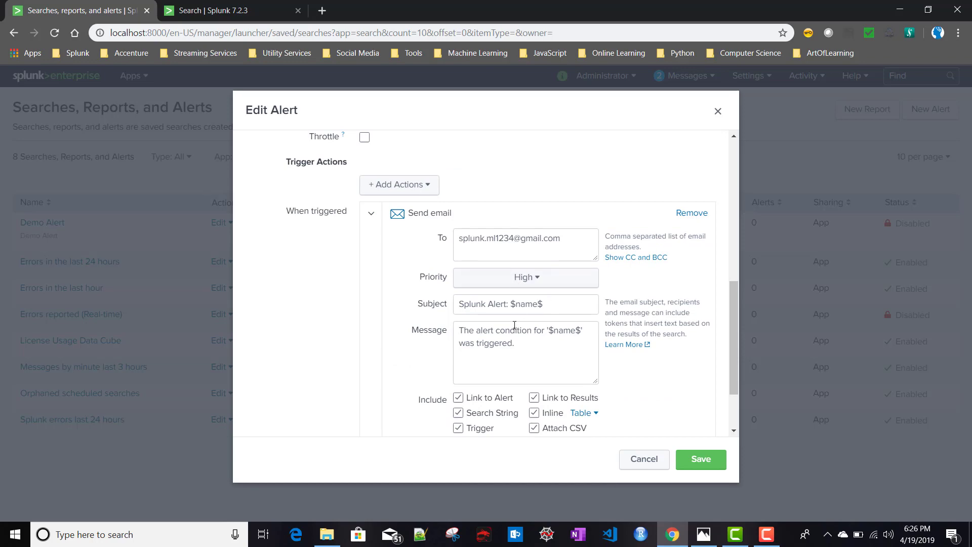
pyautogui.scroll(3)
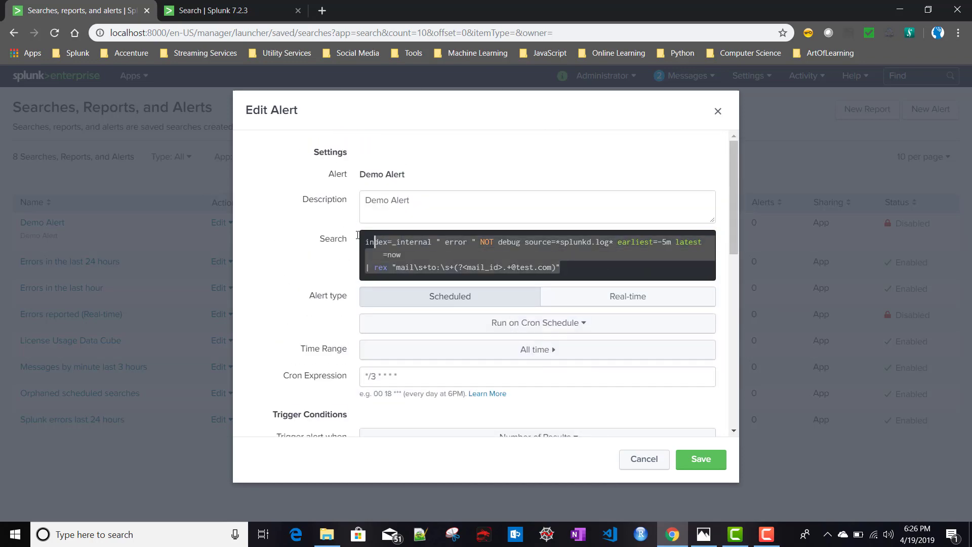
pyautogui.click(643, 459)
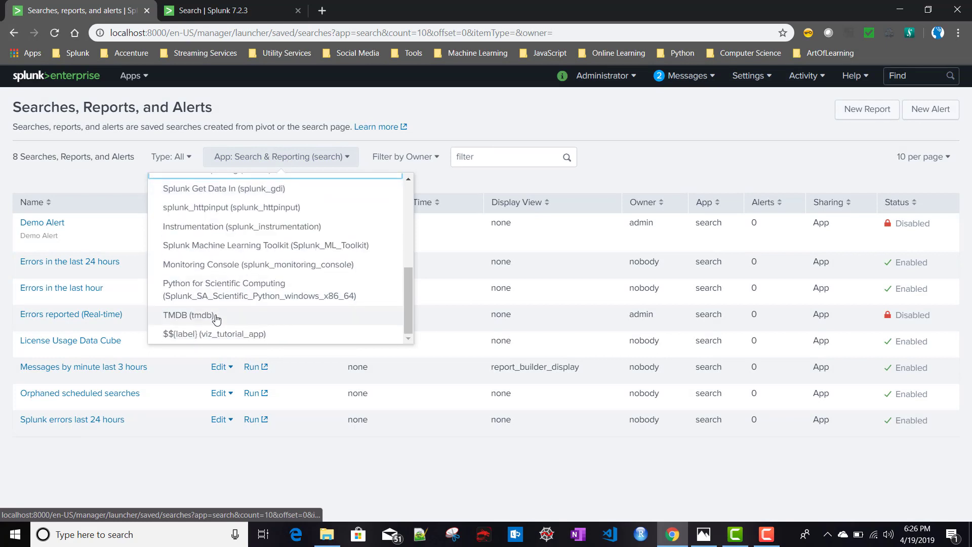
# Filter the alerts list to the TMDB app and inspect Error Generating Alert 1's settings without changes
pyautogui.click(193, 315)
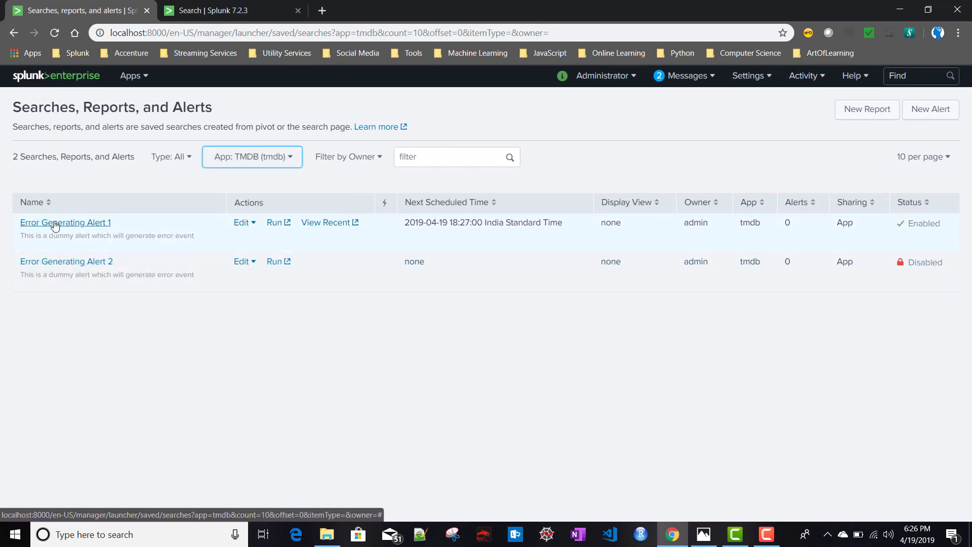
pyautogui.click(240, 221)
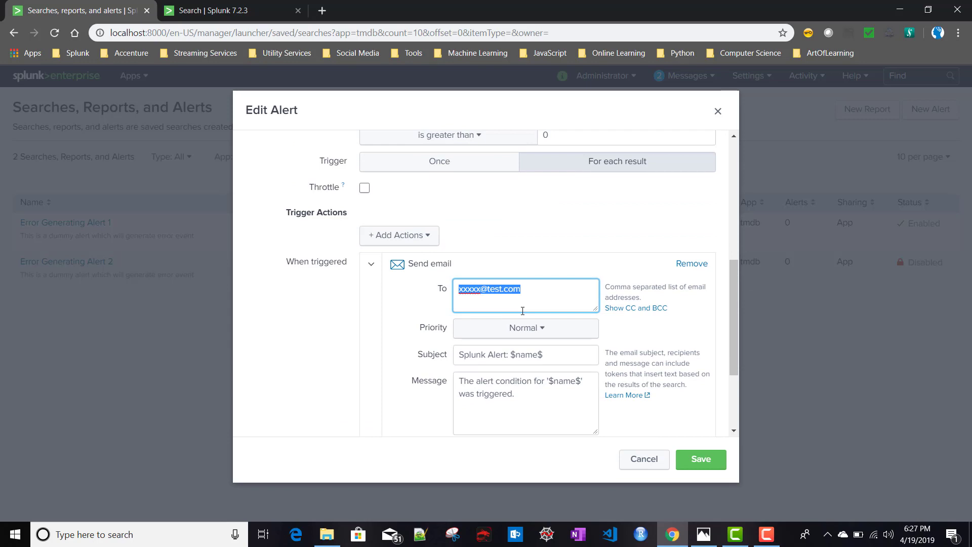
pyautogui.click(643, 459)
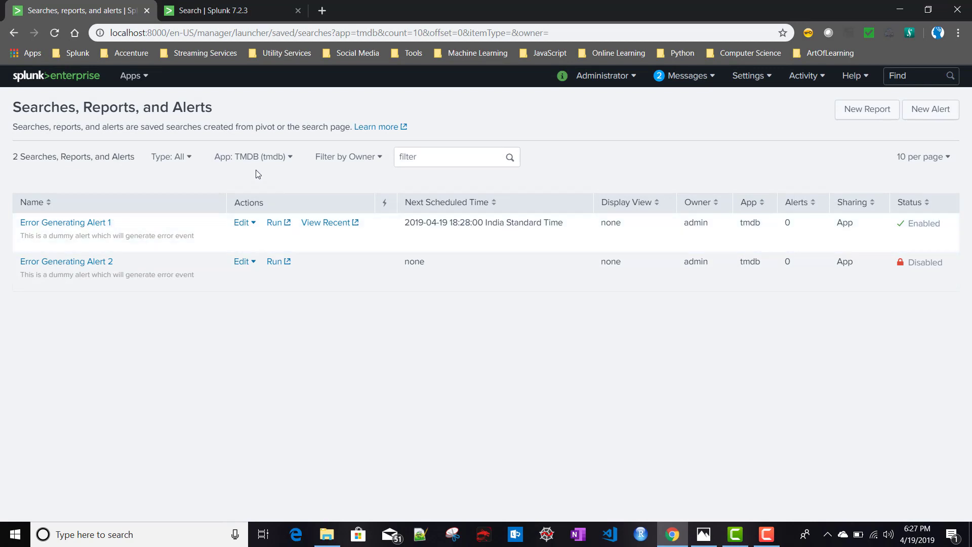
pyautogui.moveTo(252, 156)
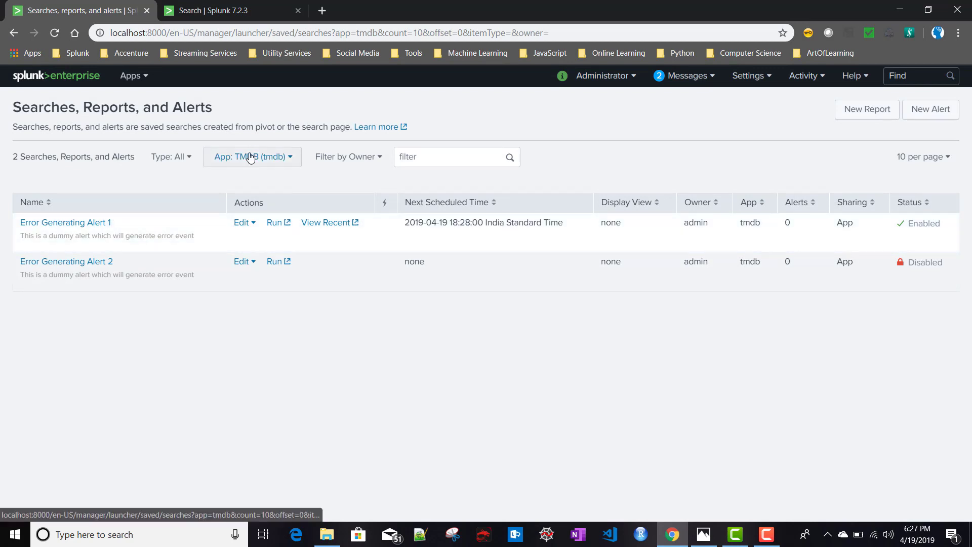
pyautogui.moveTo(252, 165)
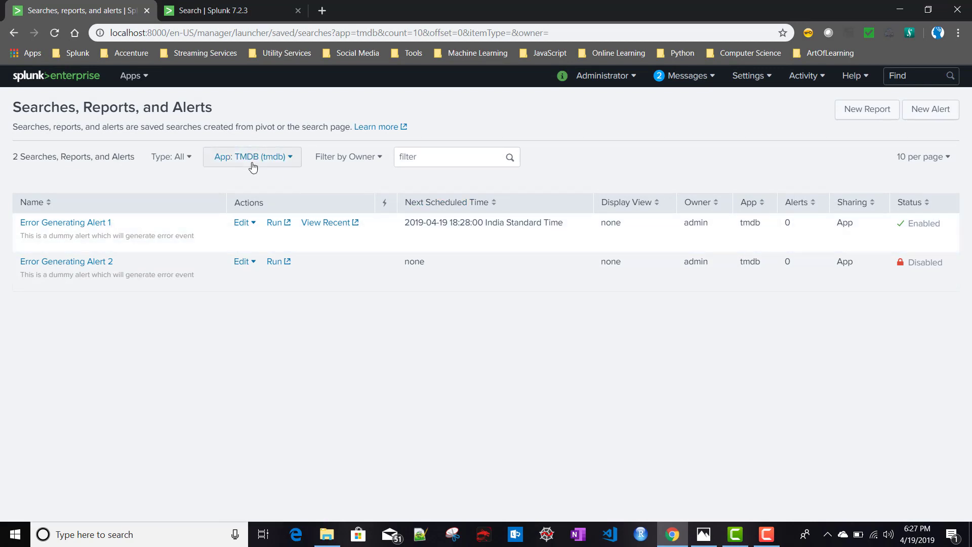
# Set the App filter back to Search & Reporting and open Demo Alert's edit dialog
pyautogui.click(252, 157)
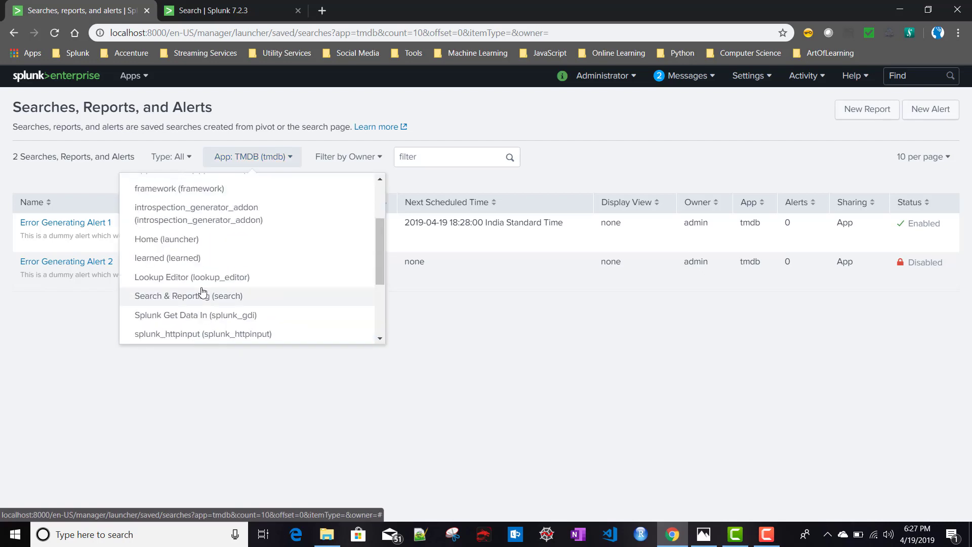
pyautogui.click(187, 295)
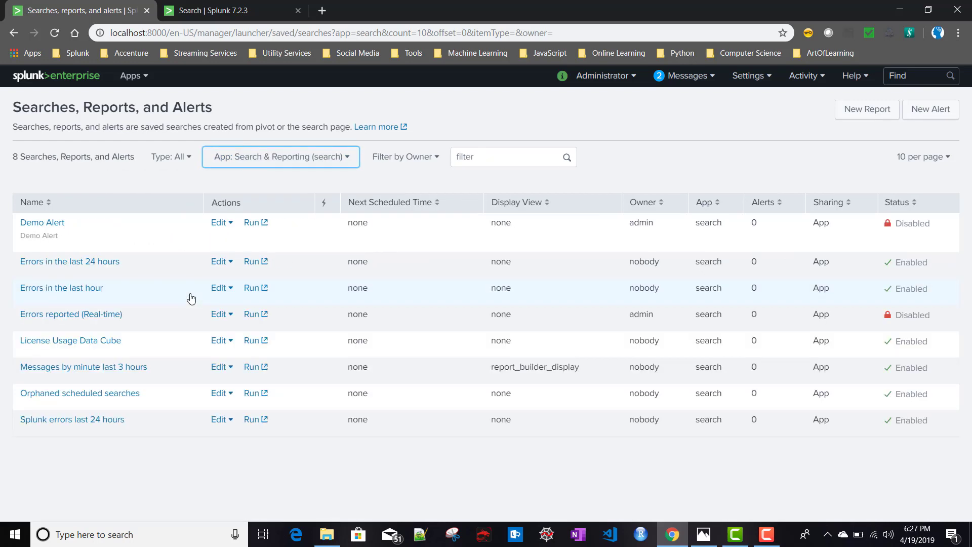
pyautogui.moveTo(41, 222)
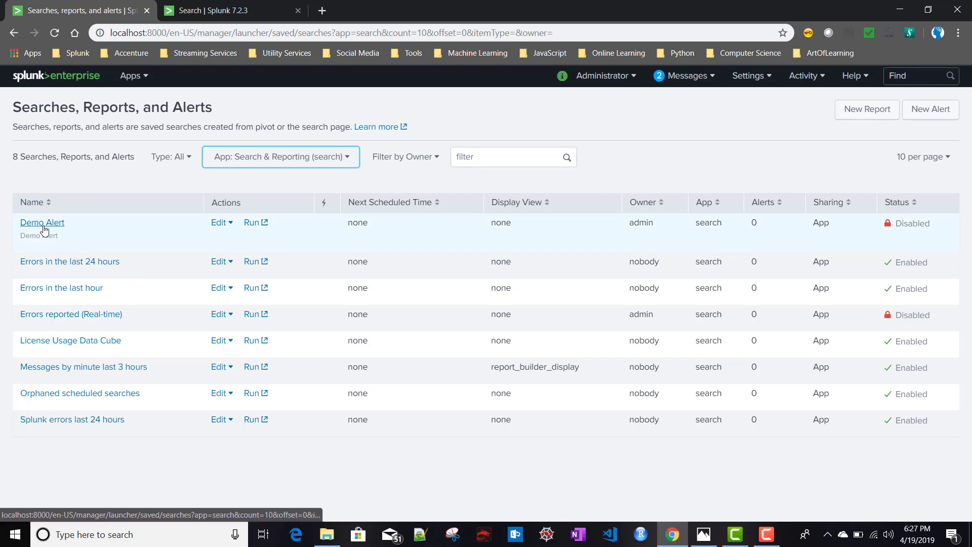
pyautogui.click(218, 222)
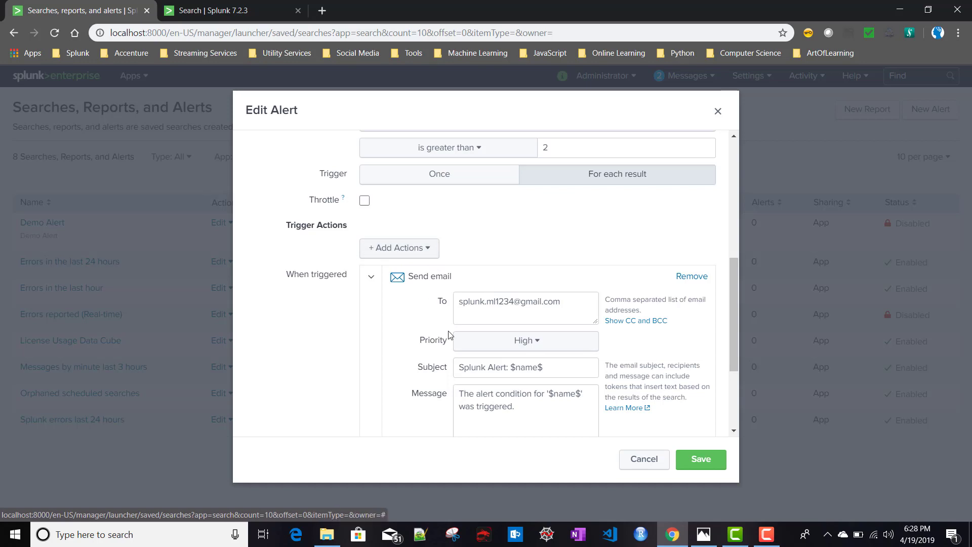
pyautogui.moveTo(667, 490)
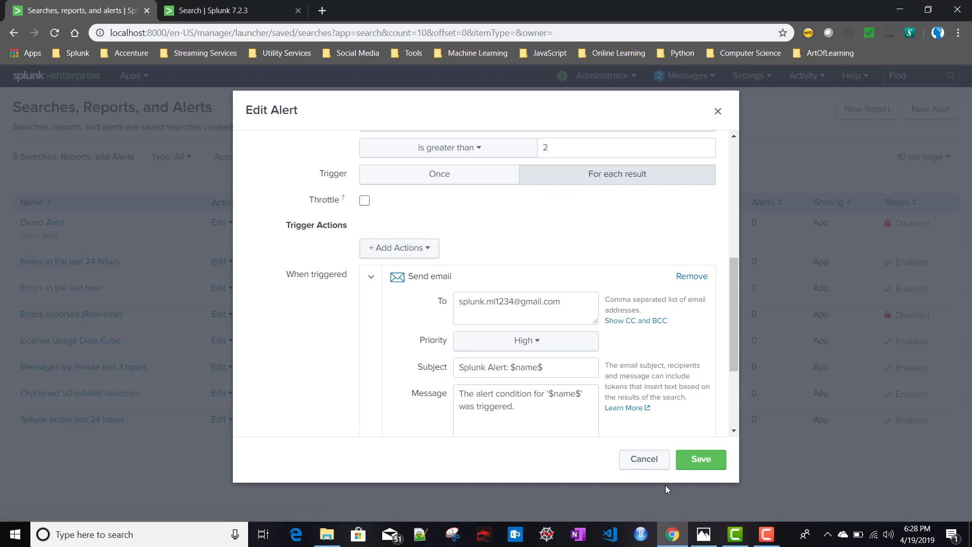
pyautogui.moveTo(702, 533)
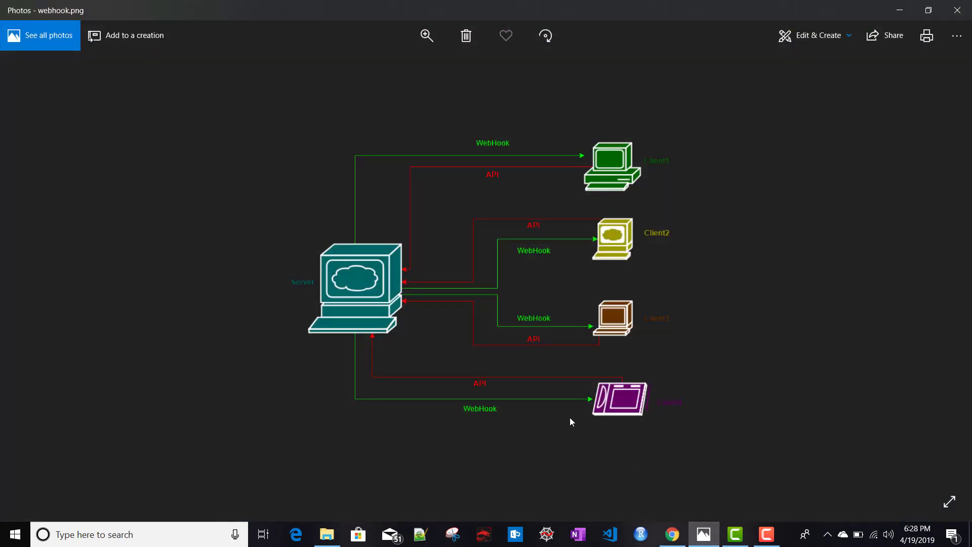
pyautogui.moveTo(398, 387)
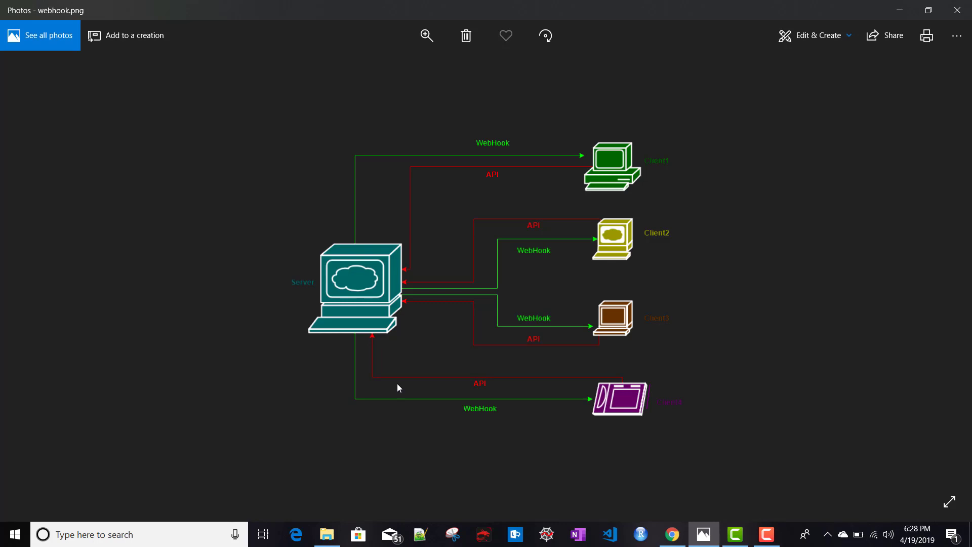
pyautogui.moveTo(384, 291)
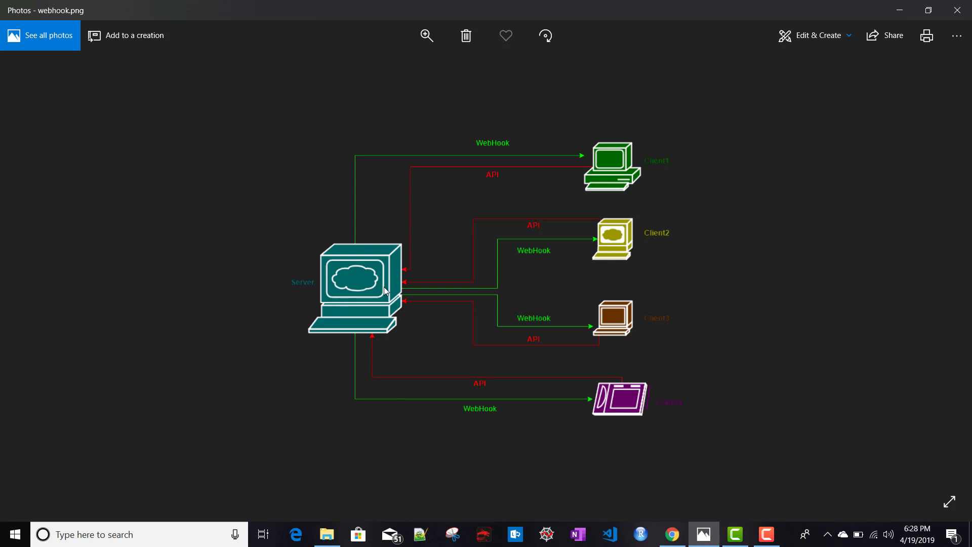
pyautogui.moveTo(362, 284)
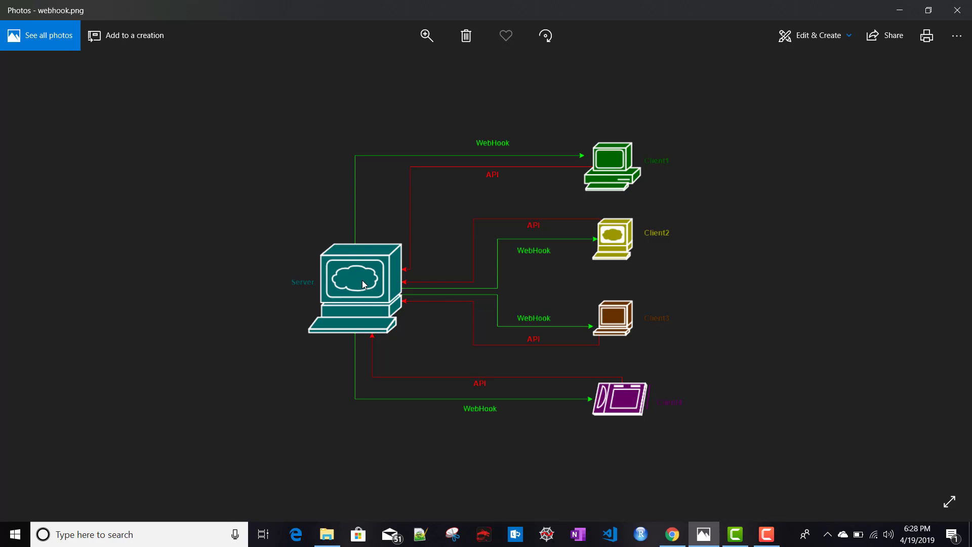
pyautogui.moveTo(616, 190)
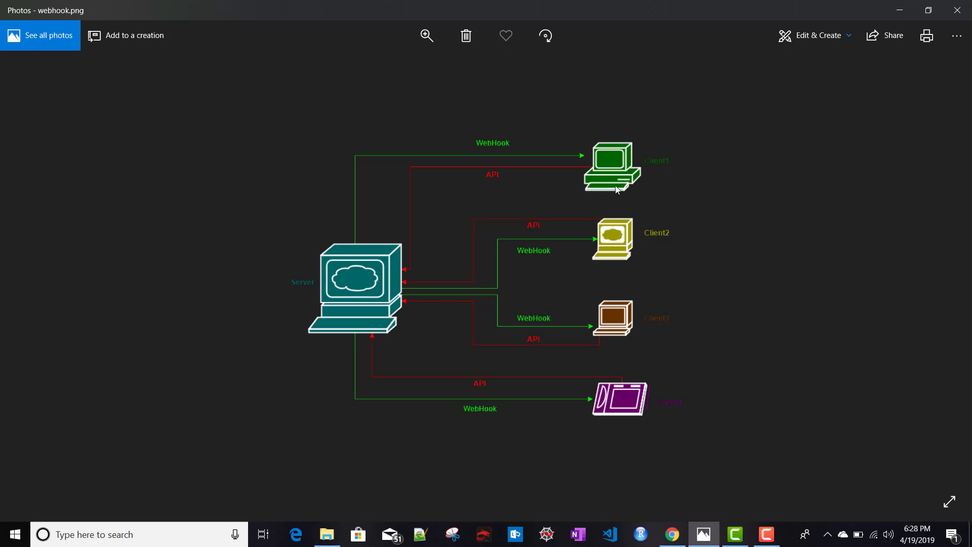
pyautogui.moveTo(576, 218)
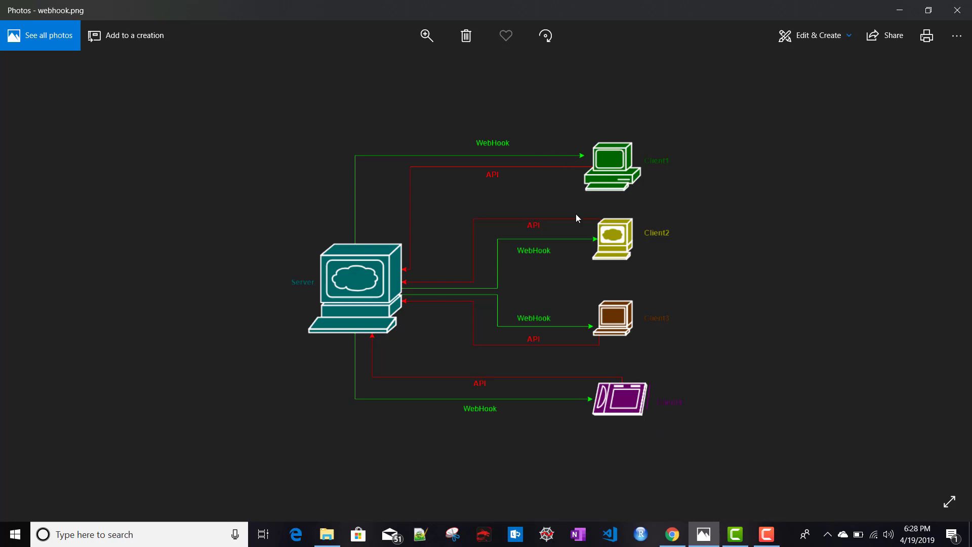
pyautogui.moveTo(417, 271)
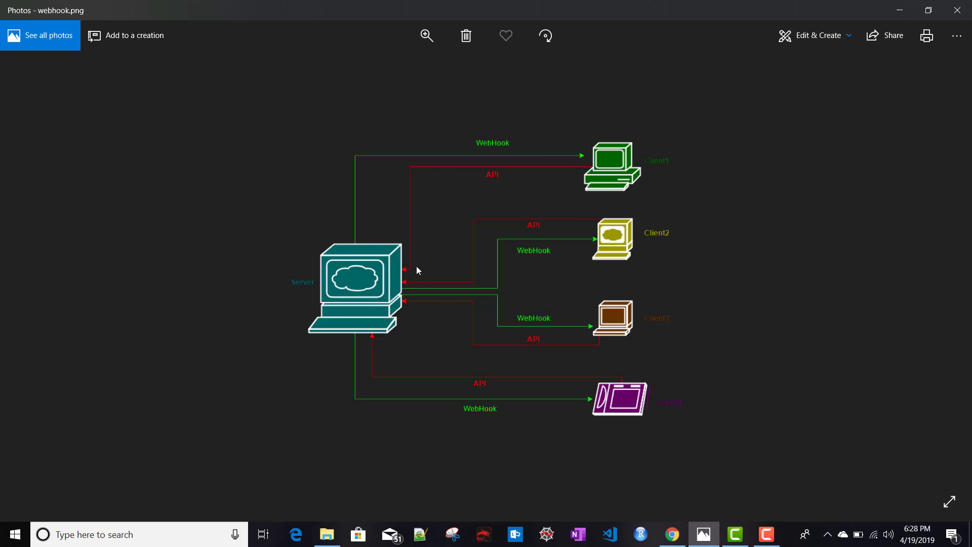
pyautogui.moveTo(611, 179)
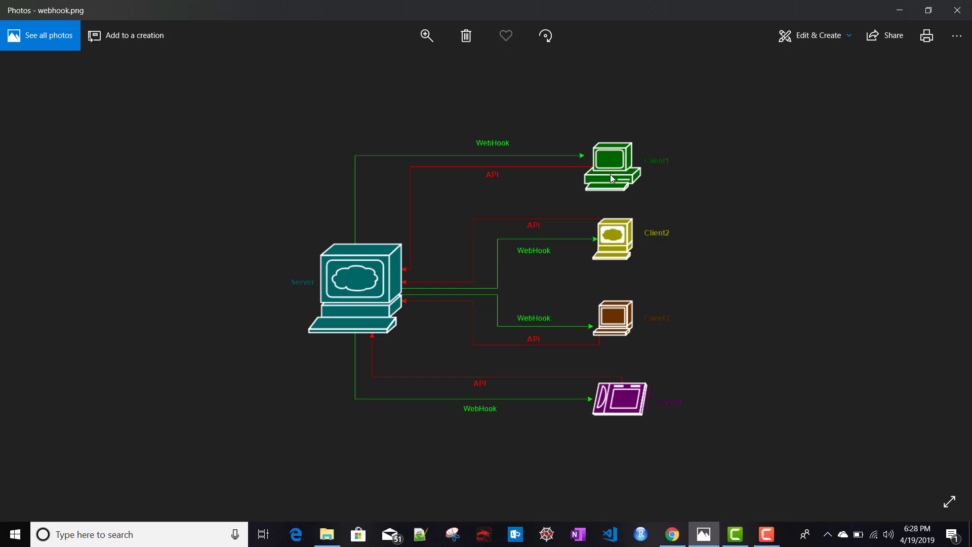
pyautogui.moveTo(614, 185)
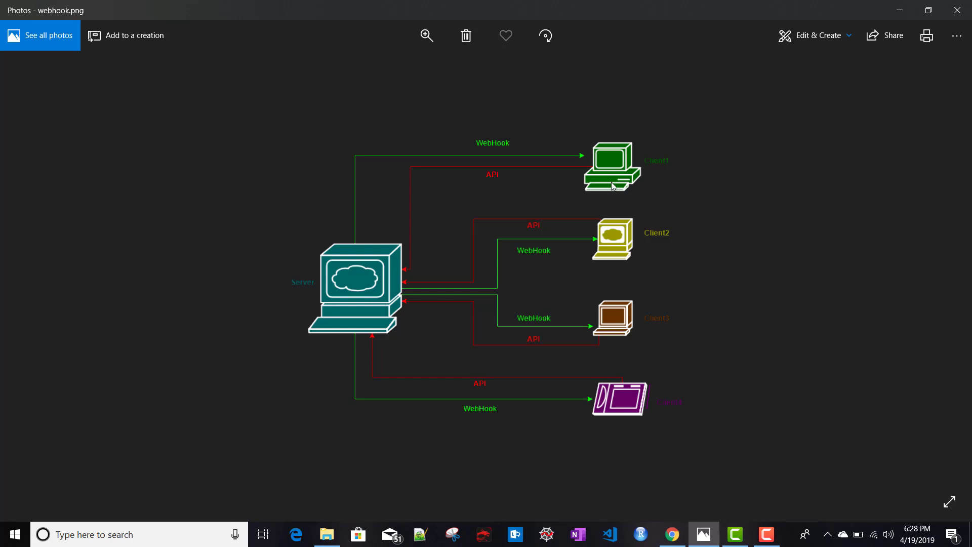
pyautogui.moveTo(524, 155)
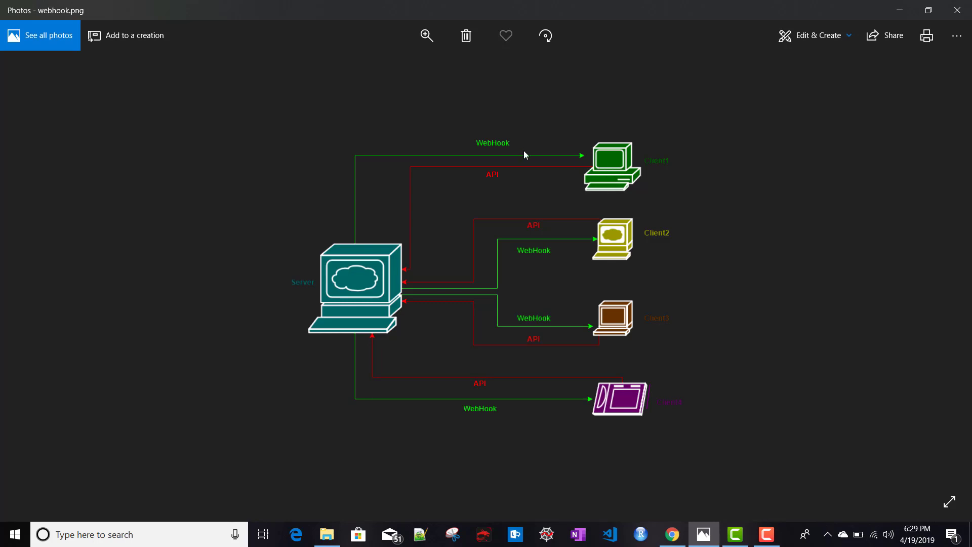
pyautogui.moveTo(395, 288)
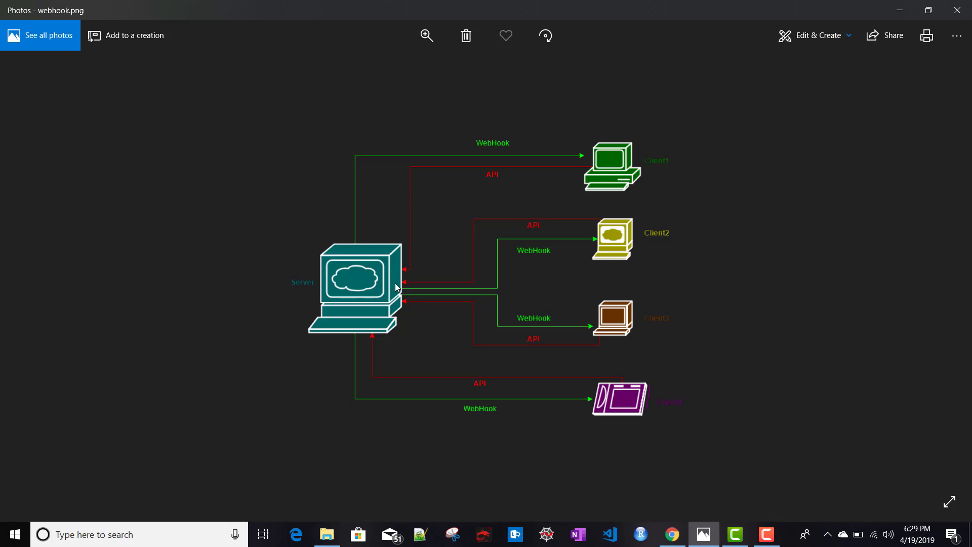
pyautogui.moveTo(379, 292)
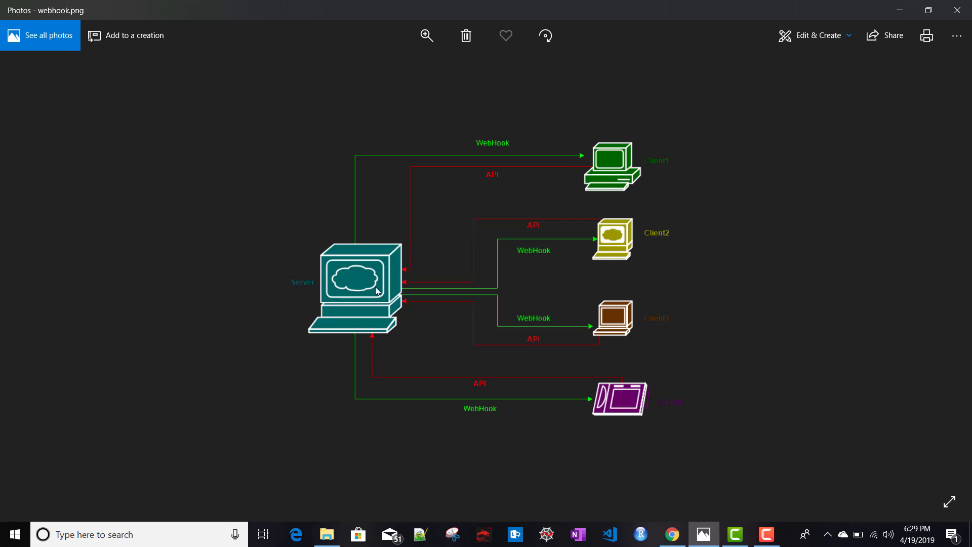
pyautogui.moveTo(643, 151)
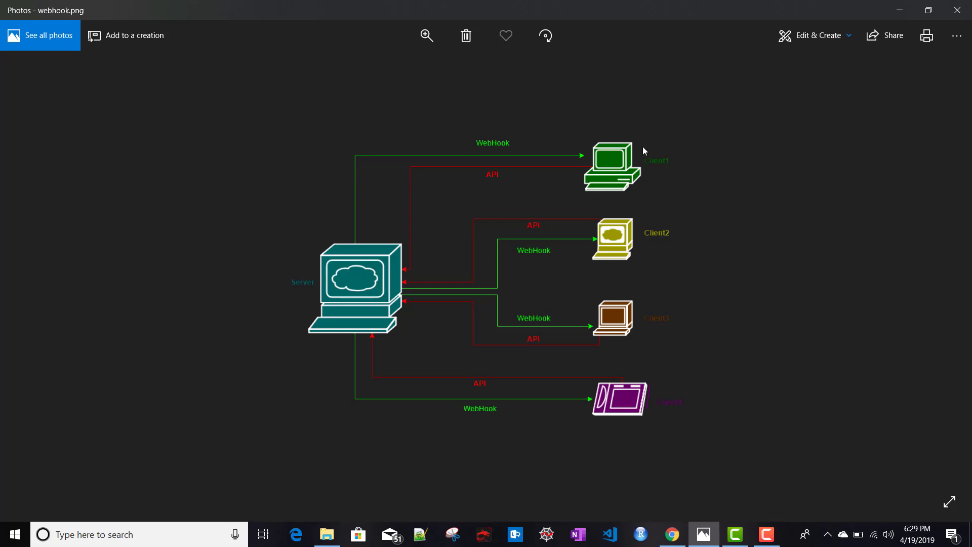
pyautogui.moveTo(370, 280)
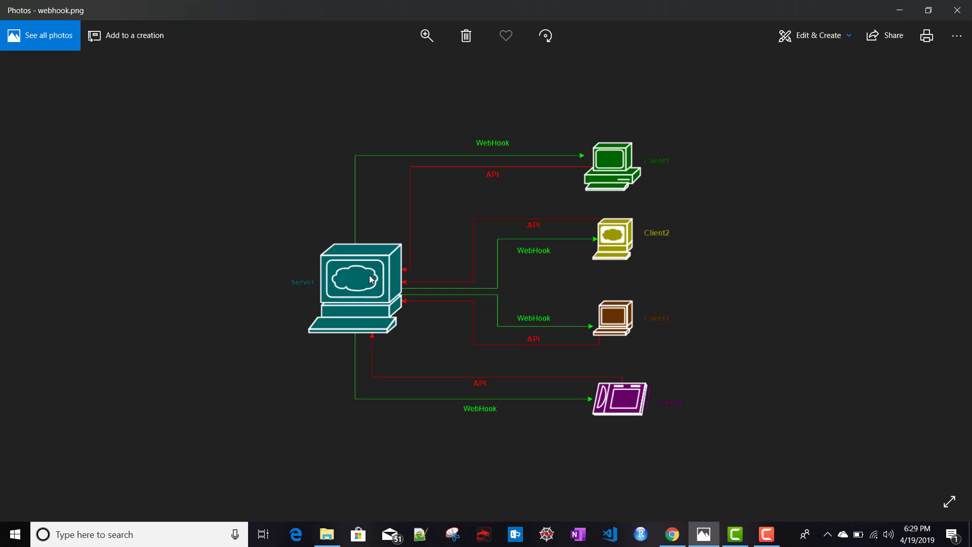
pyautogui.moveTo(322, 263)
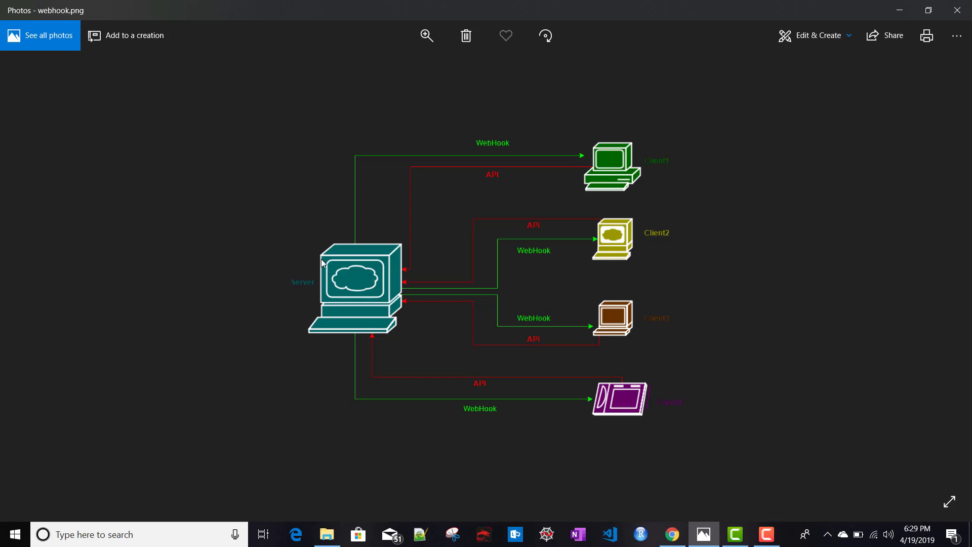
pyautogui.moveTo(343, 291)
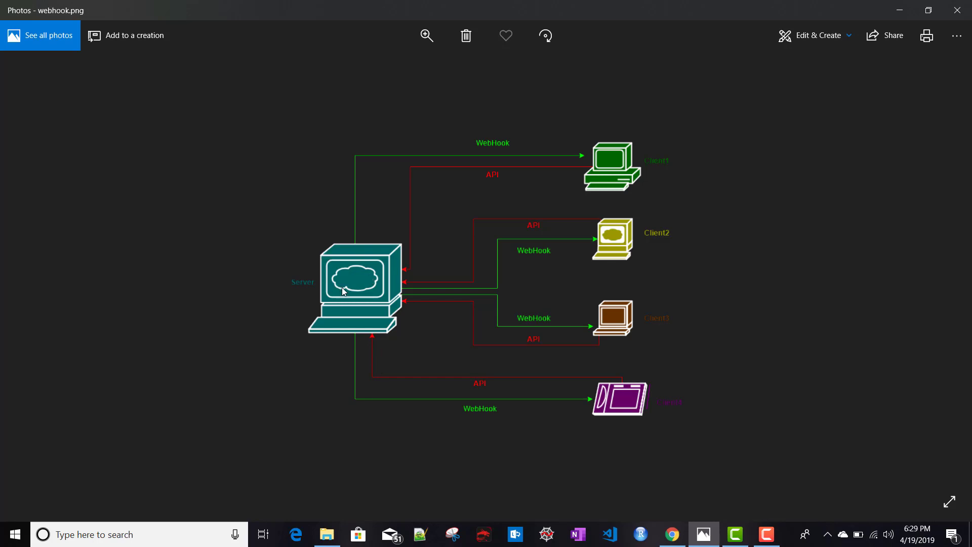
pyautogui.moveTo(364, 303)
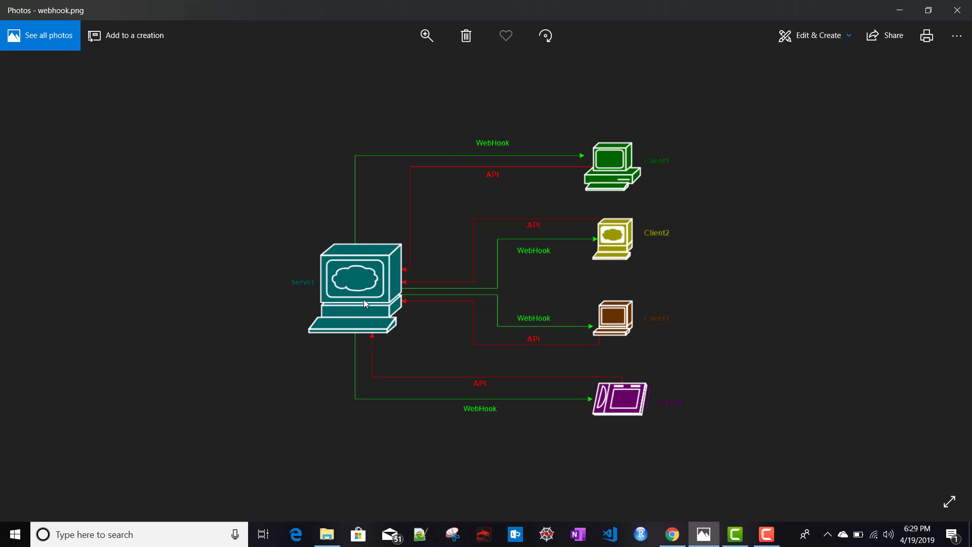
pyautogui.moveTo(344, 253)
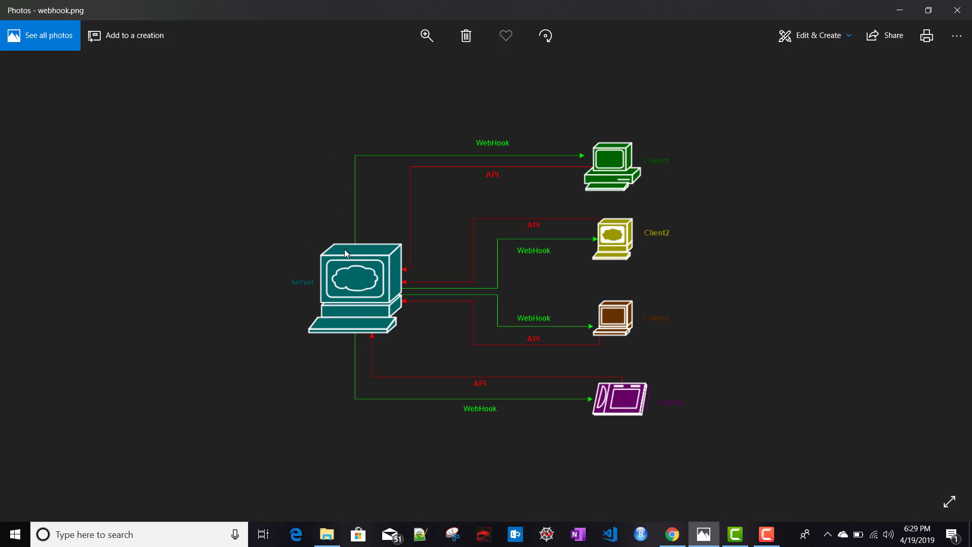
pyautogui.moveTo(660, 160)
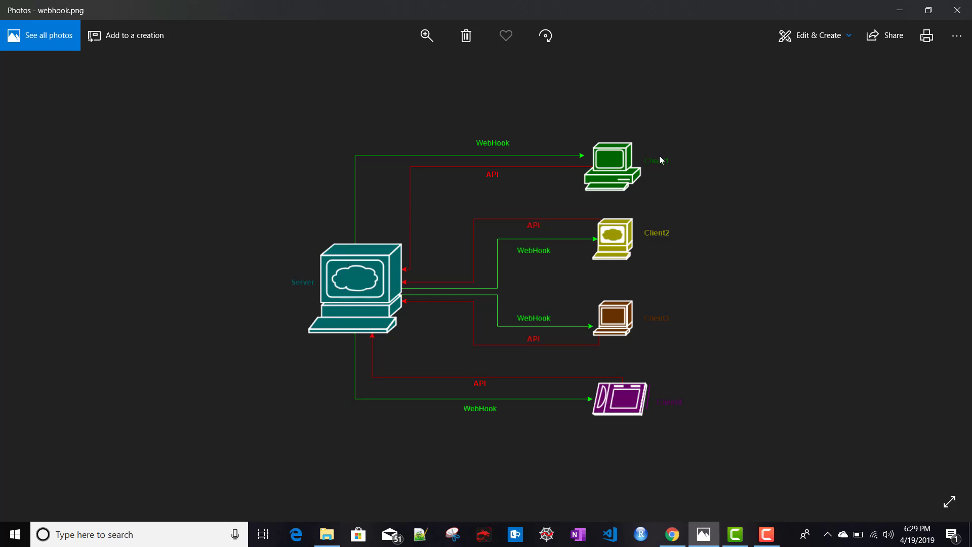
pyautogui.moveTo(660, 147)
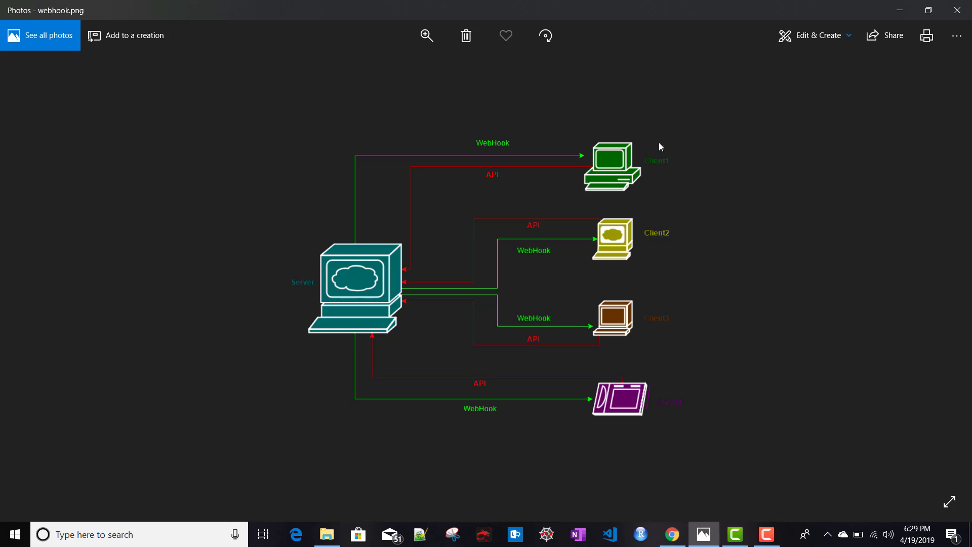
pyautogui.moveTo(524, 145)
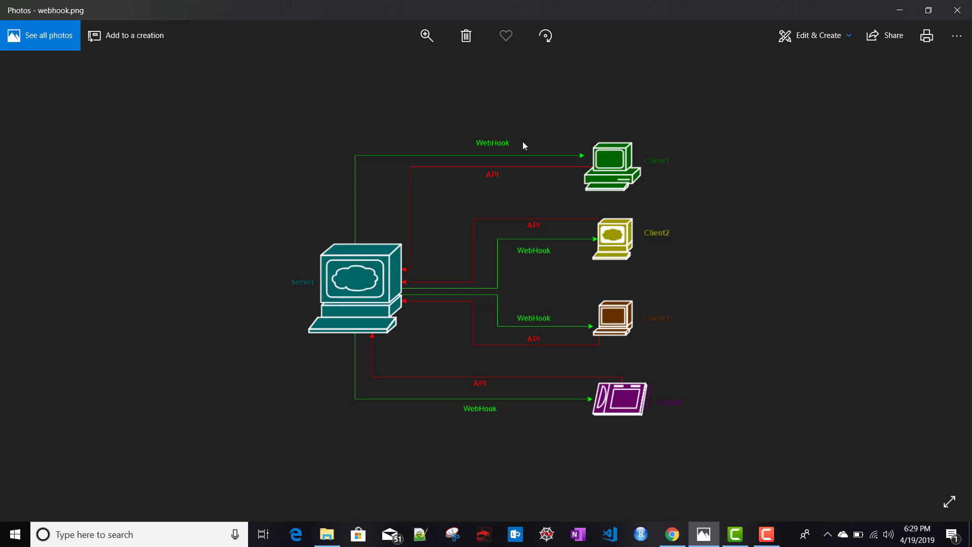
pyautogui.moveTo(391, 331)
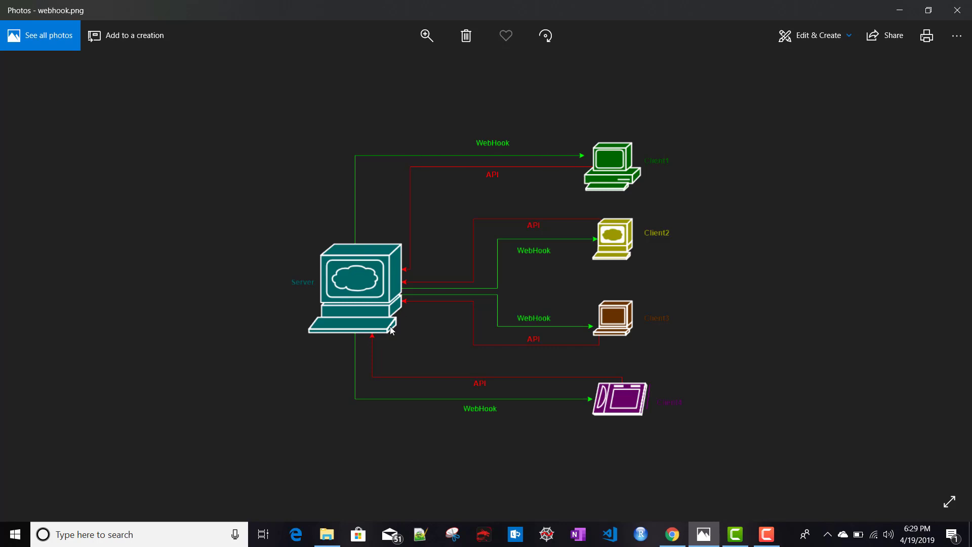
pyautogui.moveTo(643, 193)
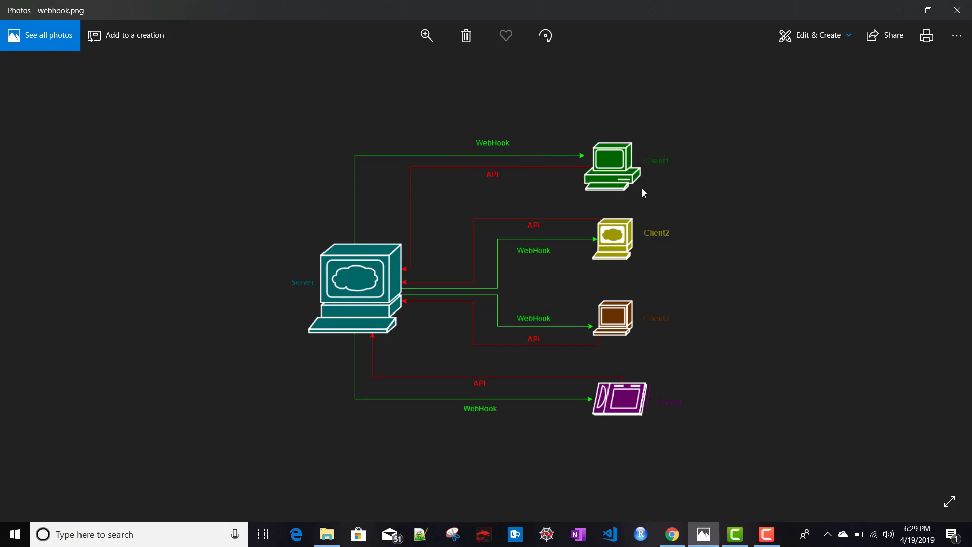
pyautogui.moveTo(398, 305)
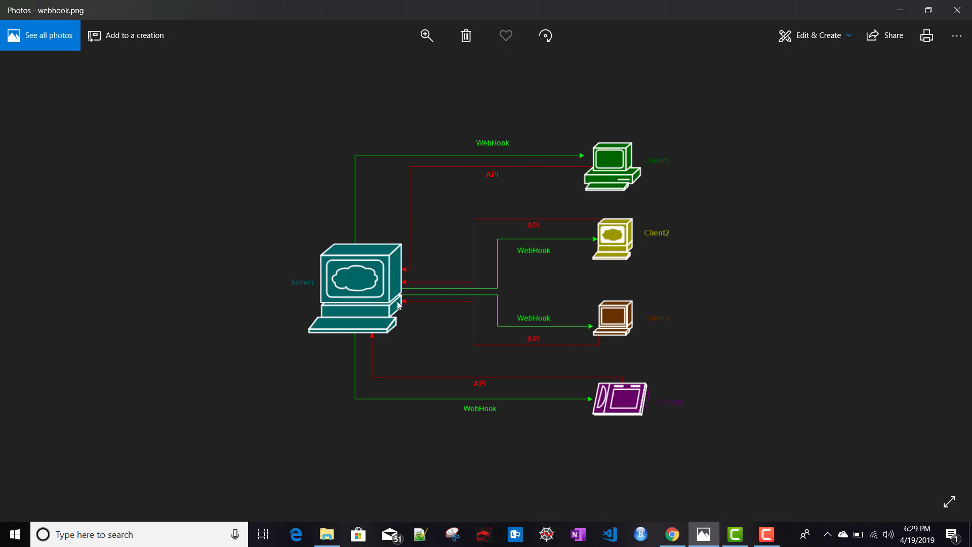
pyautogui.moveTo(581, 193)
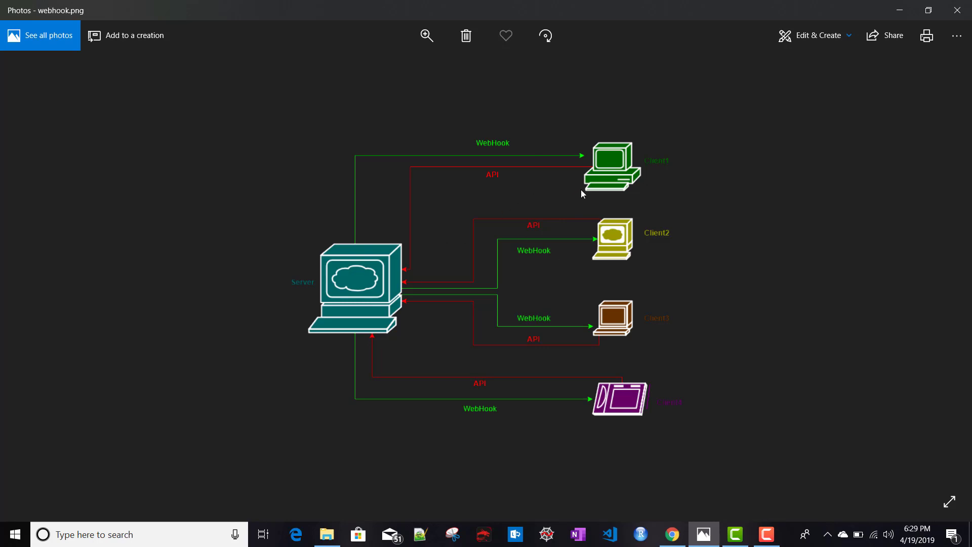
pyautogui.moveTo(401, 263)
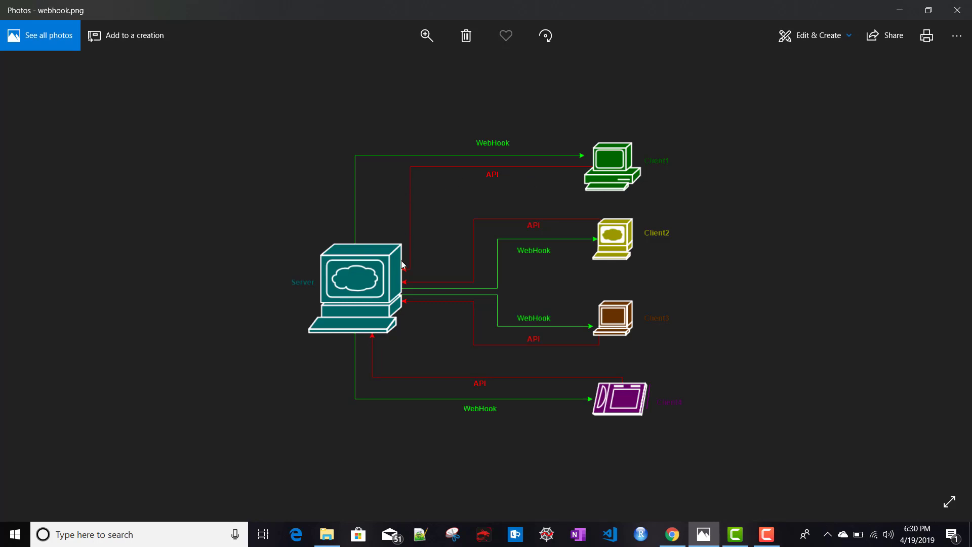
pyautogui.moveTo(407, 265)
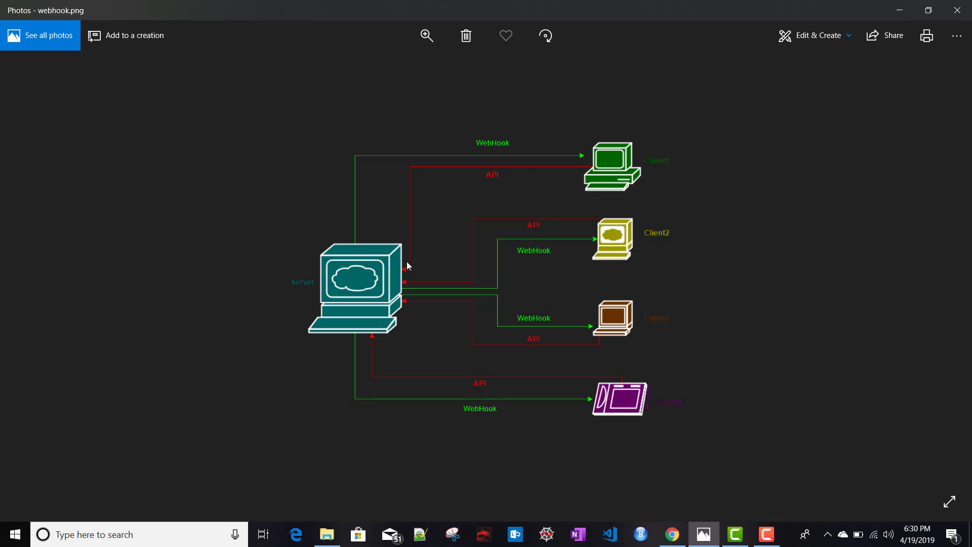
pyautogui.moveTo(389, 270)
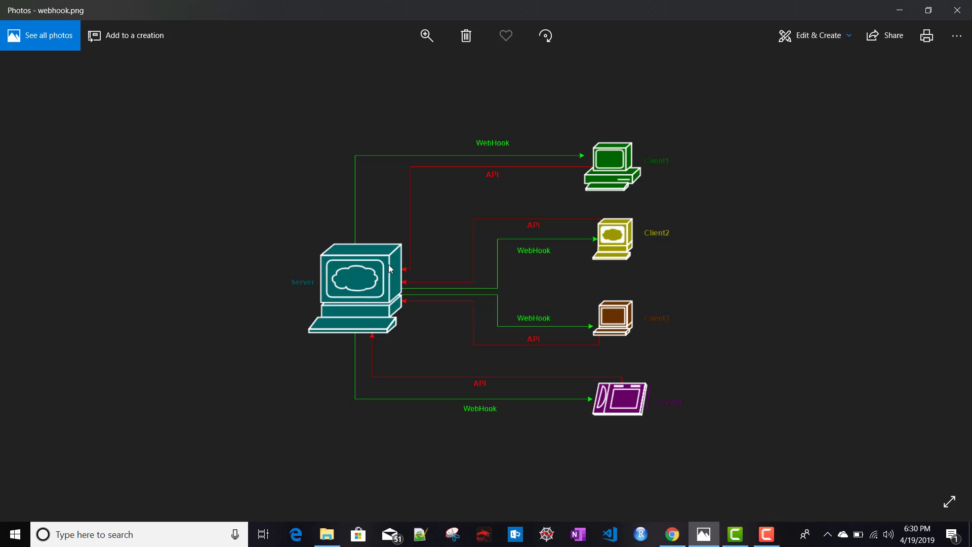
pyautogui.moveTo(355, 223)
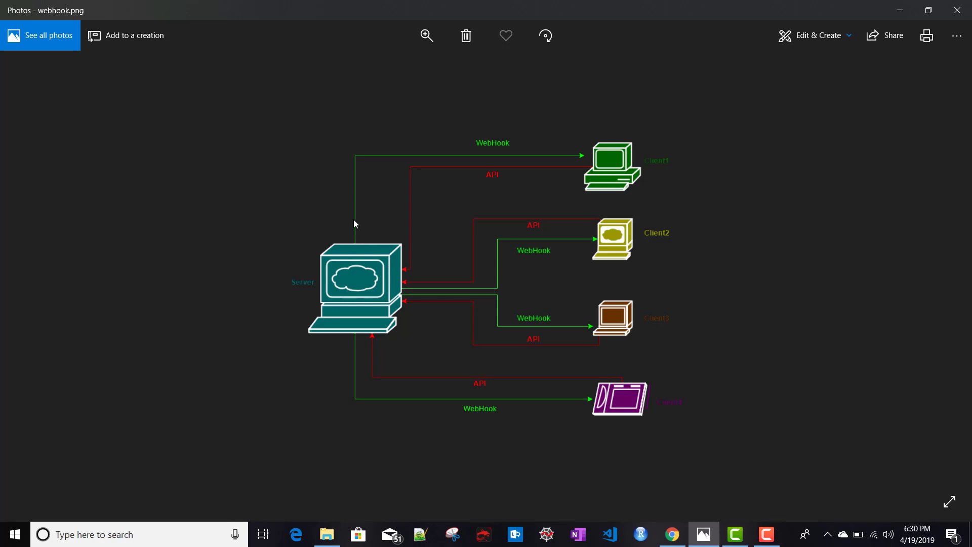
pyautogui.moveTo(639, 154)
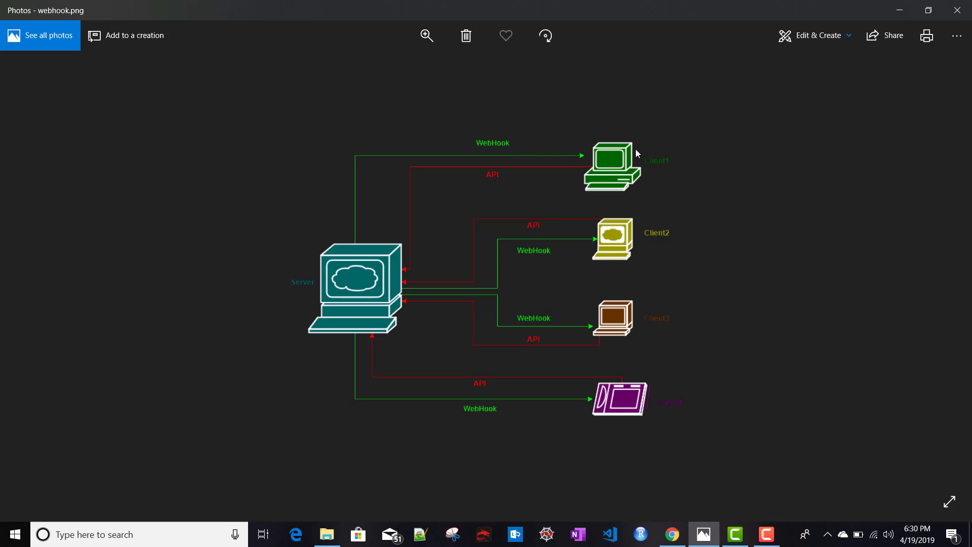
pyautogui.moveTo(649, 459)
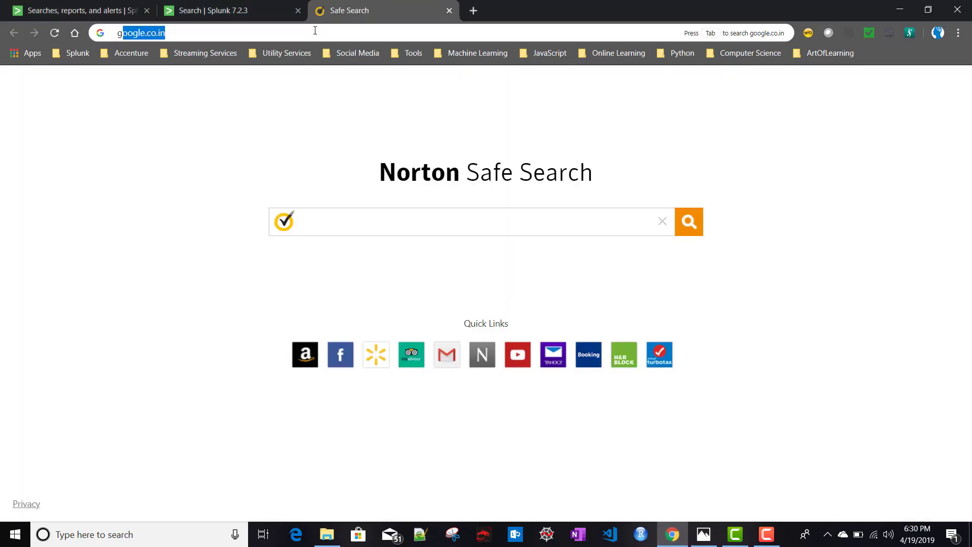
# Search Google for 'ifttt' and open the IFTTT website from the results
pyautogui.press('Return')
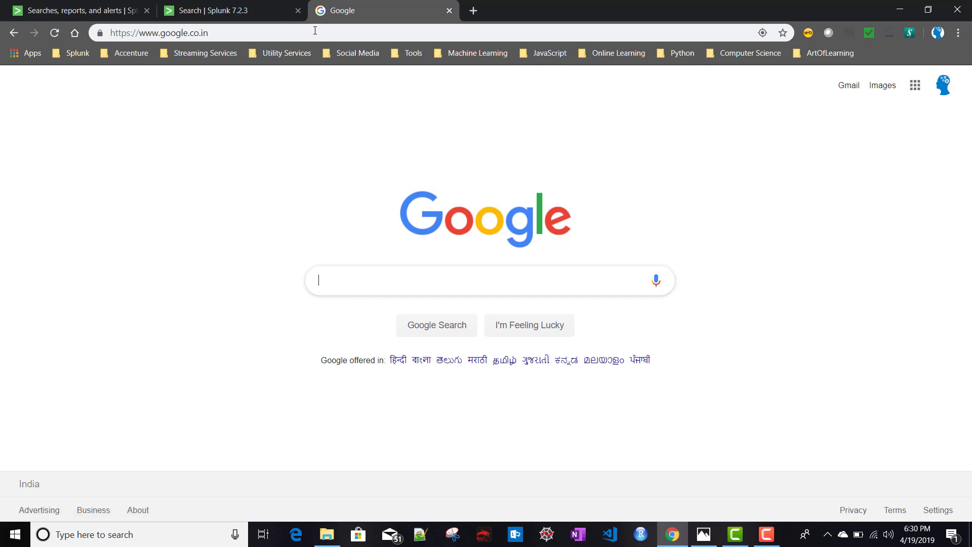
pyautogui.write('ifttt')
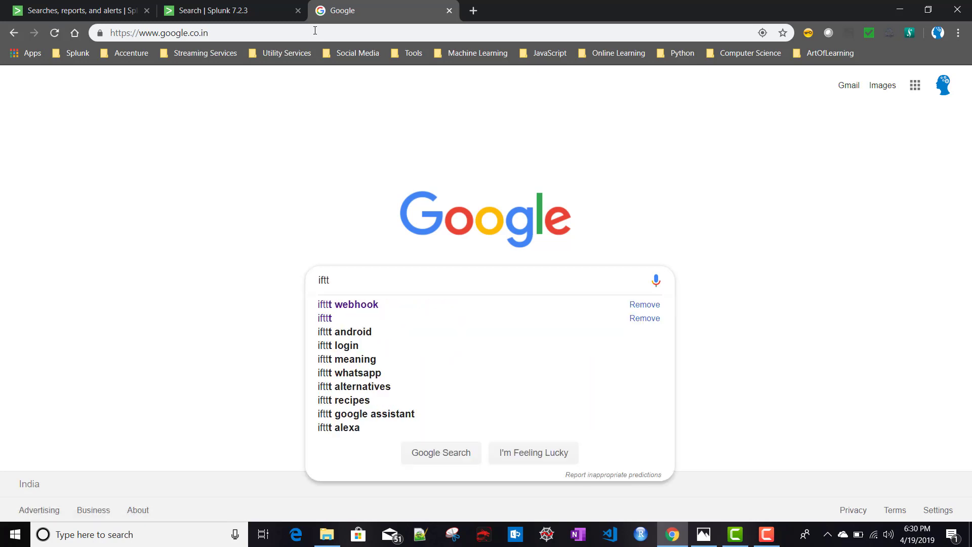
pyautogui.click(440, 452)
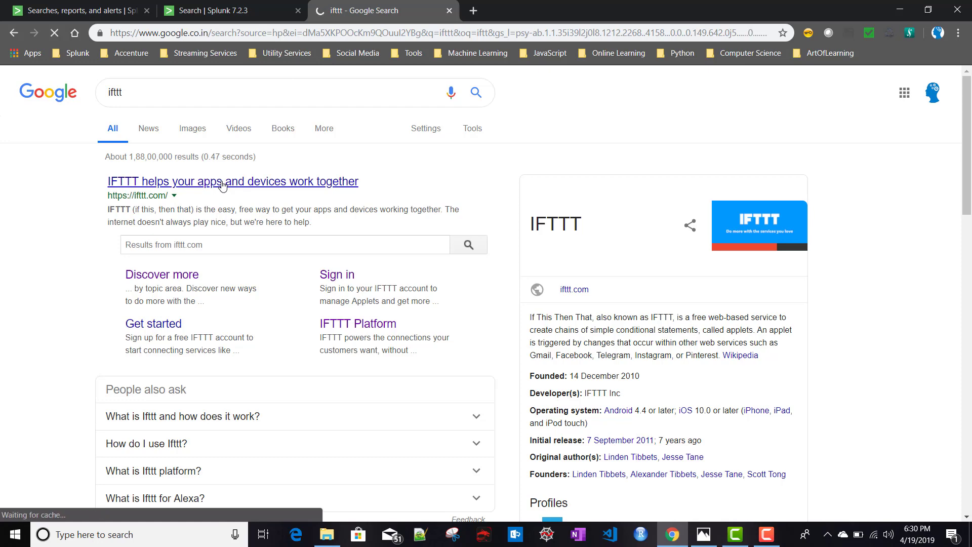
pyautogui.click(233, 181)
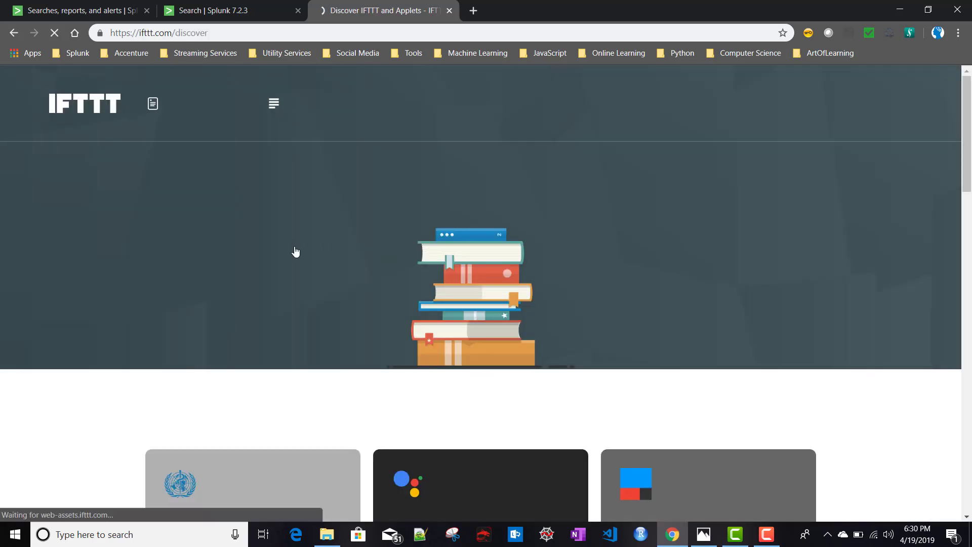
# Scroll through the IFTTT Discover page's recommended applets
pyautogui.scroll(-3)
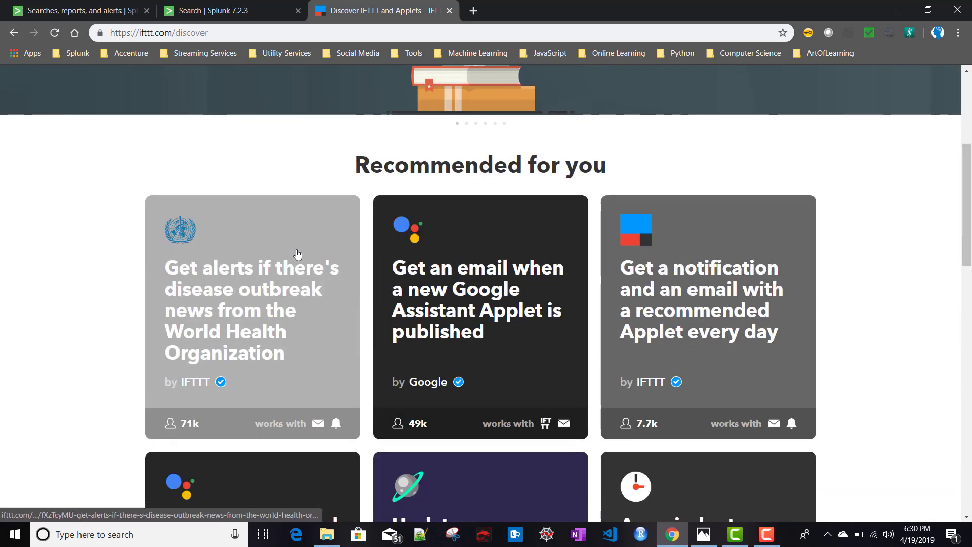
pyautogui.moveTo(515, 288)
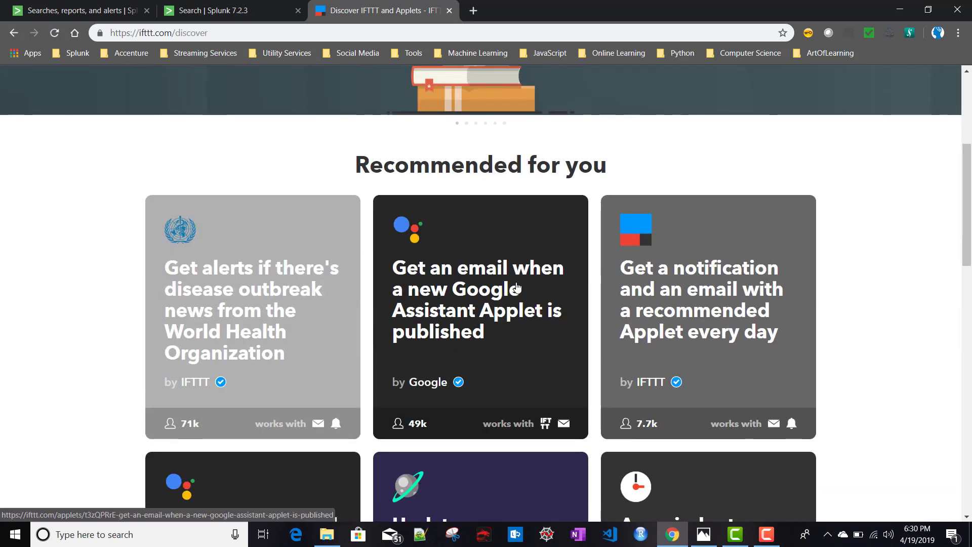
pyautogui.moveTo(508, 334)
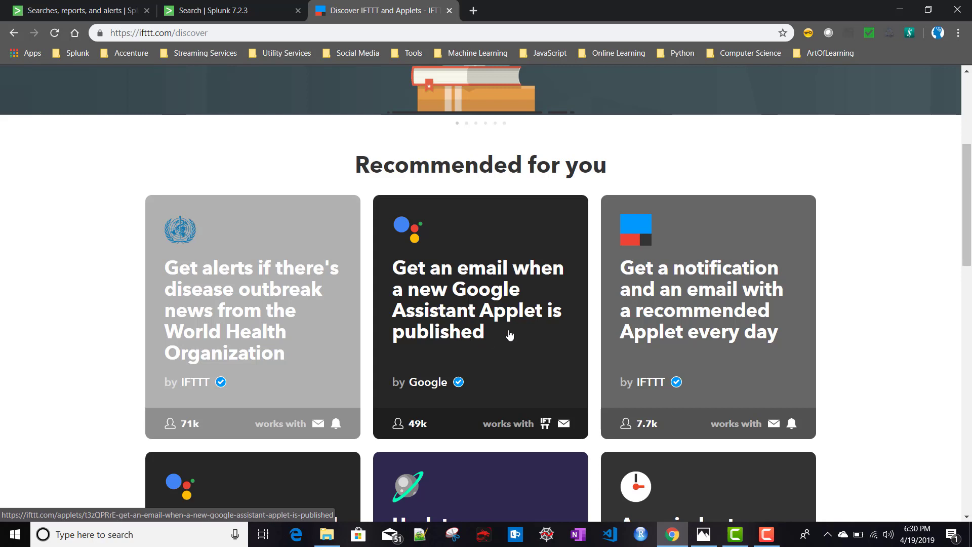
pyautogui.moveTo(771, 309)
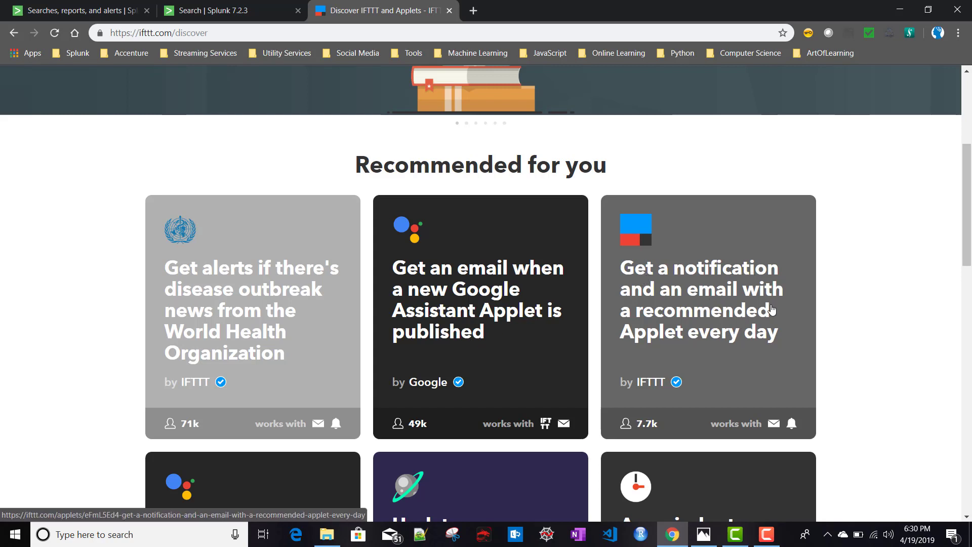
pyautogui.moveTo(766, 341)
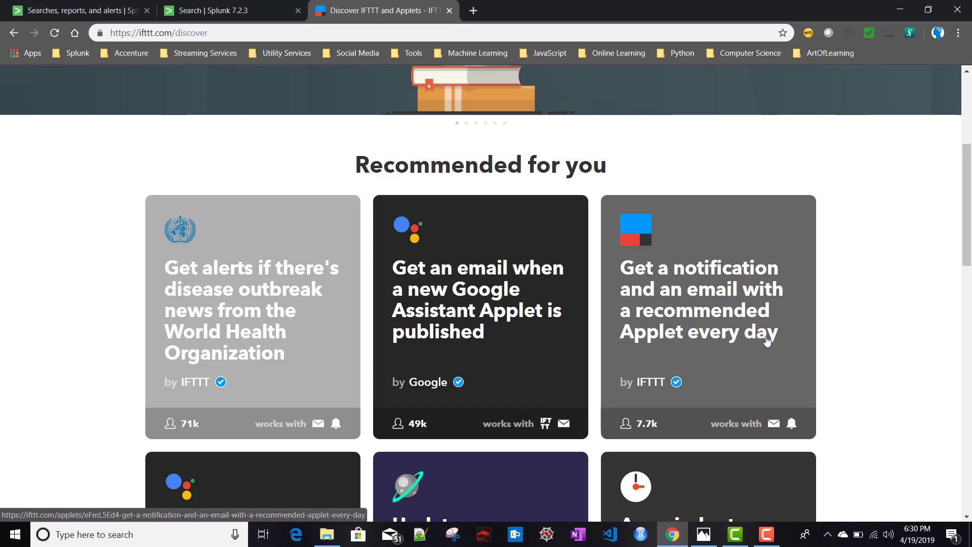
pyautogui.scroll(-3)
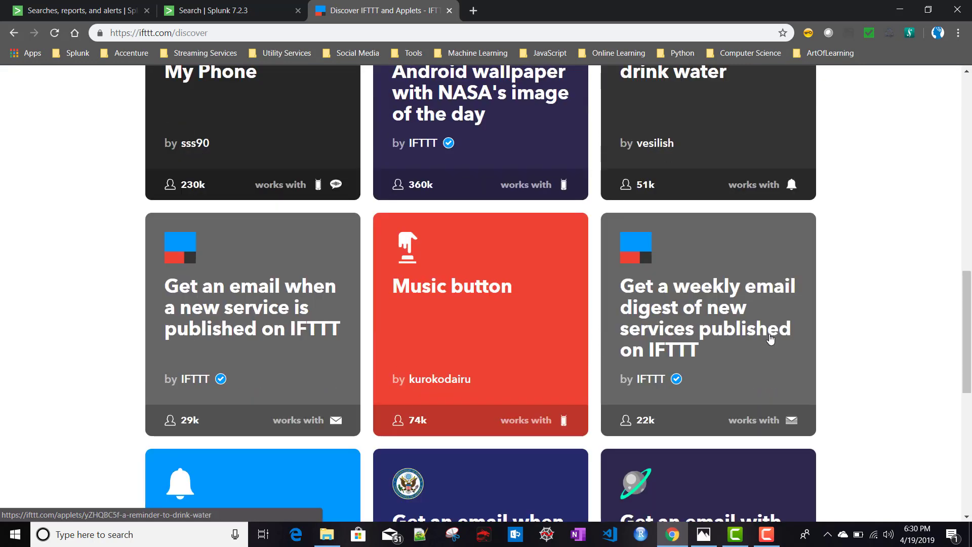
pyautogui.scroll(-3)
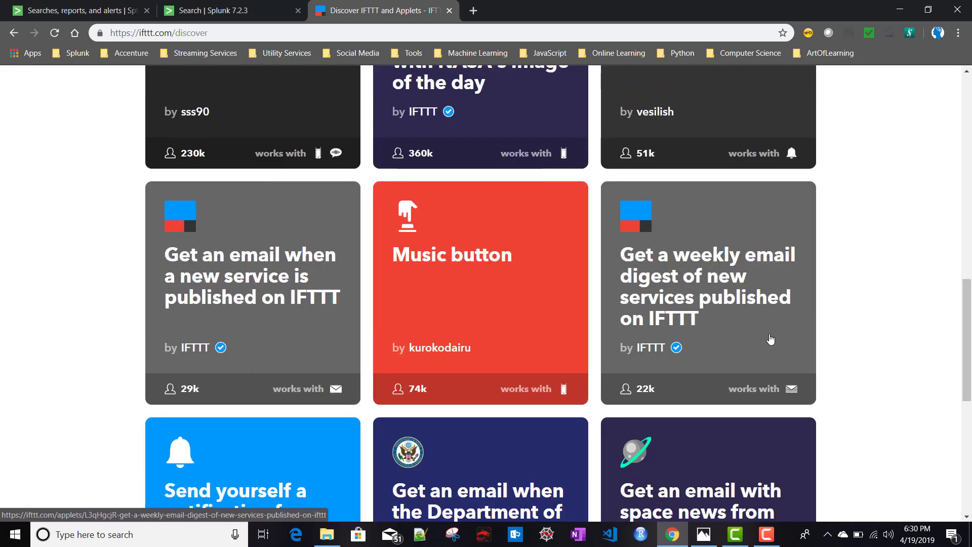
pyautogui.moveTo(878, 335)
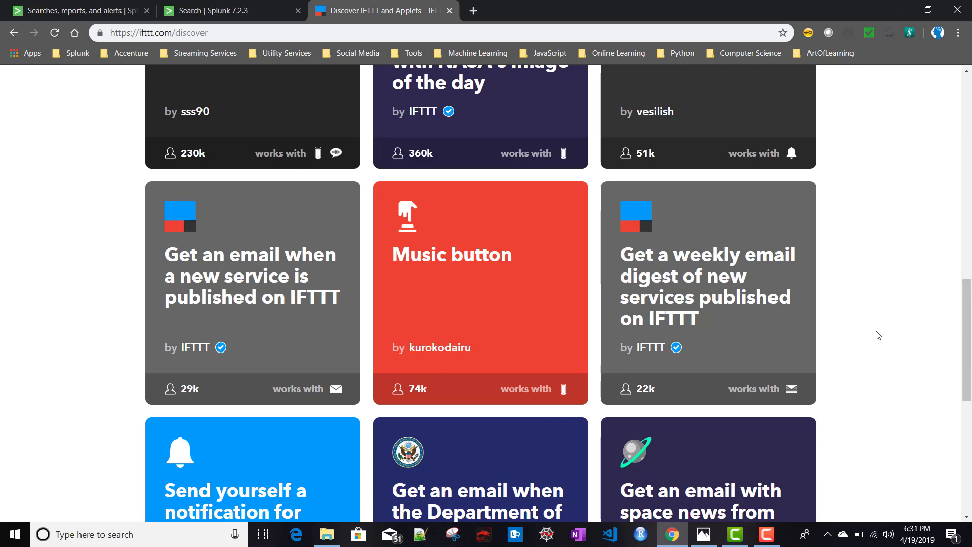
pyautogui.moveTo(856, 448)
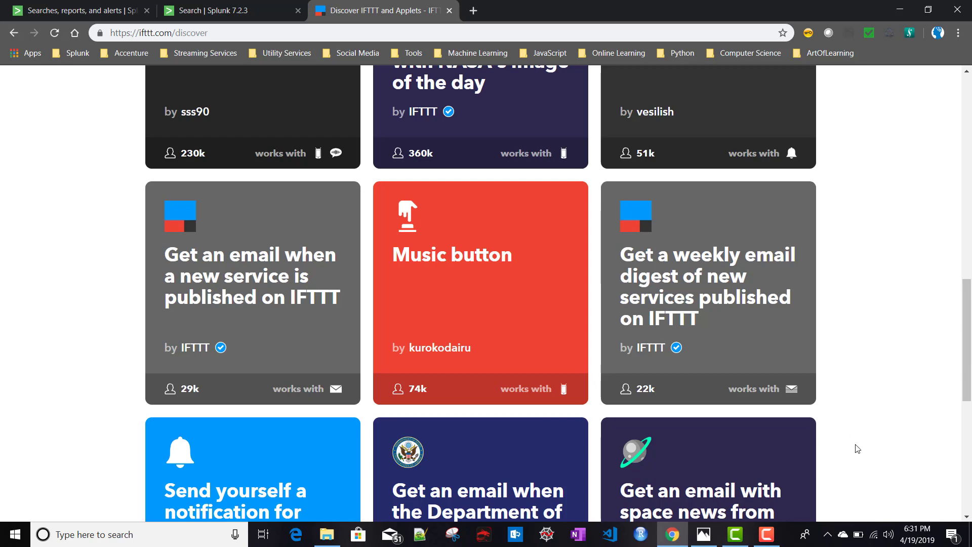
pyautogui.scroll(3)
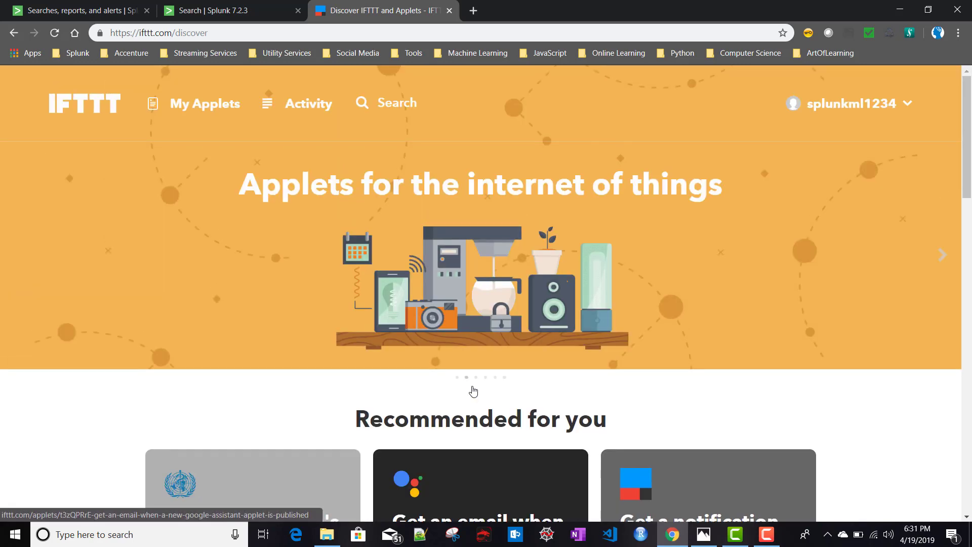
pyautogui.moveTo(308, 103)
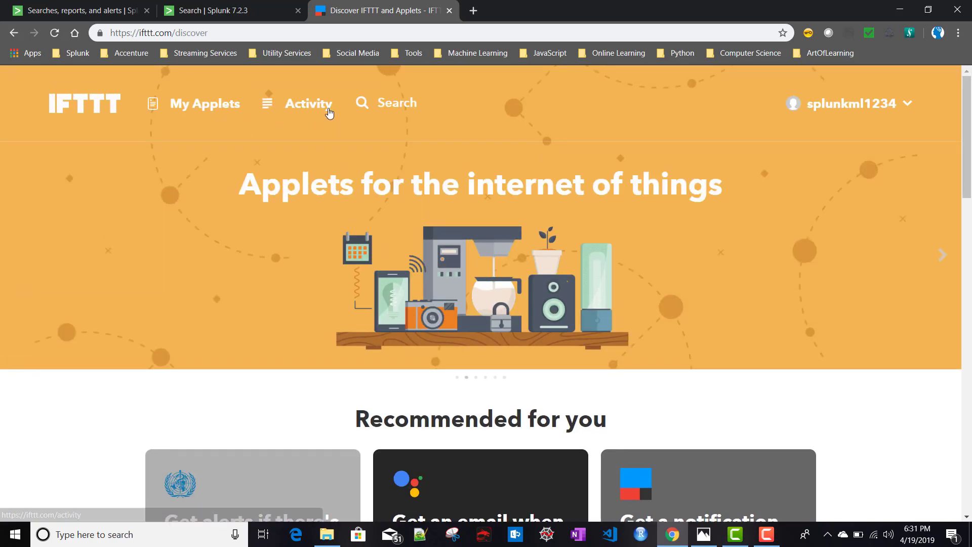
pyautogui.moveTo(406, 383)
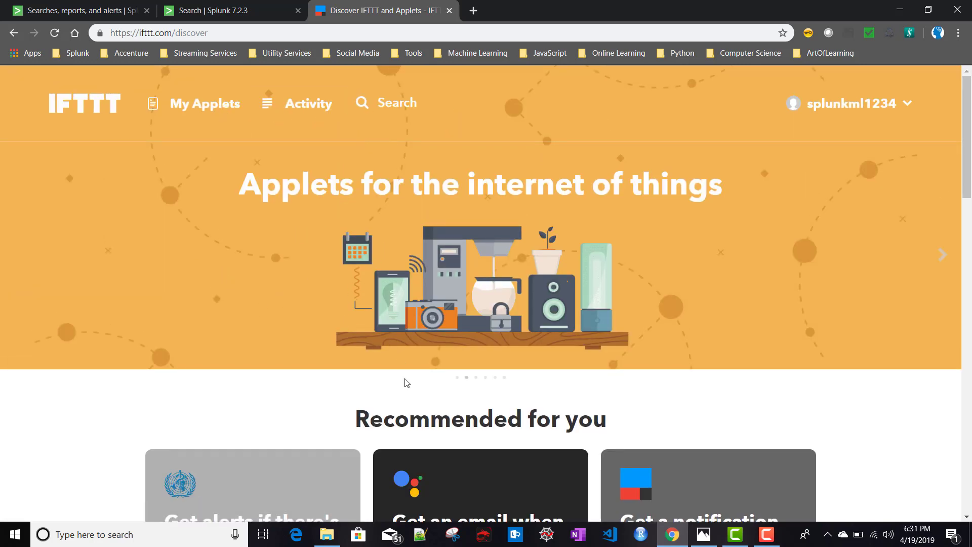
pyautogui.scroll(-3)
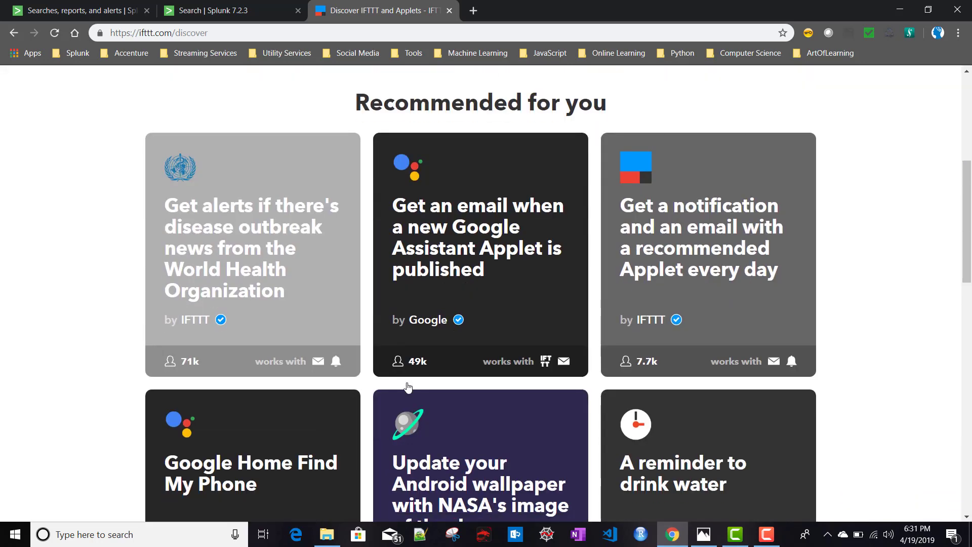
pyautogui.moveTo(507, 253)
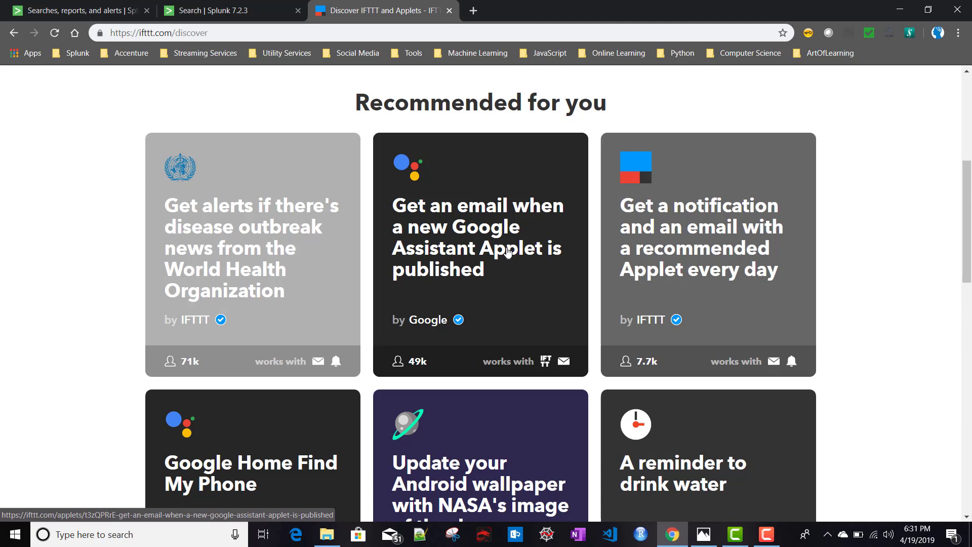
pyautogui.moveTo(257, 149)
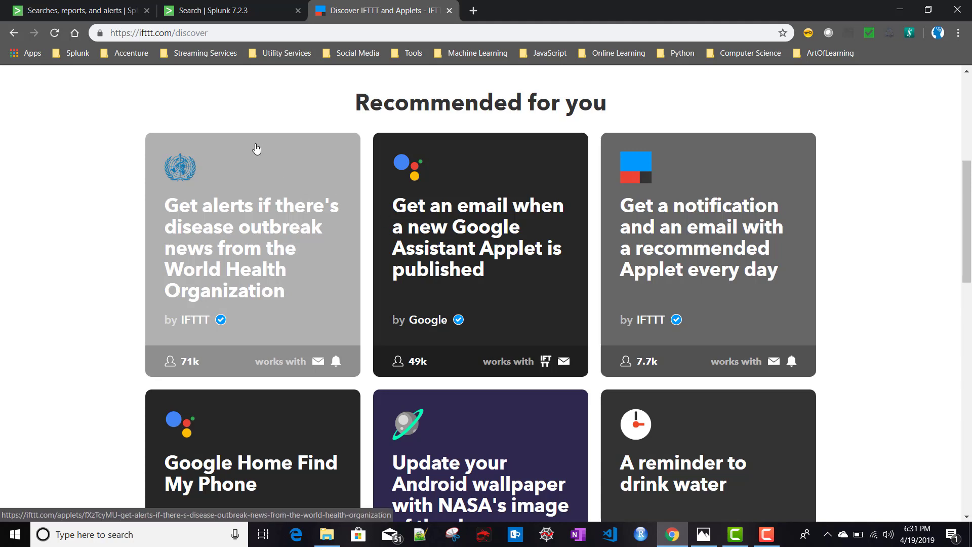
pyautogui.click(217, 10)
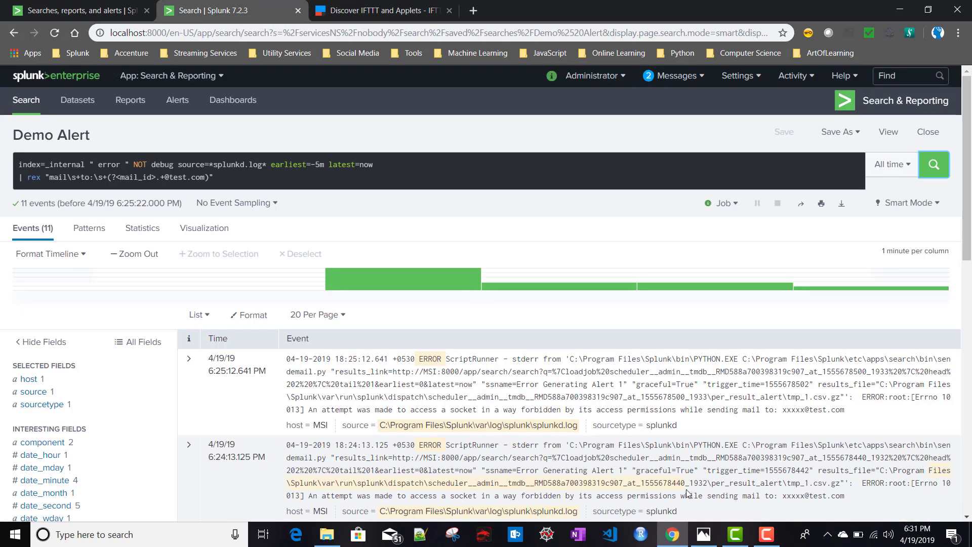
pyautogui.click(702, 533)
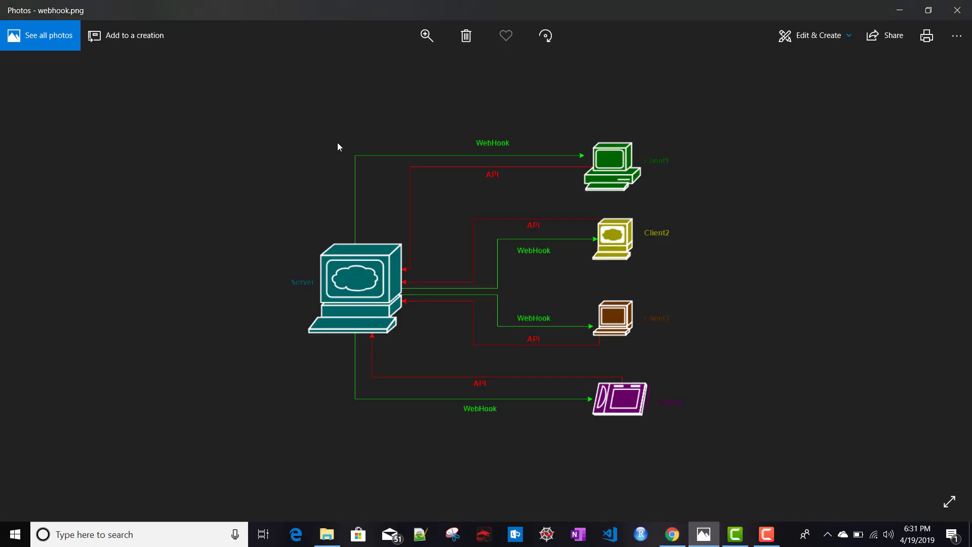
pyautogui.moveTo(507, 445)
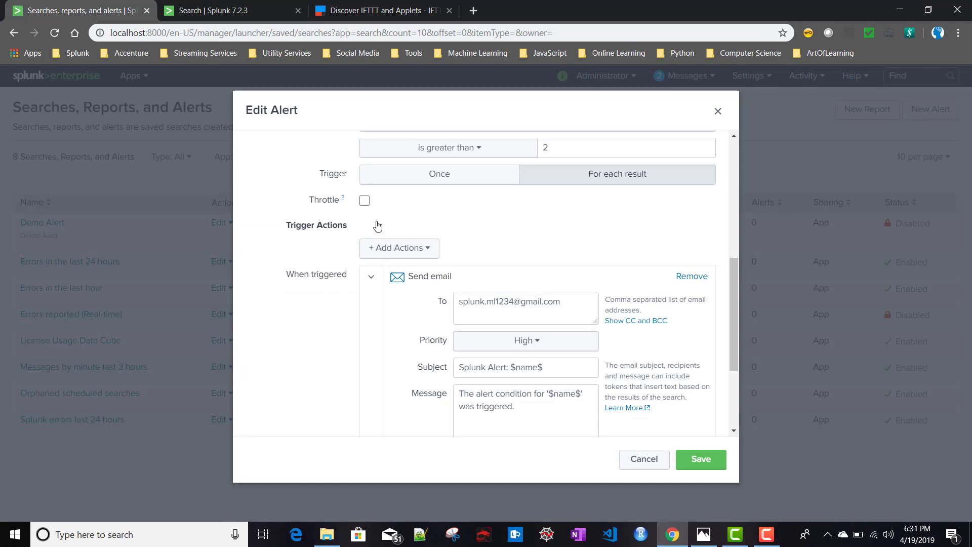
pyautogui.click(378, 11)
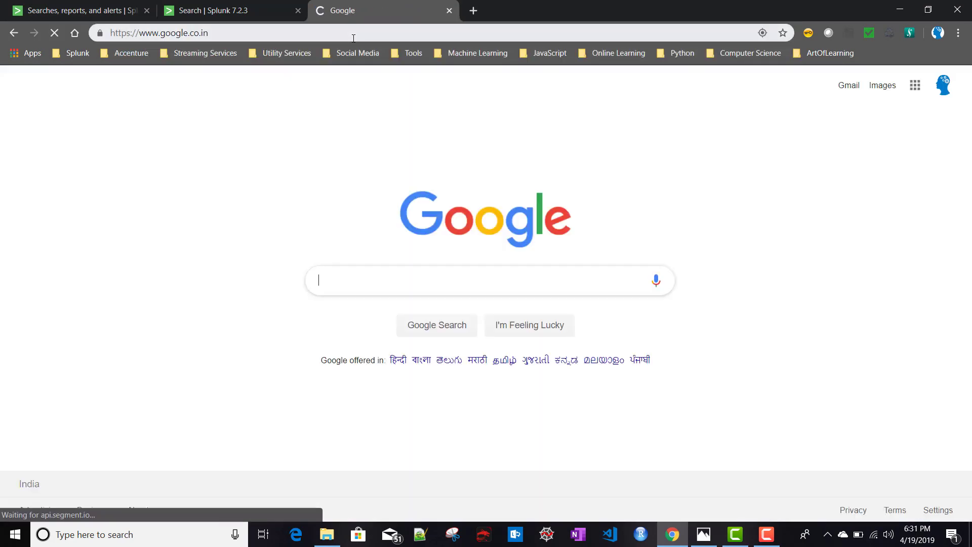
# Open Webhook.site via a Google search and select its unique request URL
pyautogui.write('webhoo')
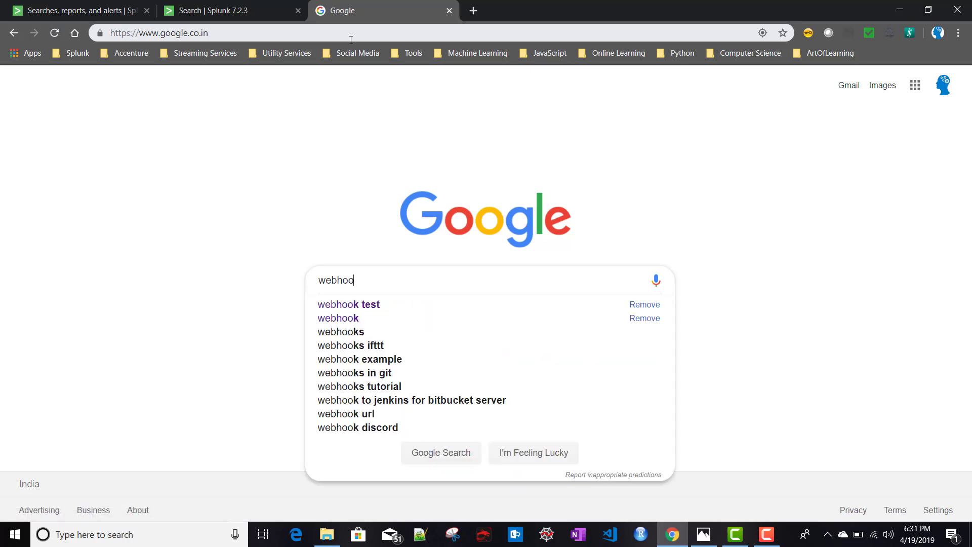
pyautogui.click(349, 304)
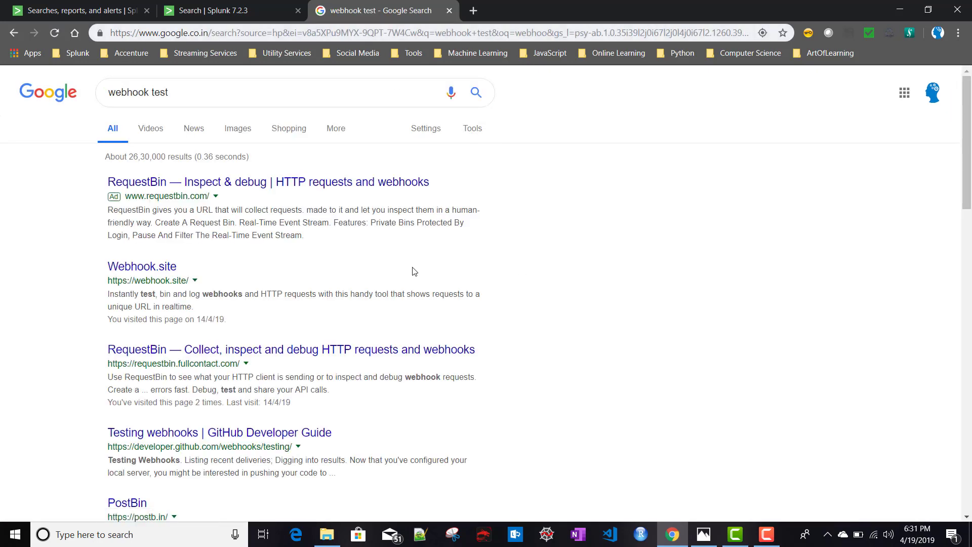
pyautogui.moveTo(142, 266)
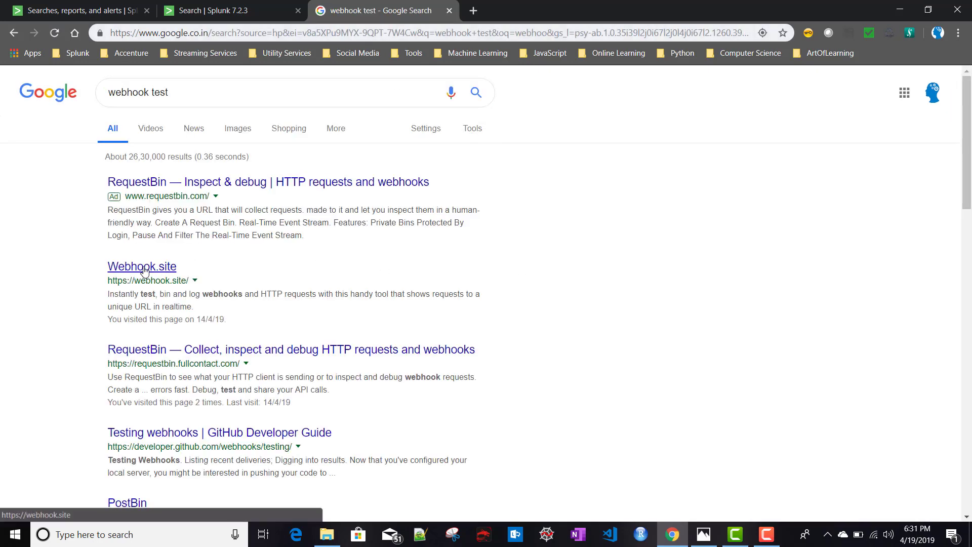
pyautogui.click(141, 266)
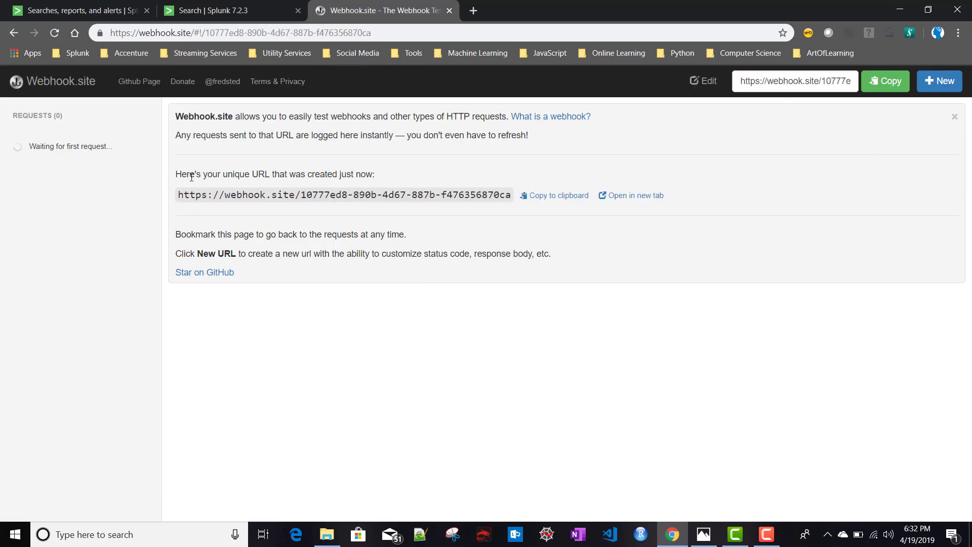
pyautogui.moveTo(188, 174); pyautogui.dragTo(372, 175)
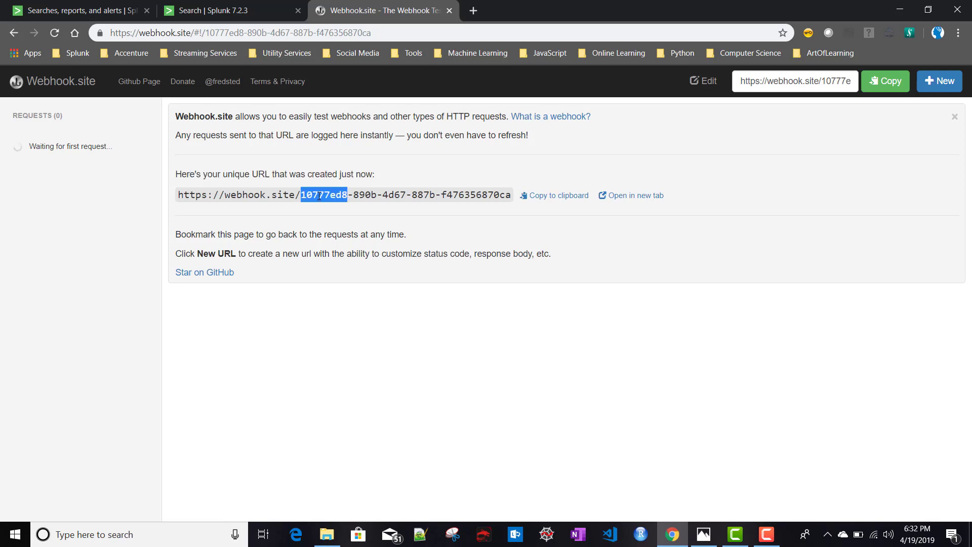
pyautogui.click(317, 195)
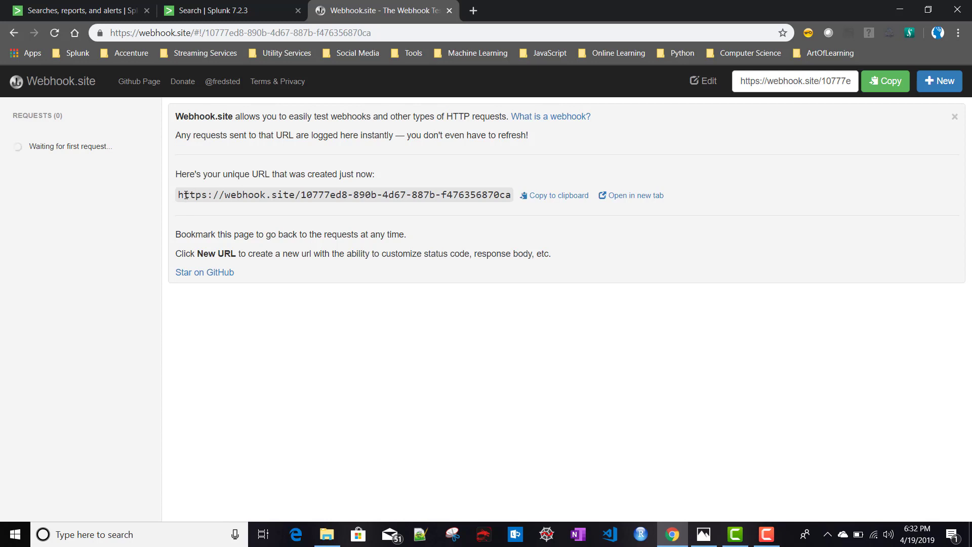
pyautogui.tripleClick(343, 194)
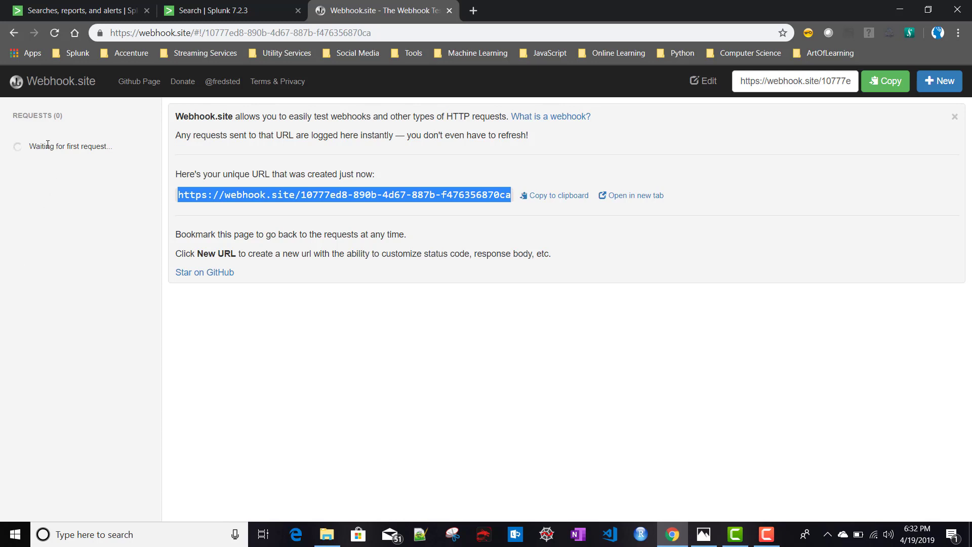
pyautogui.moveTo(99, 160)
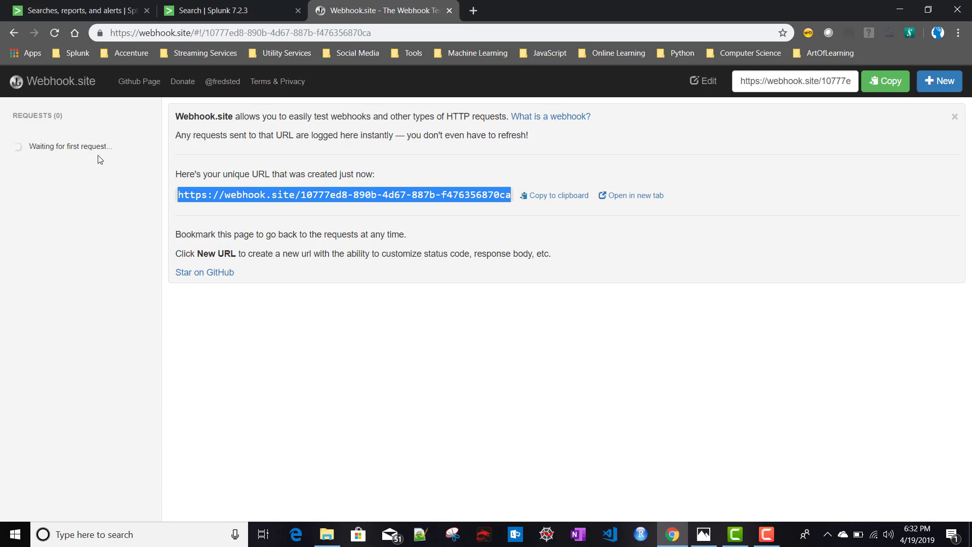
pyautogui.moveTo(475, 259)
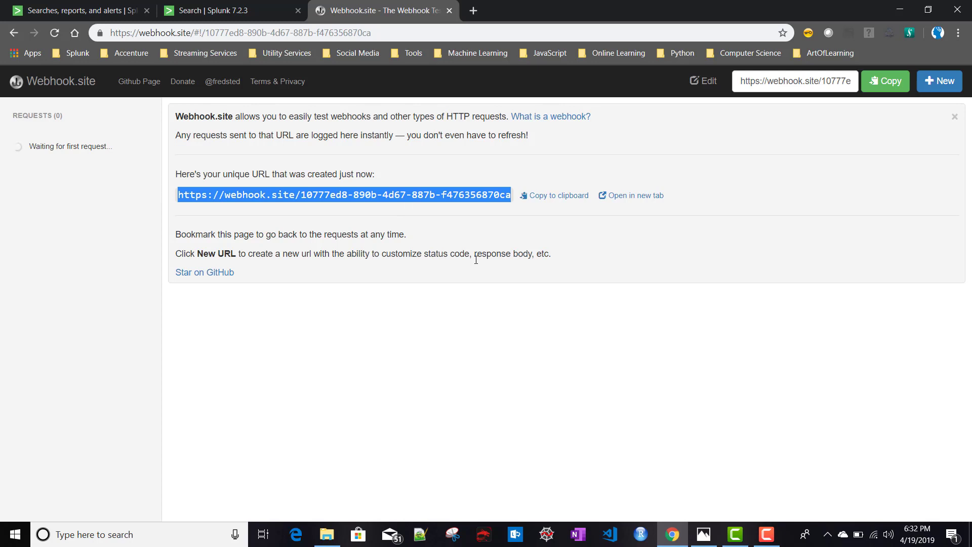
pyautogui.moveTo(426, 249)
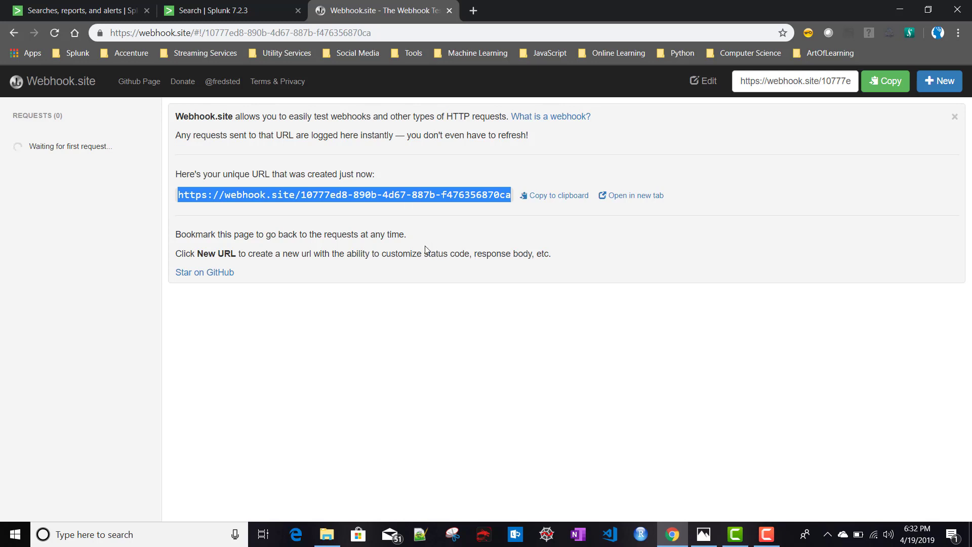
# Swap Demo Alert's Send email action for a Webhook to the Webhook.site URL and save
pyautogui.click(75, 11)
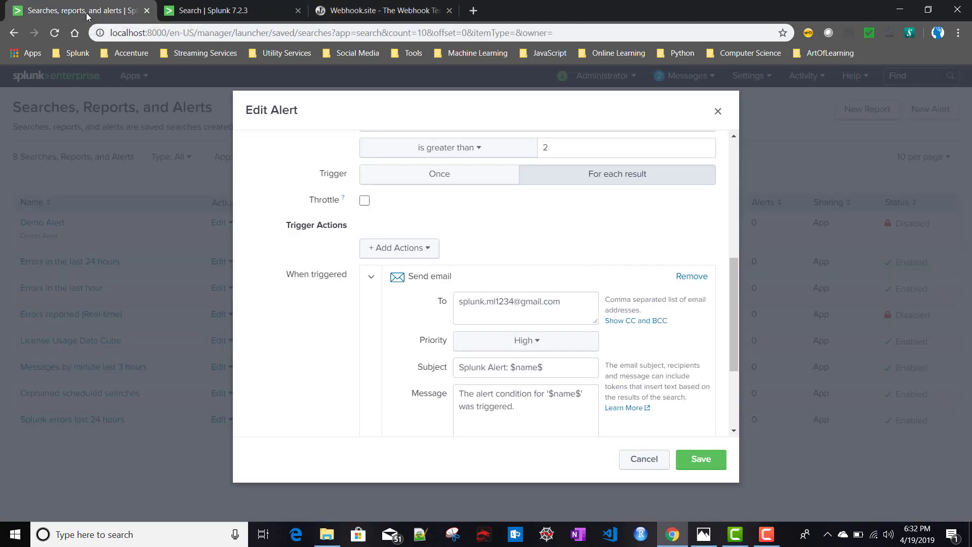
pyautogui.moveTo(692, 276)
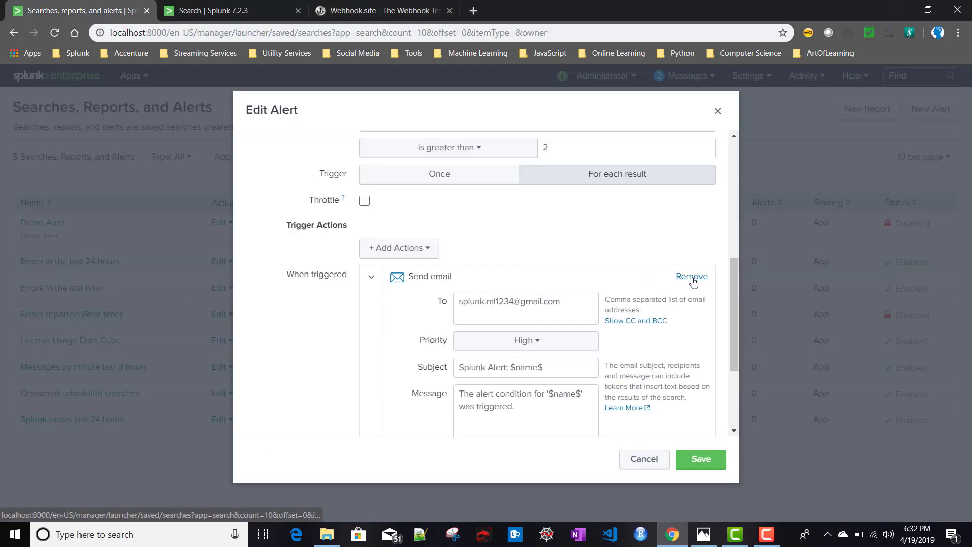
pyautogui.click(691, 276)
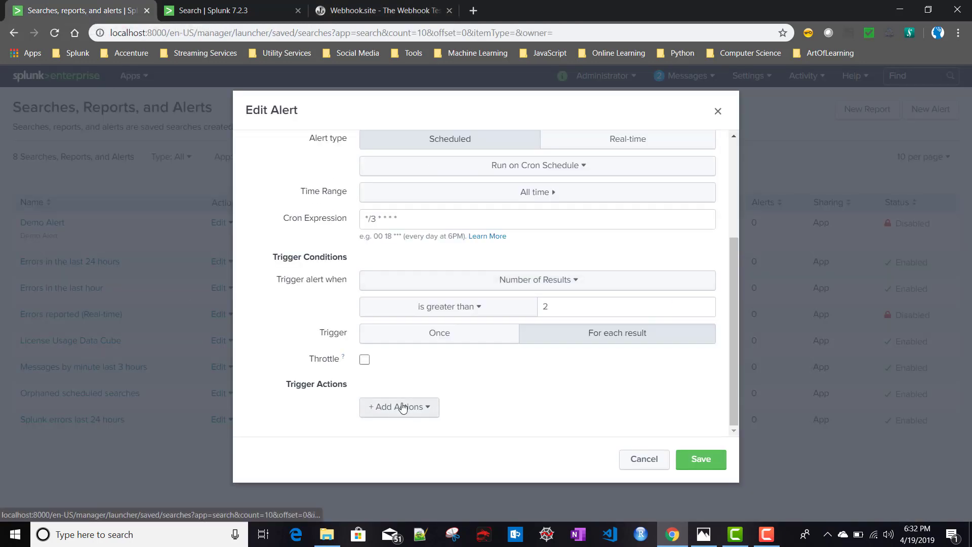
pyautogui.click(399, 407)
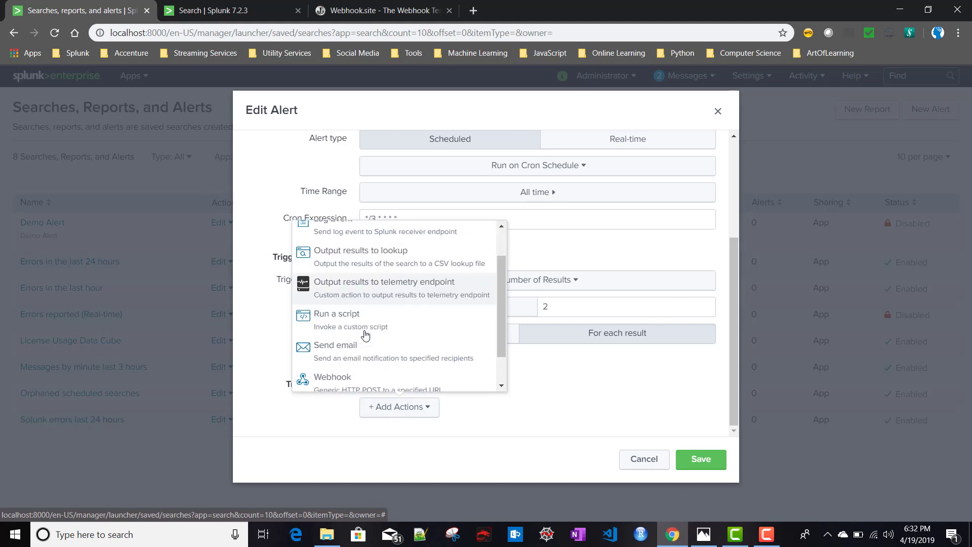
pyautogui.click(332, 377)
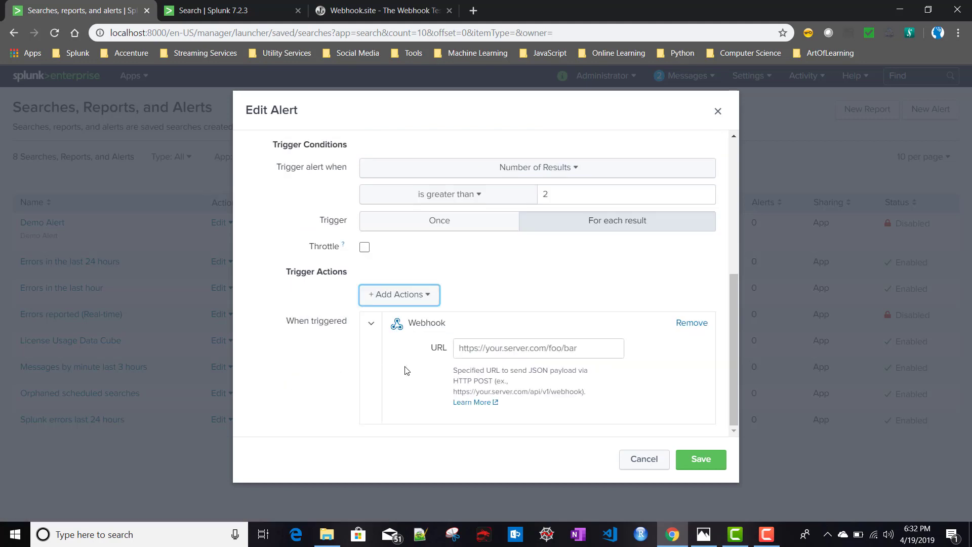
pyautogui.moveTo(452, 362)
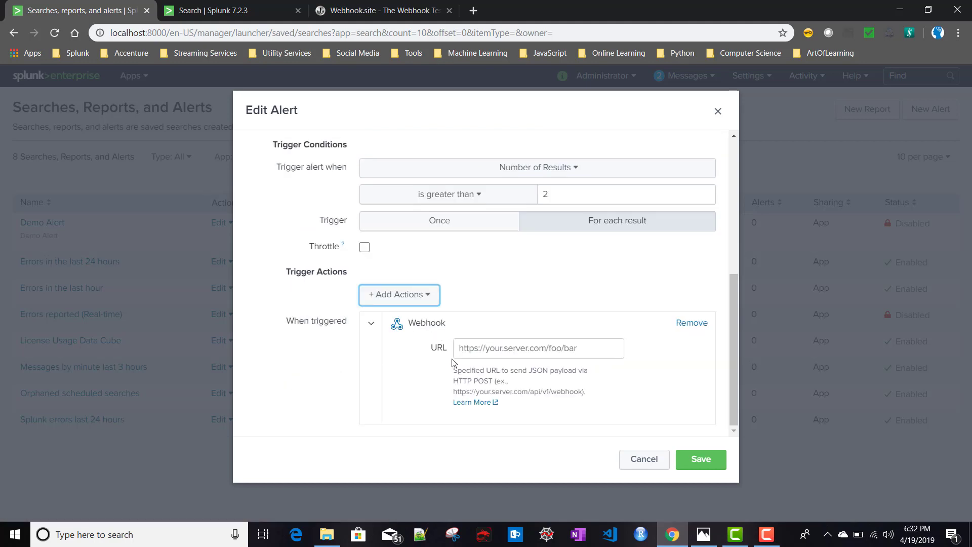
pyautogui.click(538, 348)
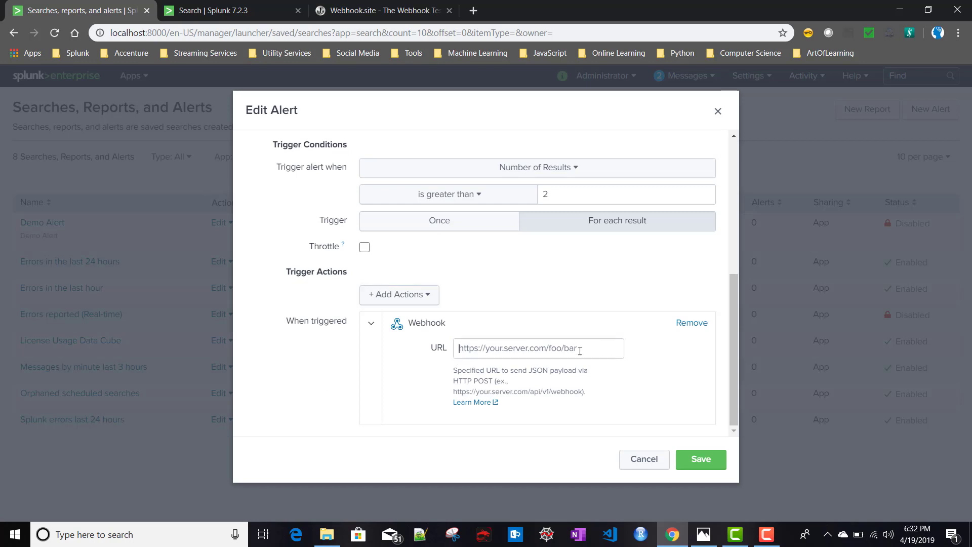
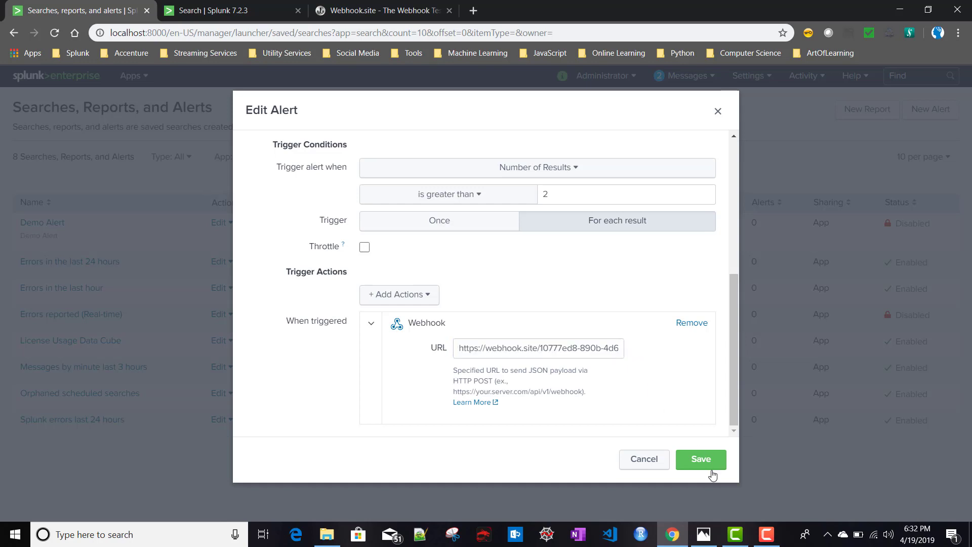
pyautogui.click(700, 459)
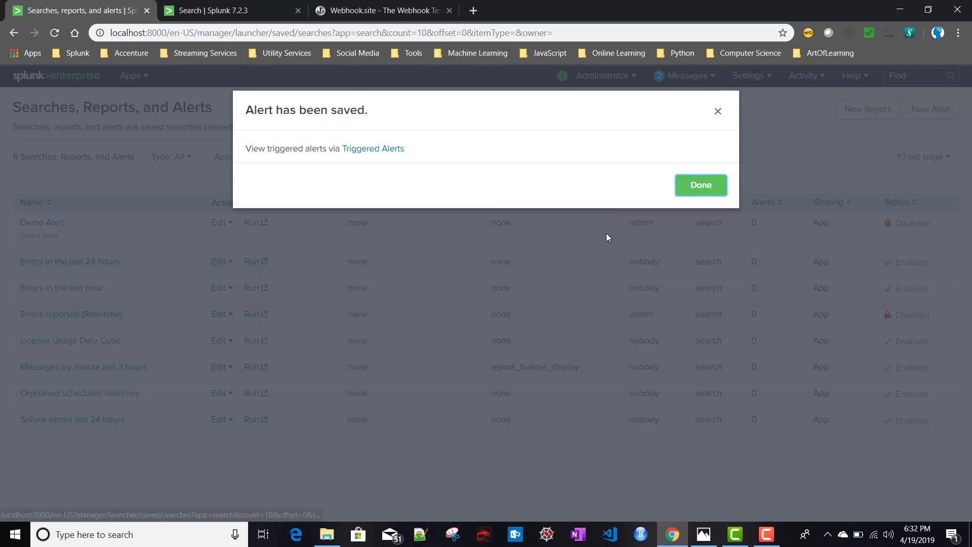
# Dismiss the save confirmation and enable Demo Alert, confirming the Enable prompt
pyautogui.click(700, 185)
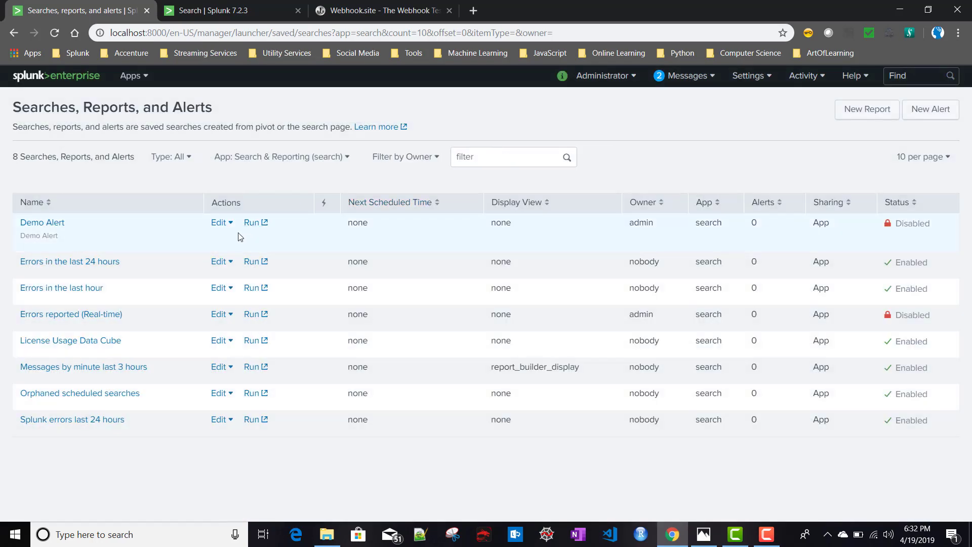
pyautogui.click(217, 221)
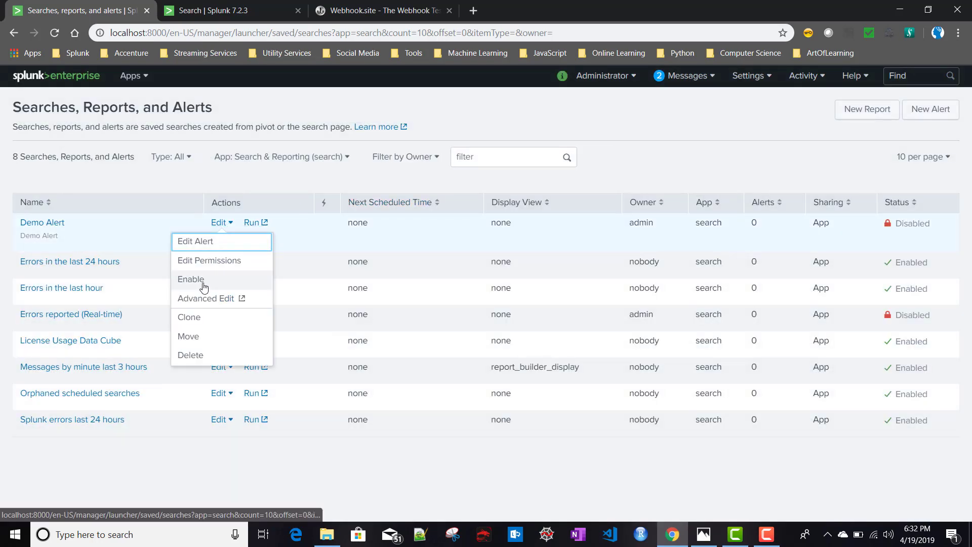
pyautogui.click(191, 278)
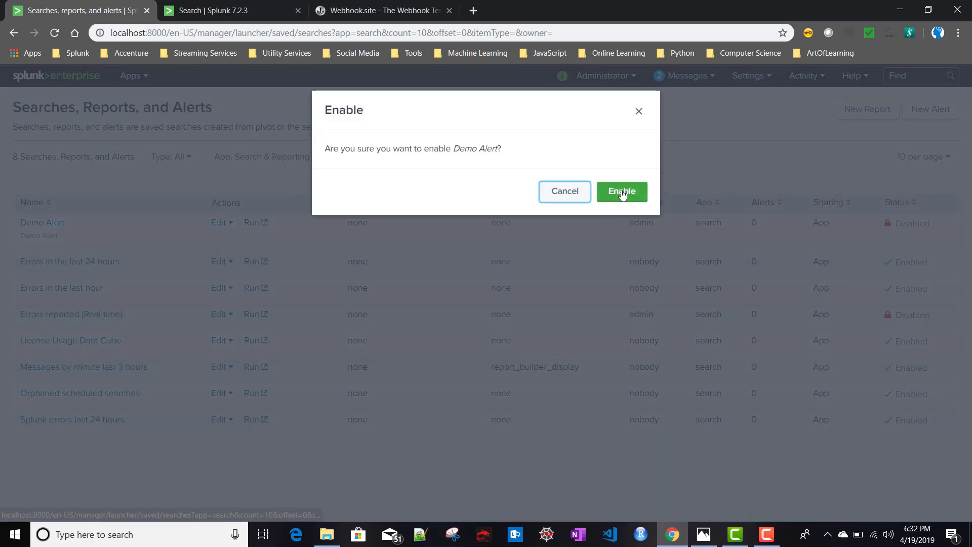
pyautogui.click(621, 192)
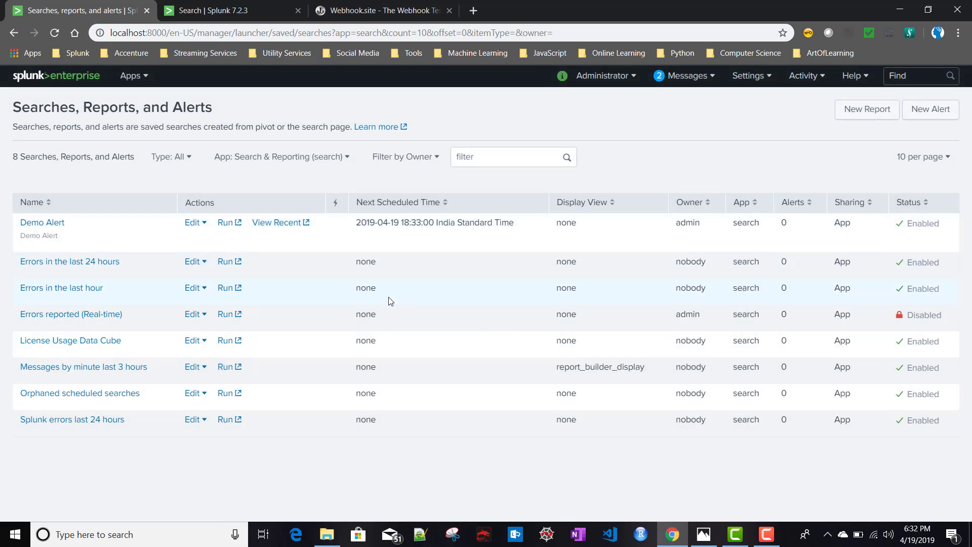
pyautogui.moveTo(326, 14)
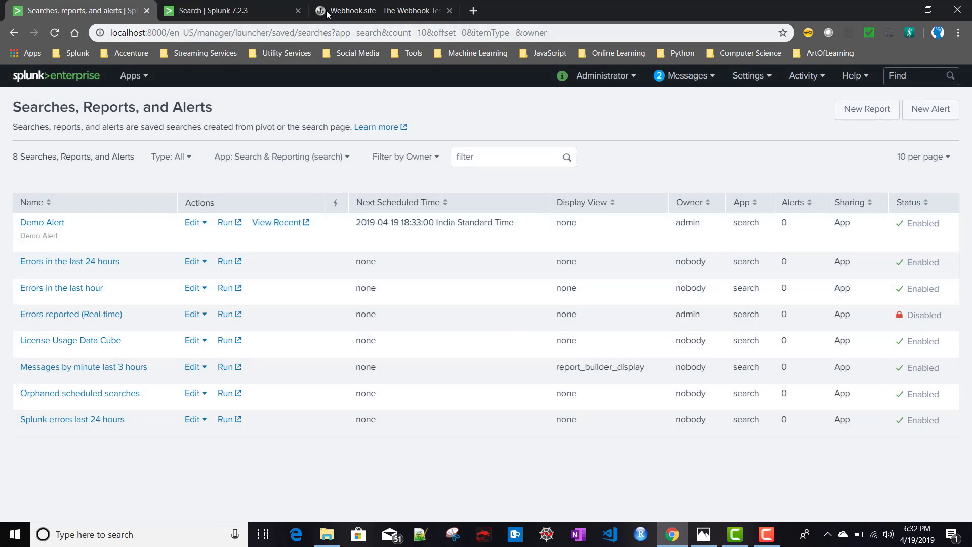
# In the Webhook.site request log, inspect the payload's index, _internal and splunk_server_group fields
pyautogui.click(381, 10)
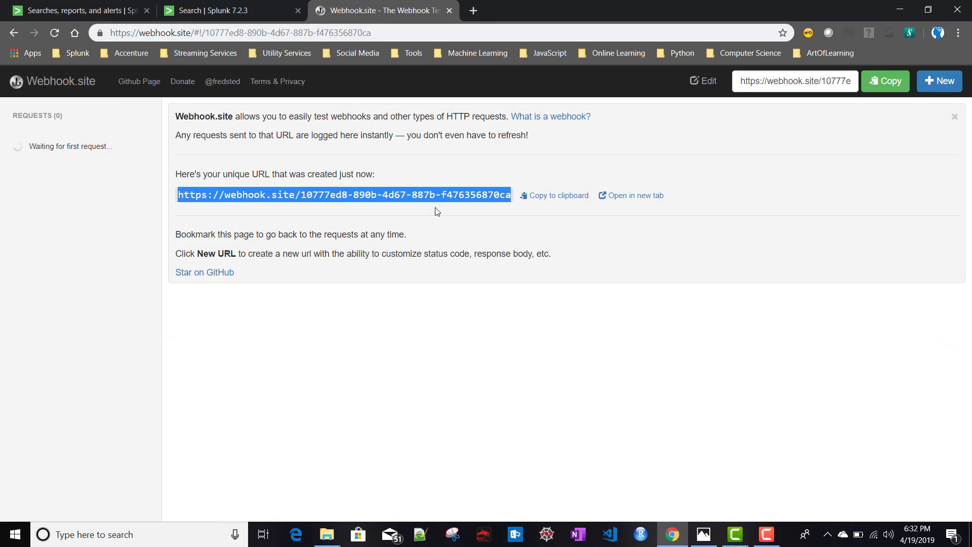
pyautogui.moveTo(74, 181)
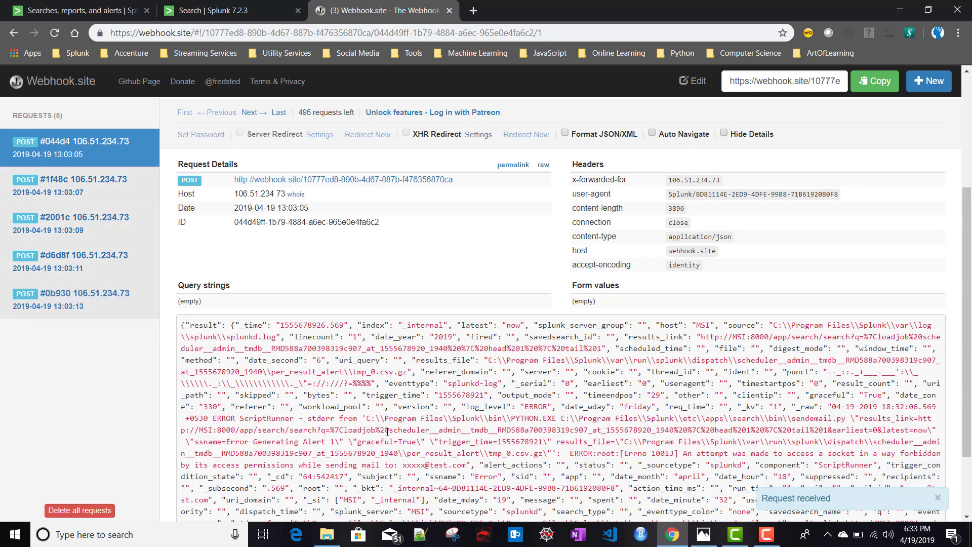
pyautogui.scroll(-3)
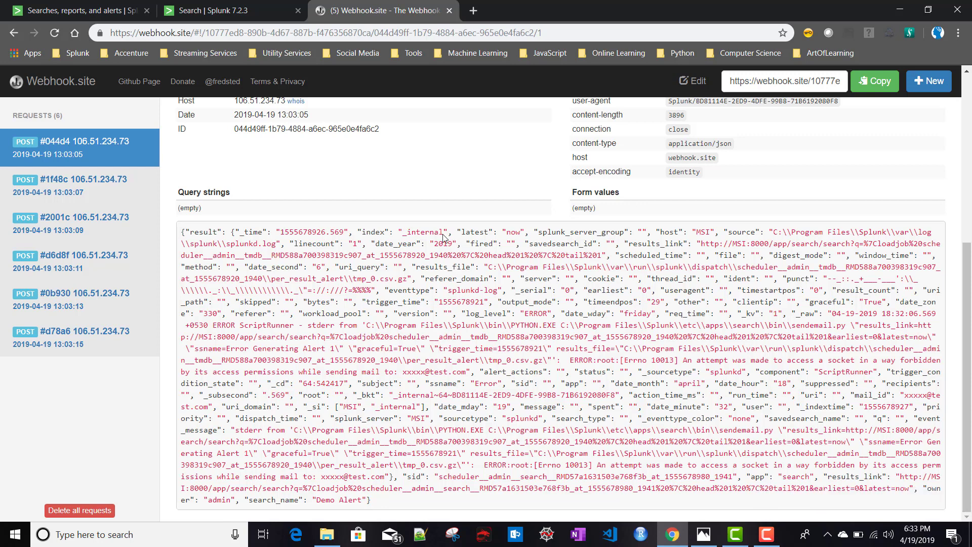
pyautogui.doubleClick(424, 232)
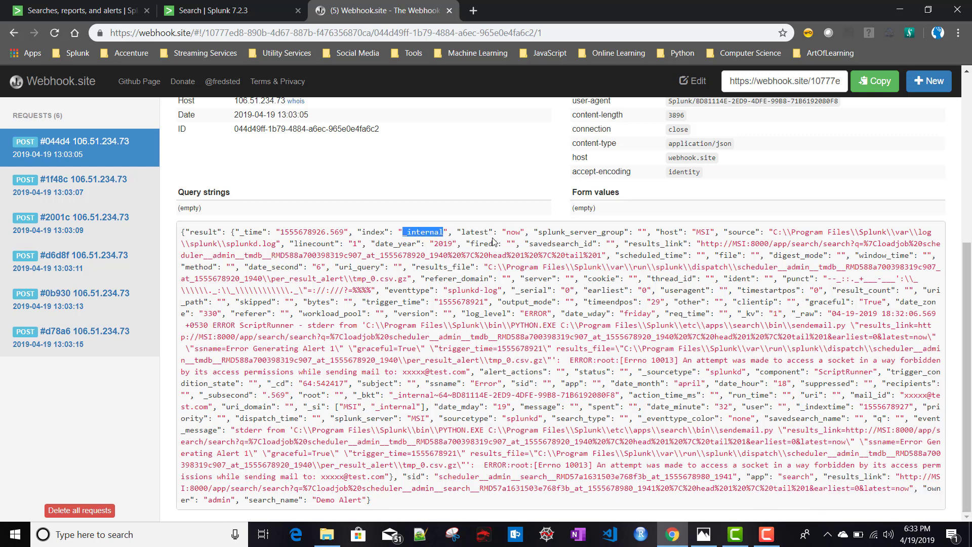
pyautogui.doubleClick(373, 232)
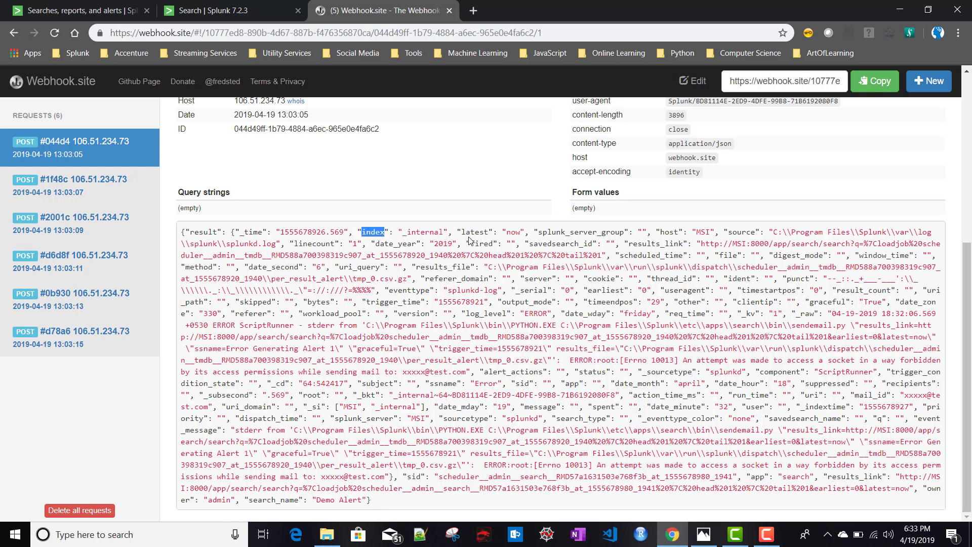
pyautogui.doubleClick(580, 232)
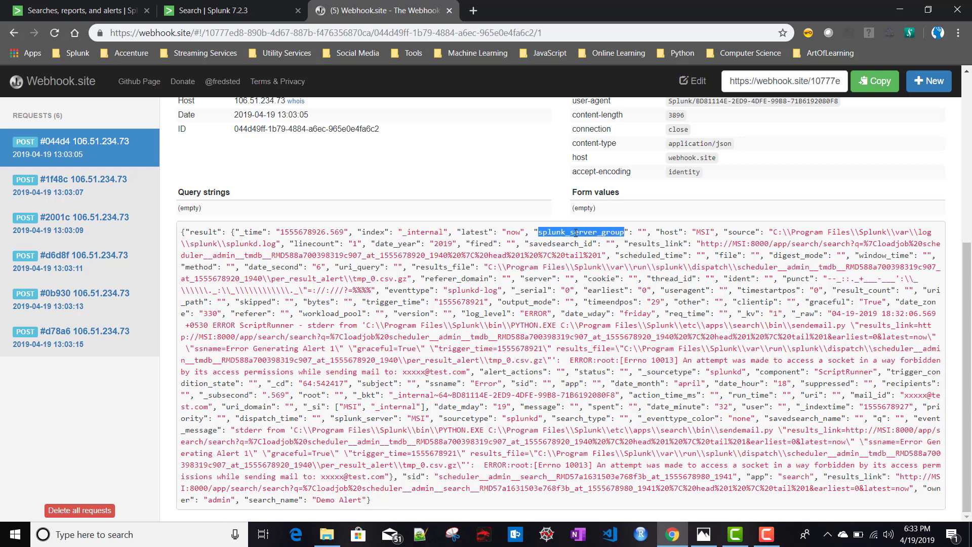
pyautogui.moveTo(347, 254)
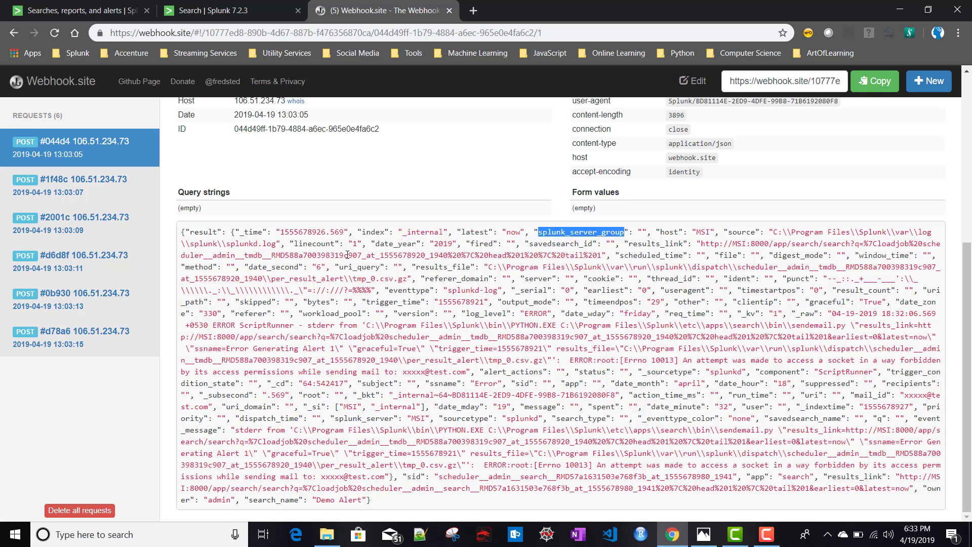
pyautogui.moveTo(651, 369)
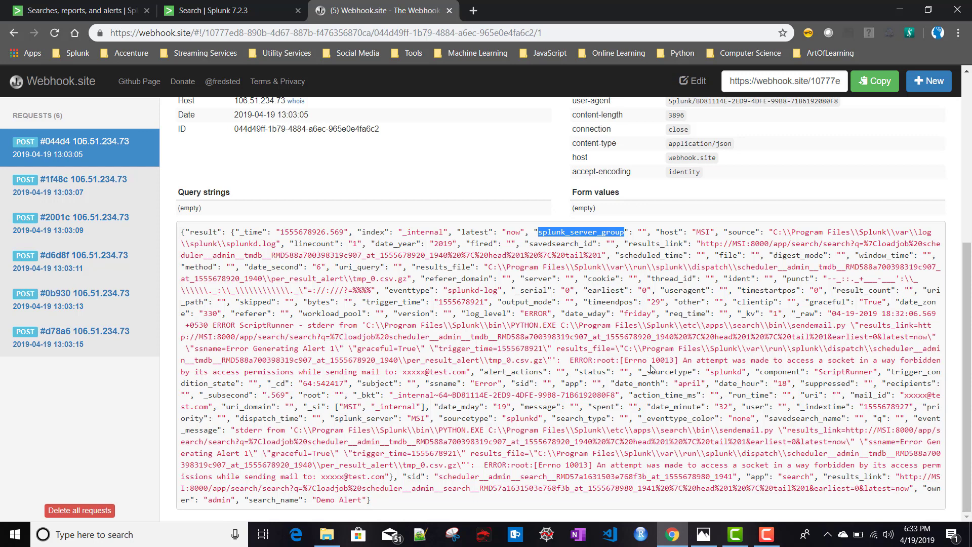
pyautogui.moveTo(587, 334)
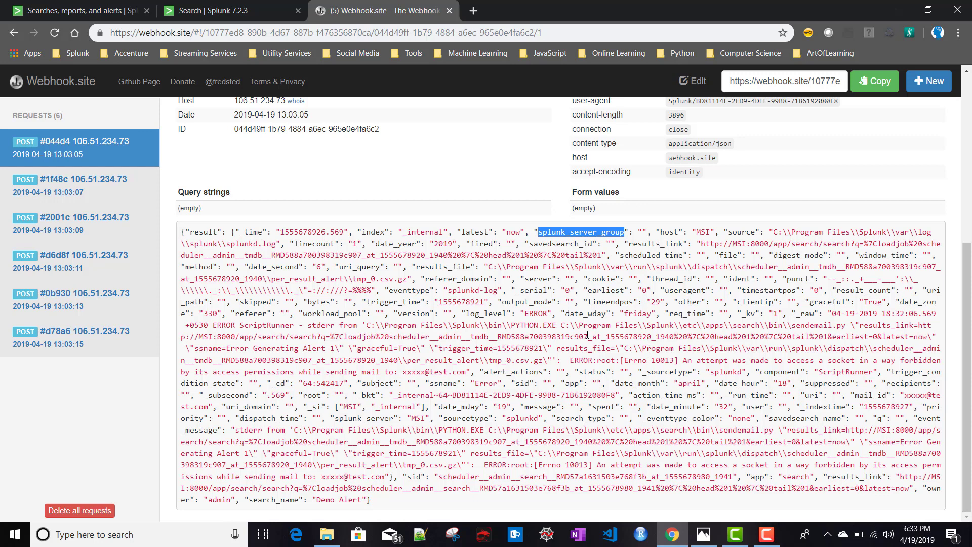
# Scroll through the first POST request and select the received JSON payload text
pyautogui.scroll(3)
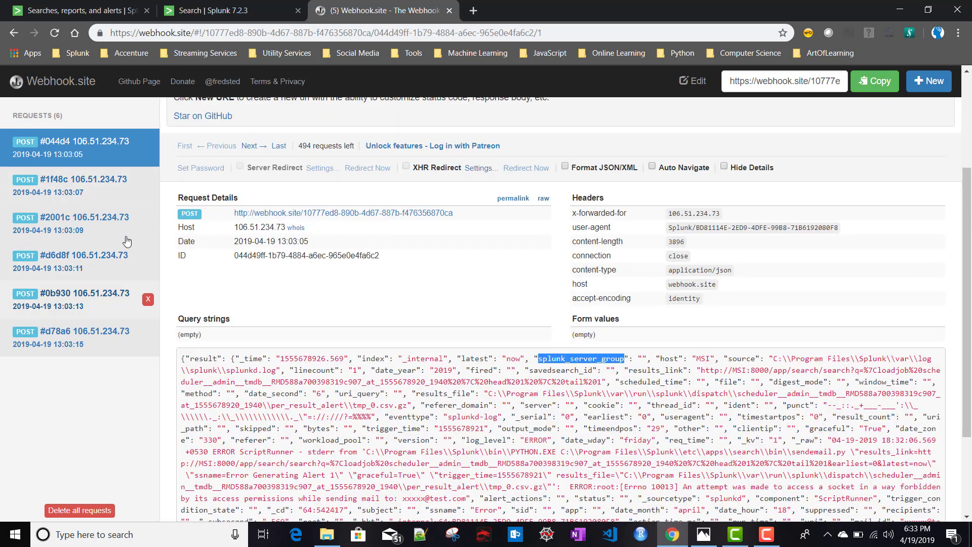
pyautogui.moveTo(81, 331)
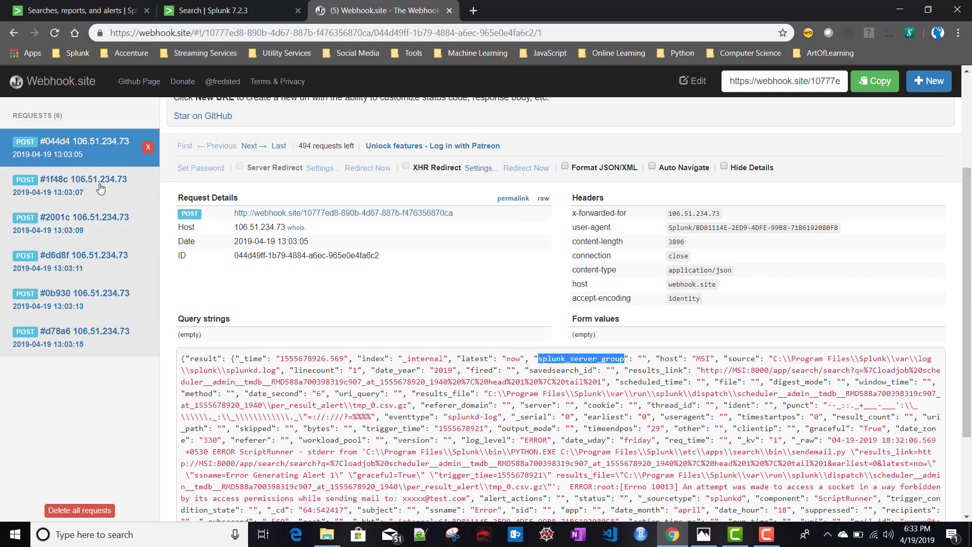
pyautogui.scroll(-3)
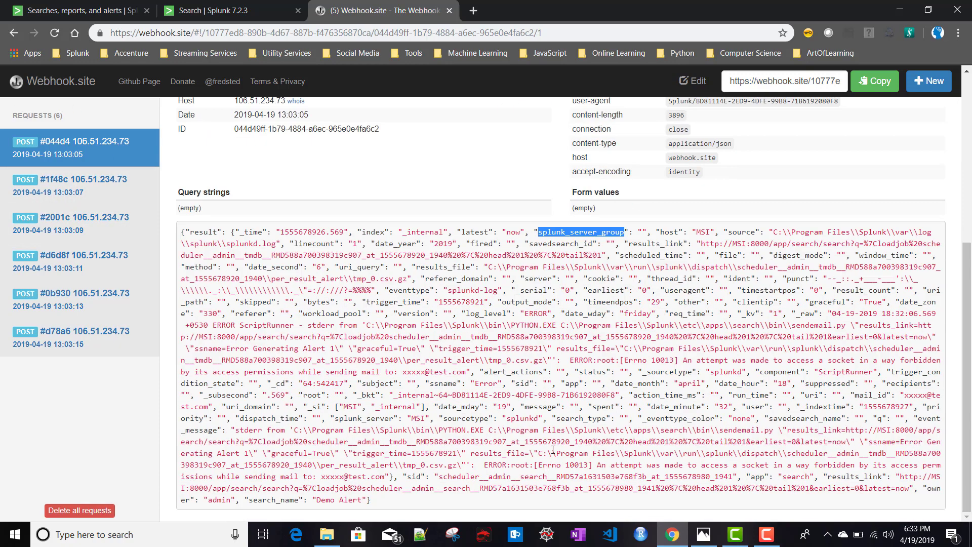
pyautogui.scroll(3)
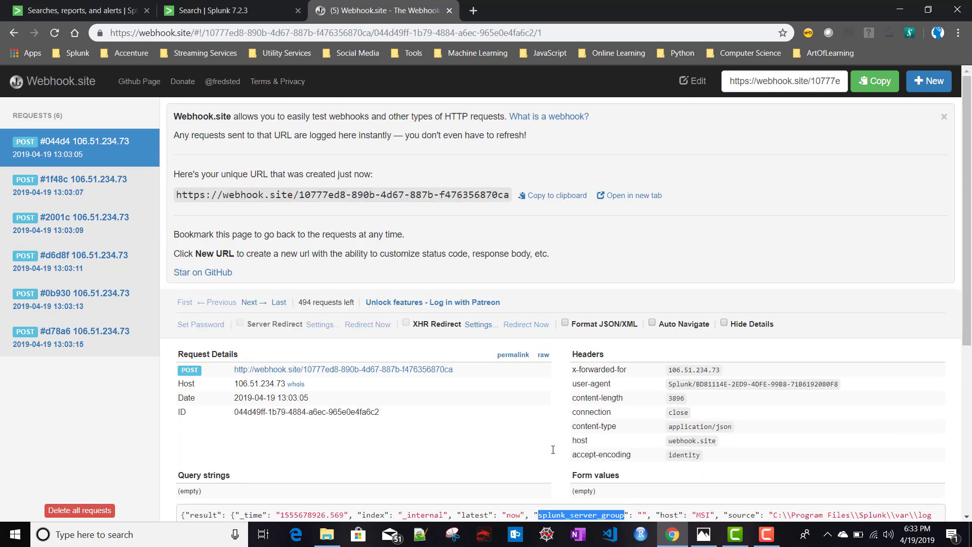
pyautogui.scroll(-3)
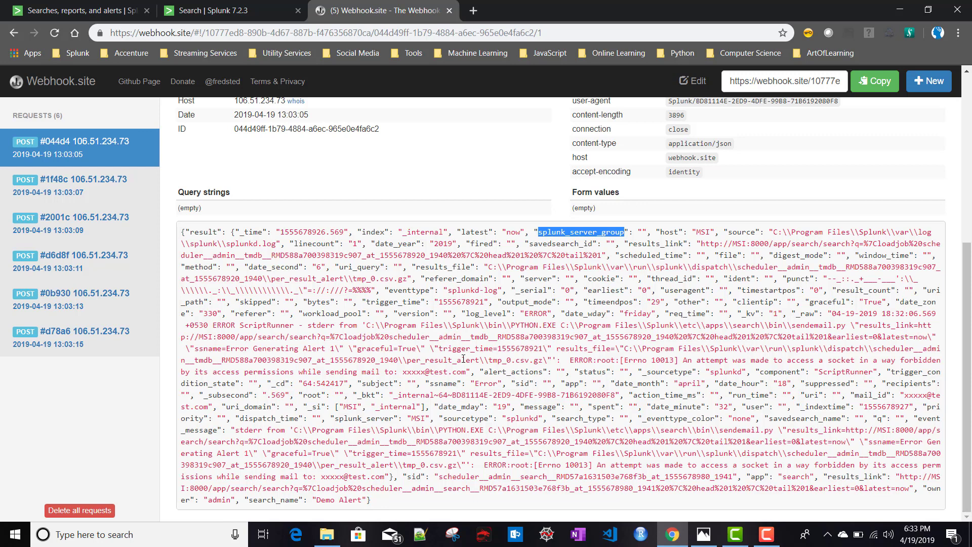
pyautogui.click(316, 420)
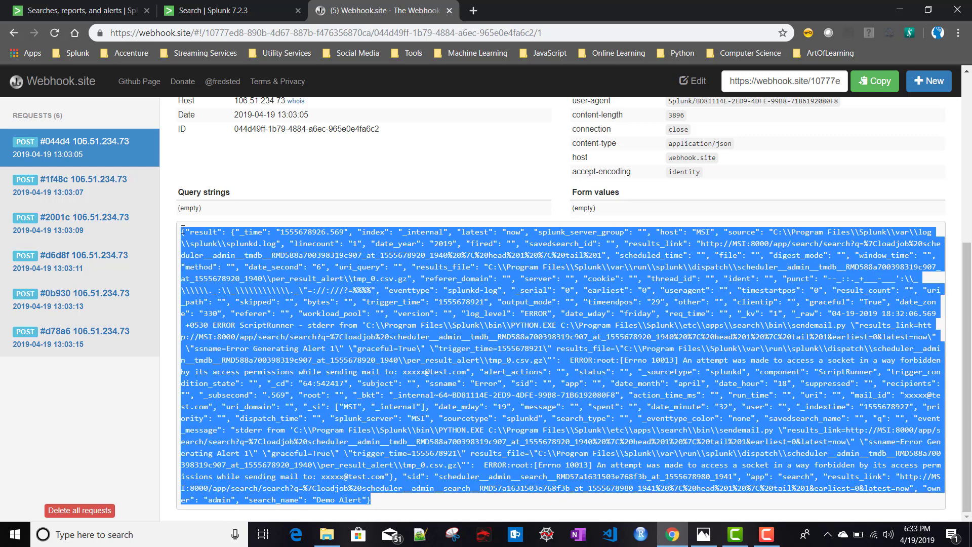
pyautogui.click(422, 309)
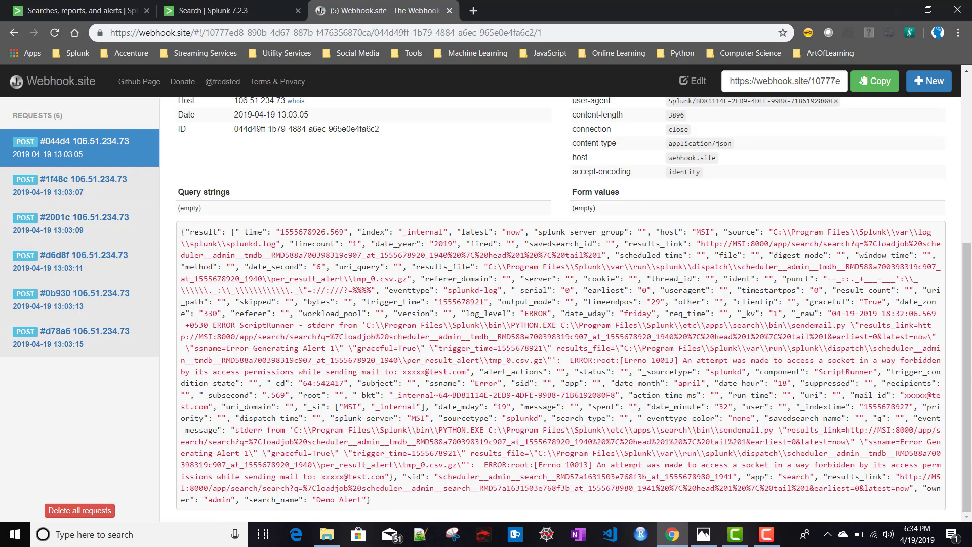
pyautogui.moveTo(690, 240)
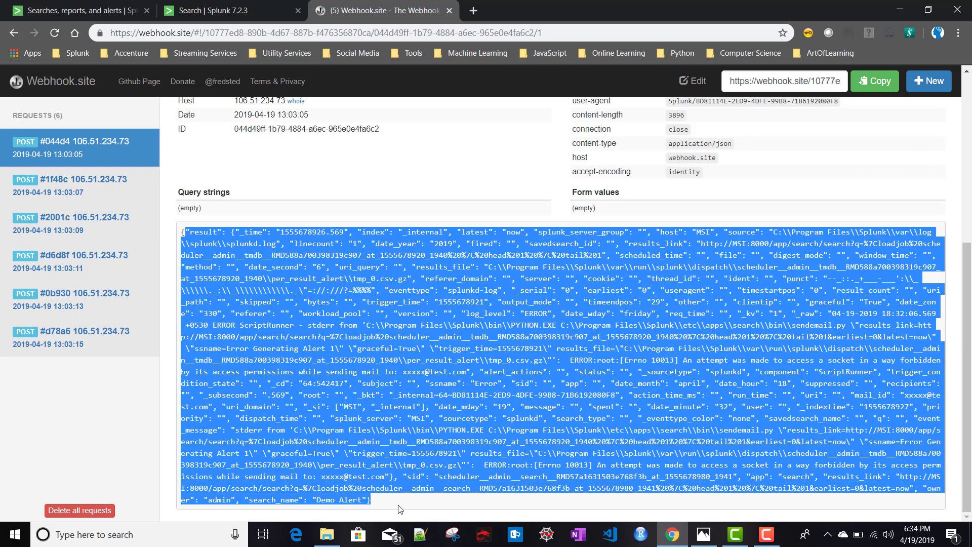
# View Demo Alert's recent 6:33 PM job with six events, then return to the saved searches list
pyautogui.click(75, 11)
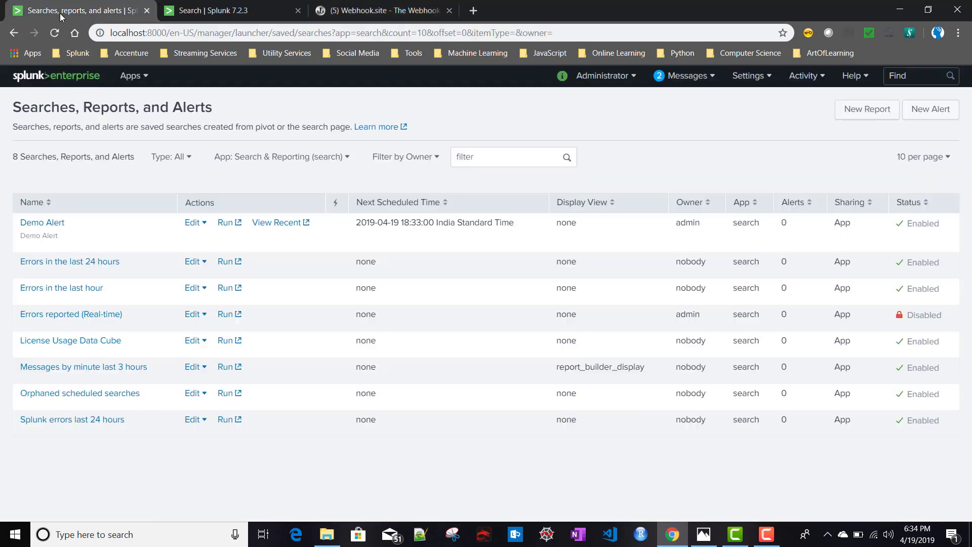
pyautogui.moveTo(278, 230)
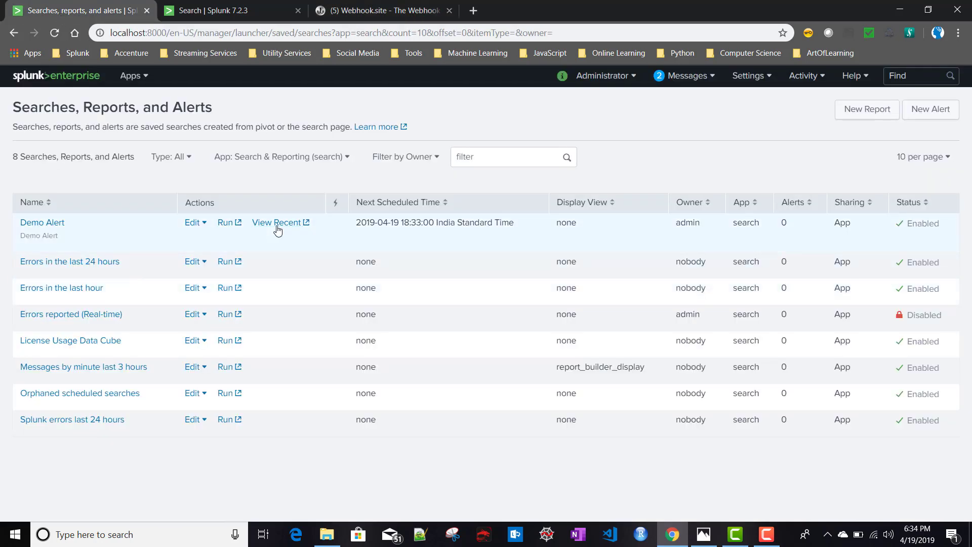
pyautogui.click(275, 222)
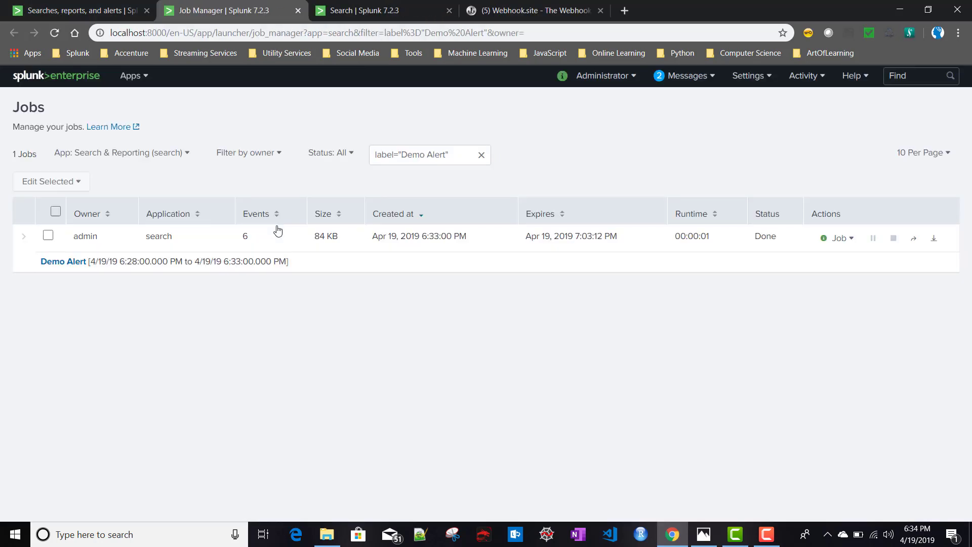
pyautogui.click(74, 11)
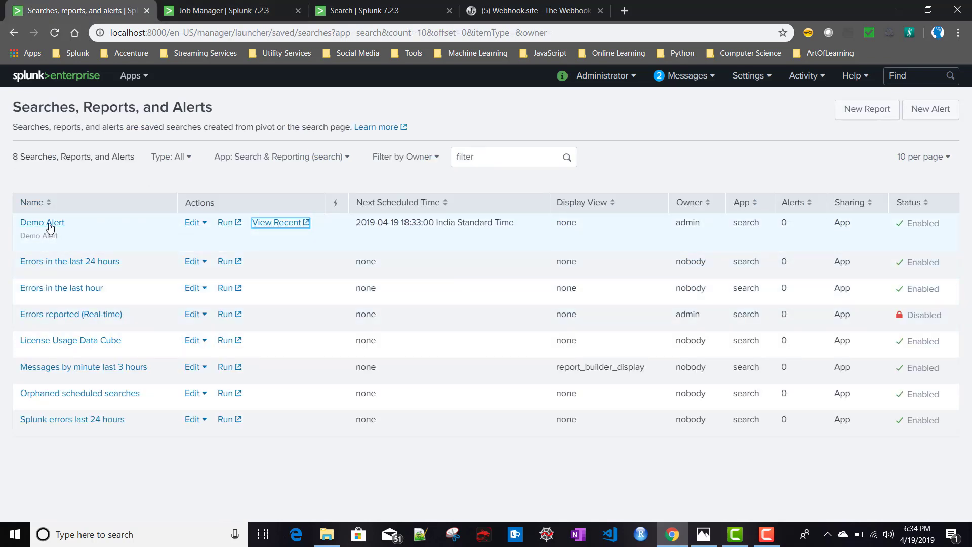
# Open Demo Alert's edit dialog, glance at Webhook.site, then review its trigger actions
pyautogui.click(191, 222)
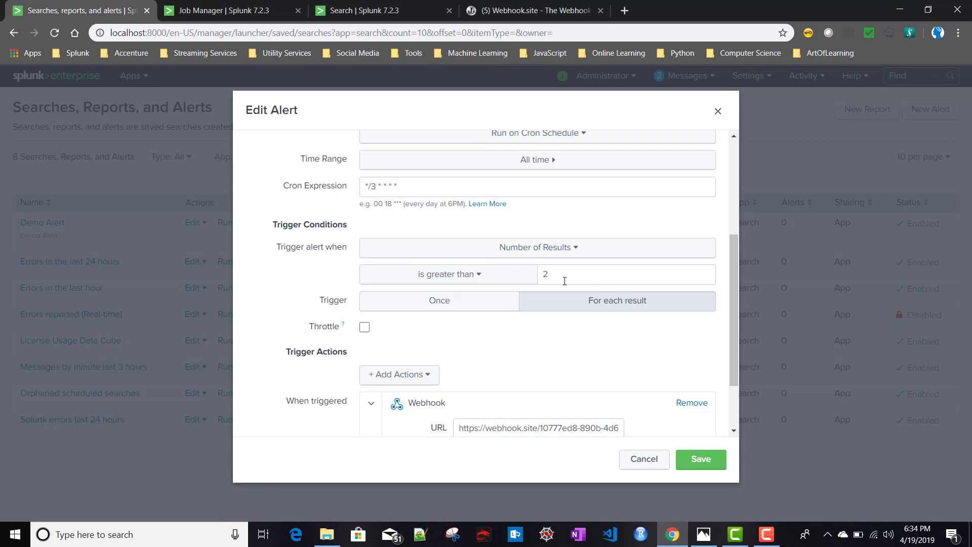
pyautogui.click(533, 11)
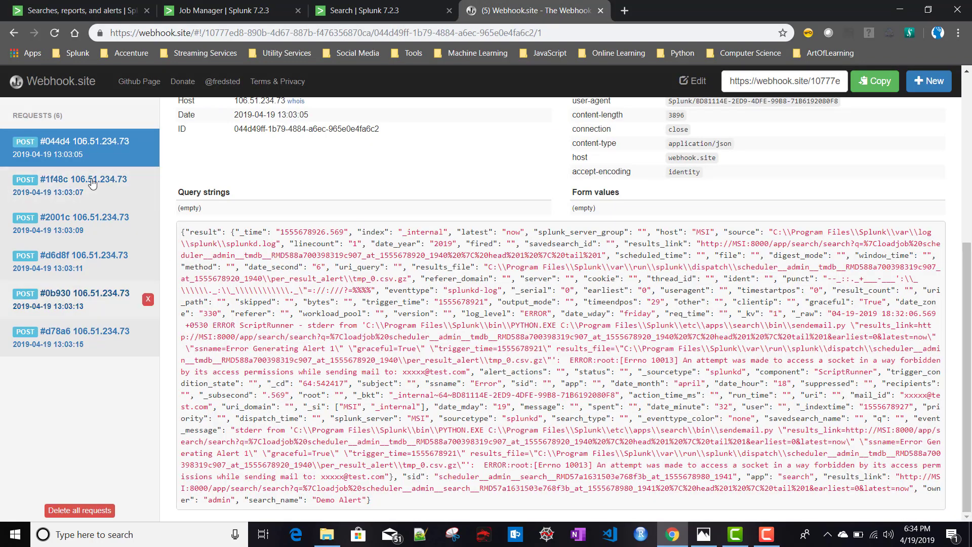
pyautogui.moveTo(85, 345)
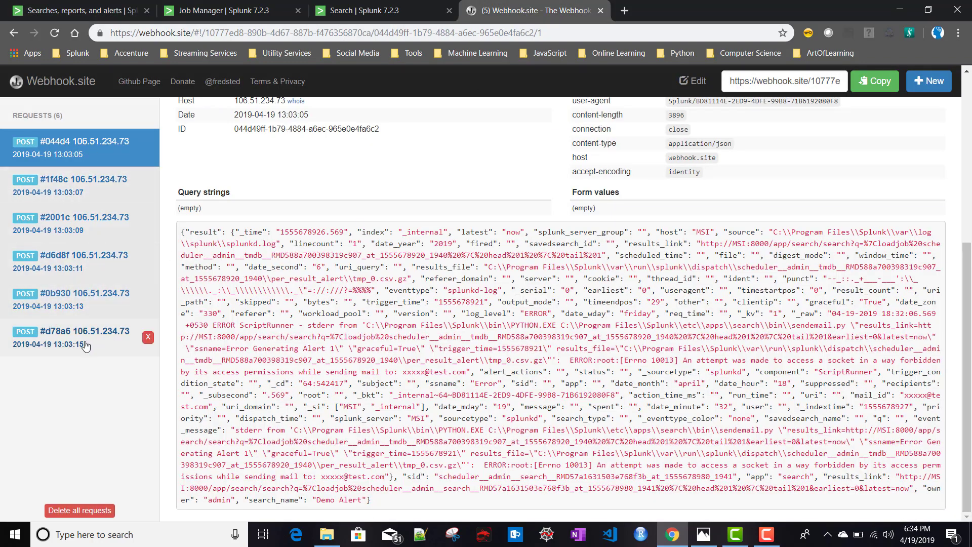
pyautogui.click(75, 10)
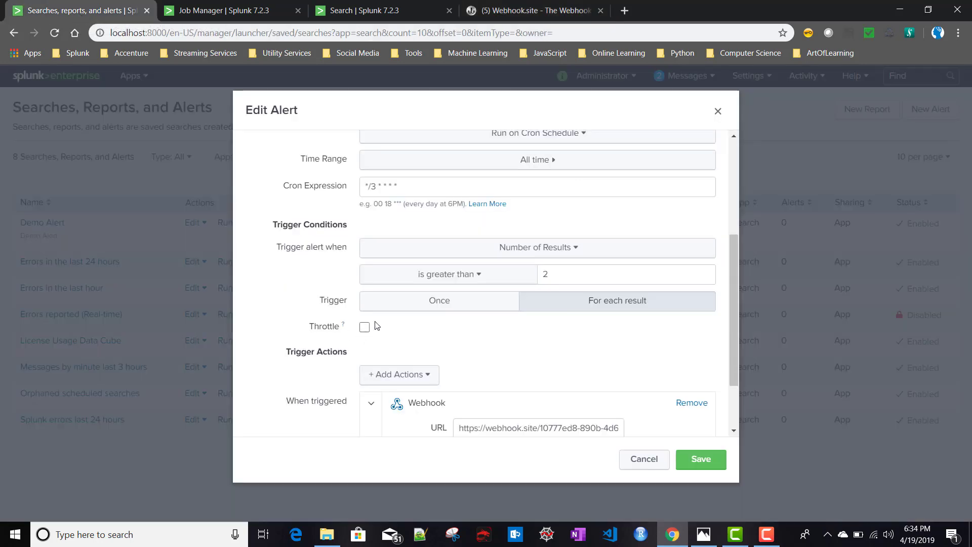
pyautogui.moveTo(401, 316)
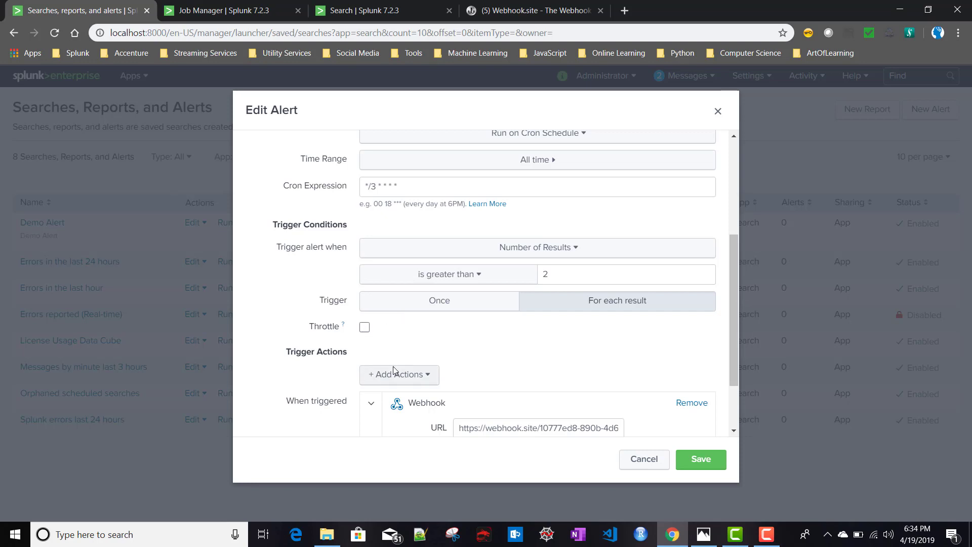
pyautogui.moveTo(398, 428)
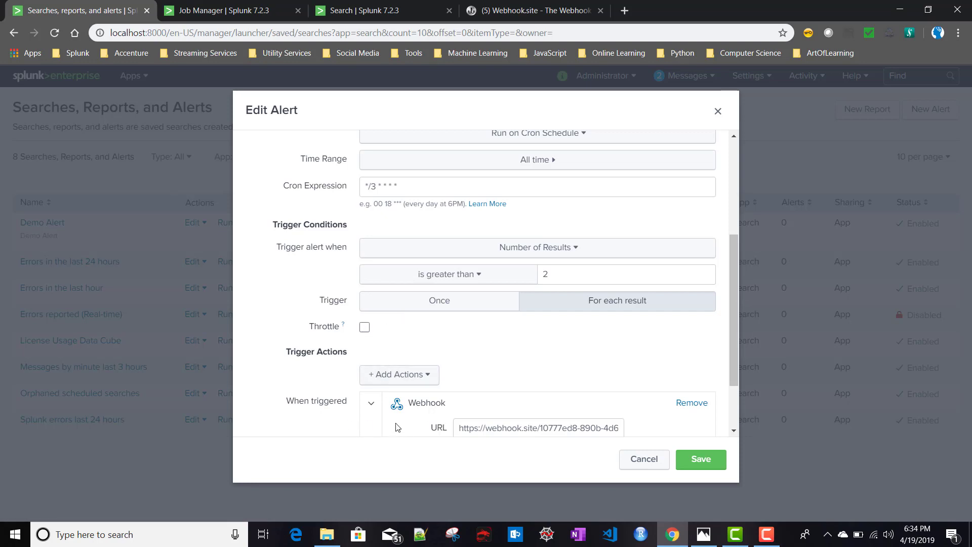
pyautogui.moveTo(477, 373)
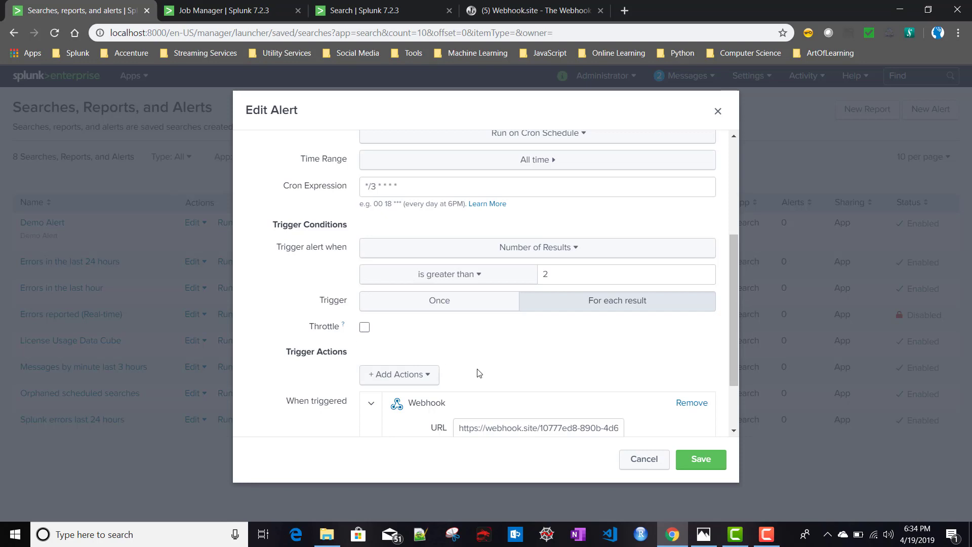
pyautogui.scroll(-3)
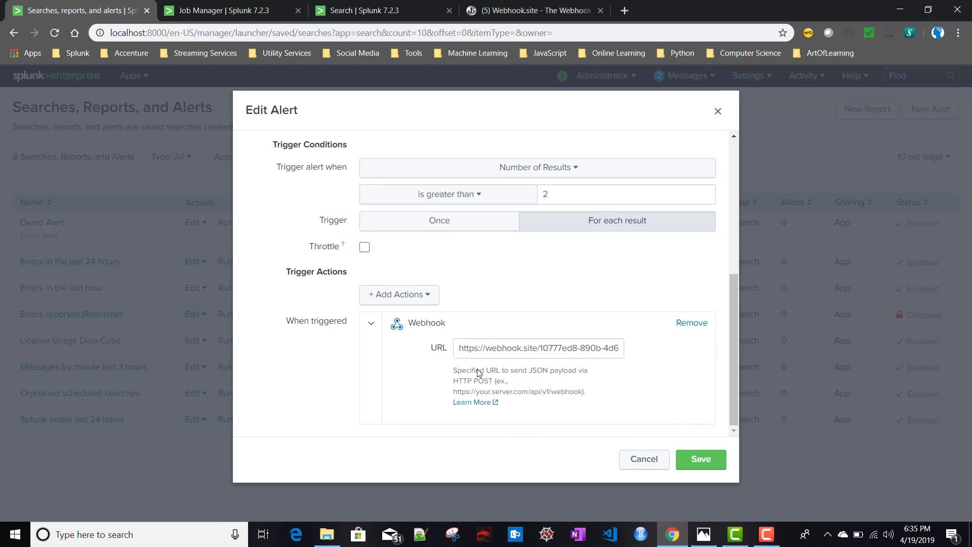
pyautogui.moveTo(619, 378)
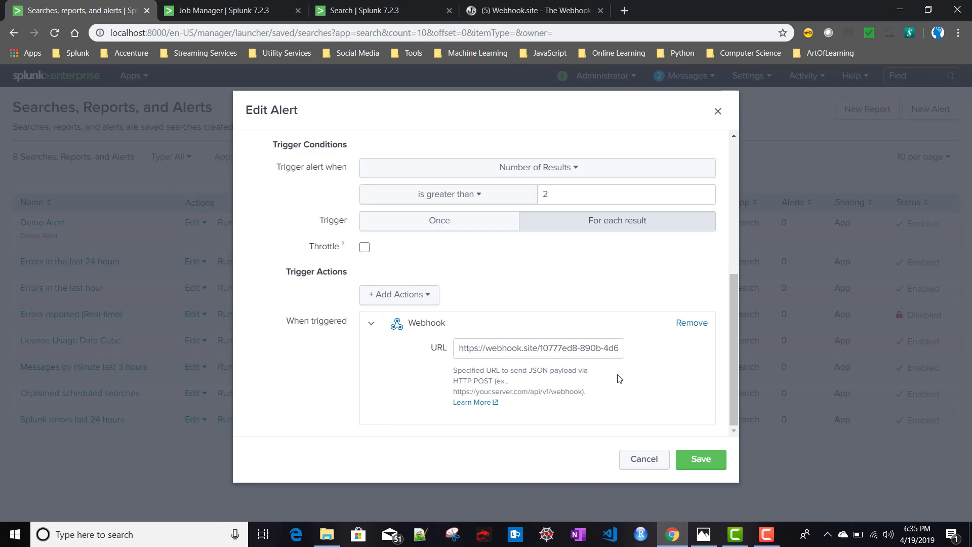
pyautogui.moveTo(618, 373)
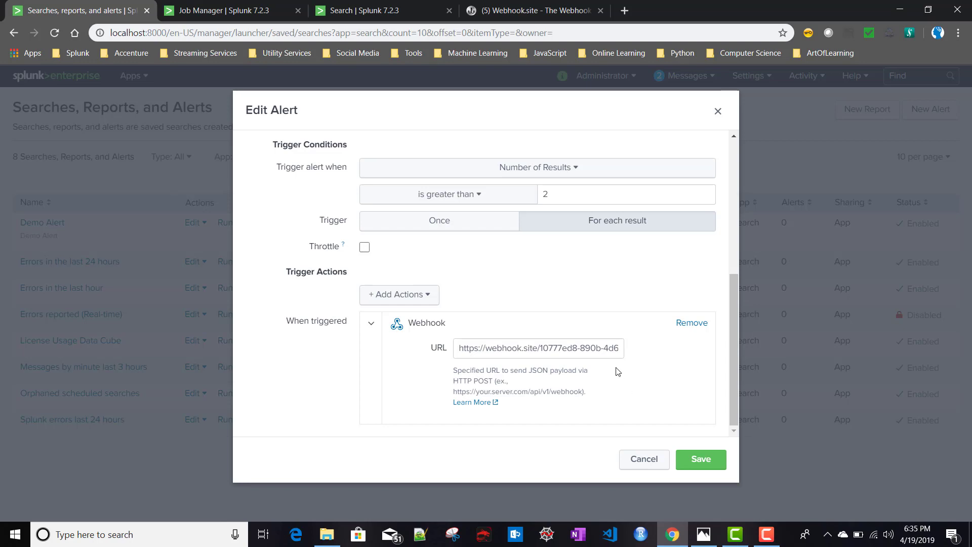